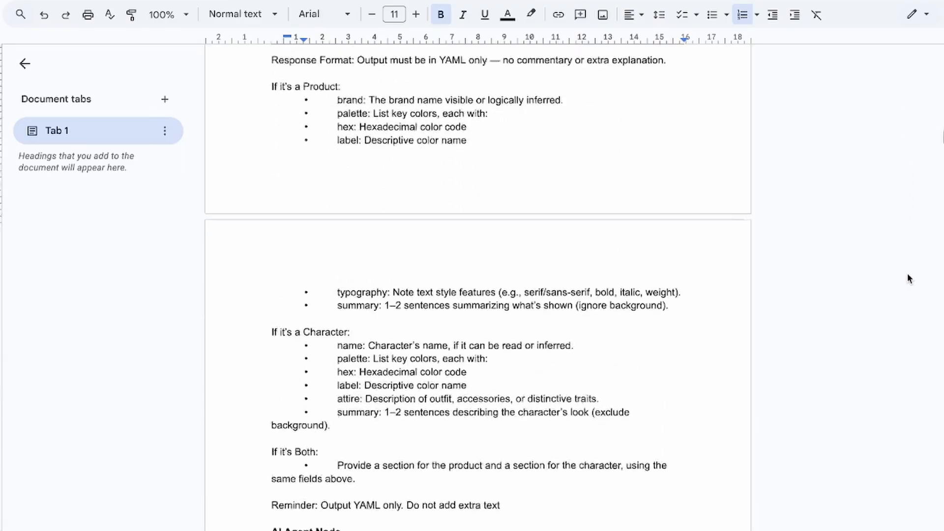
Step: Scroll the Google AI Studio chat down to the generated café portrait of the smiling woman
scroll(down, 3)
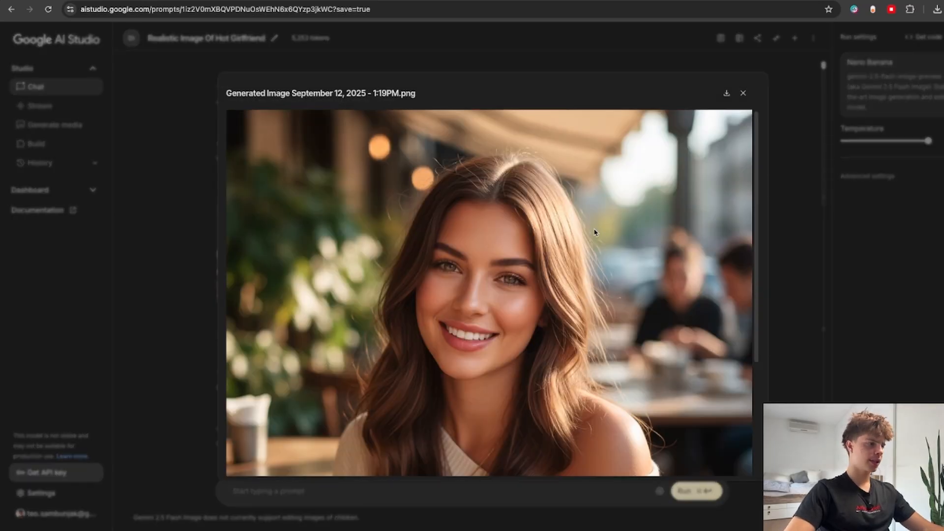
mouse_move(461, 220)
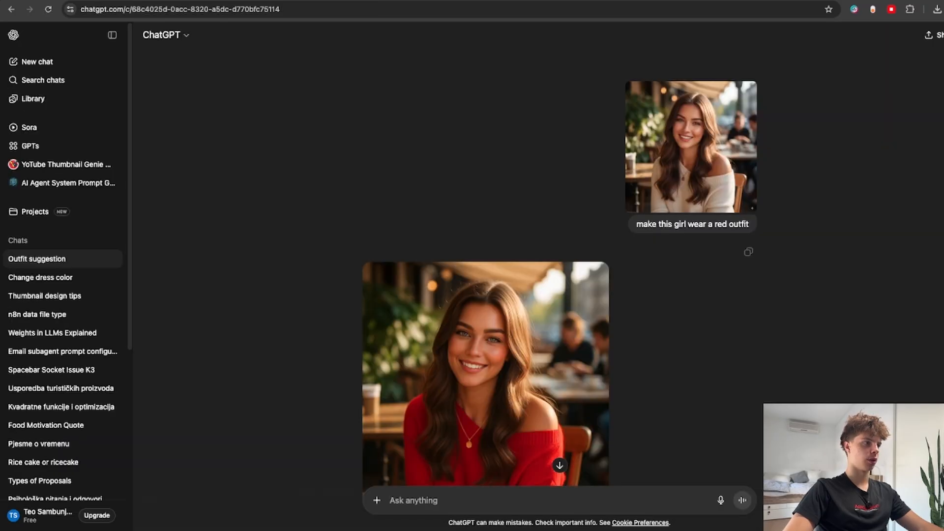
Step: Switch to ChatGPT and enlarge the edited red-outfit café portrait to full size
click(107, 9)
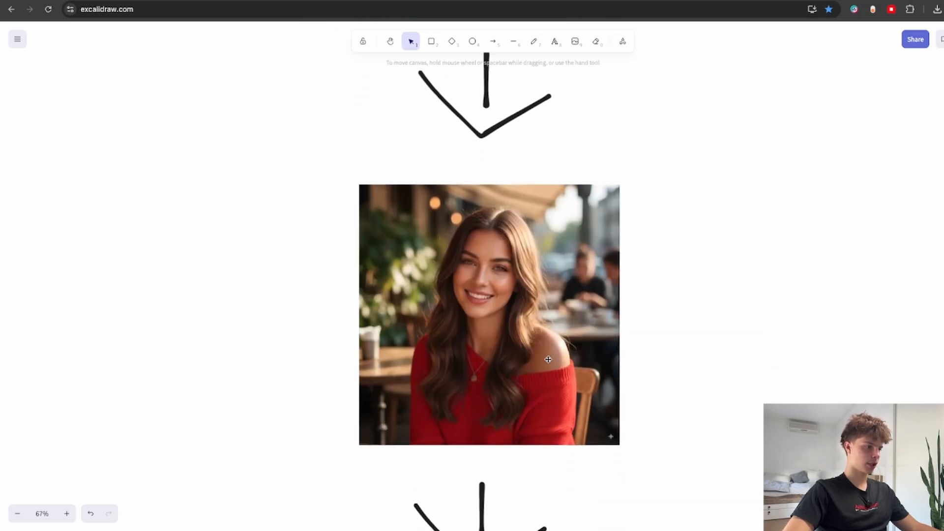
mouse_move(777, 148)
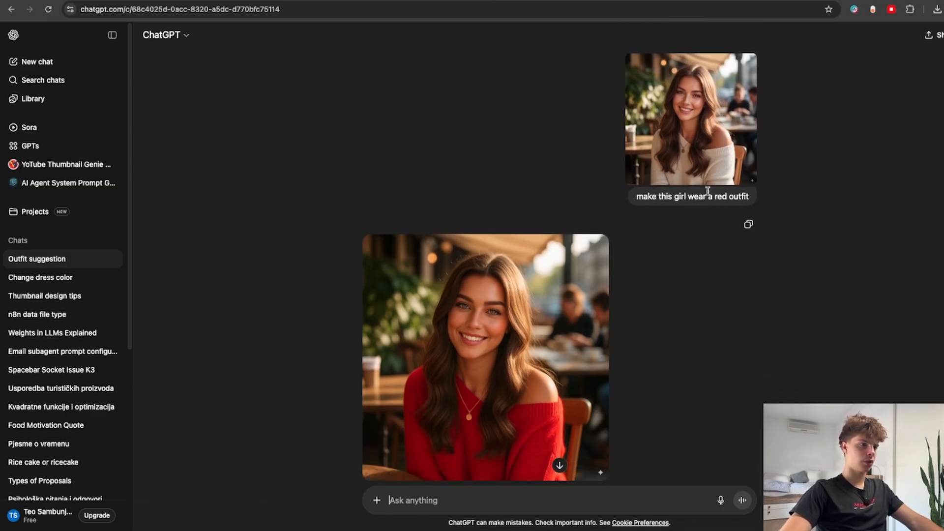
click(485, 356)
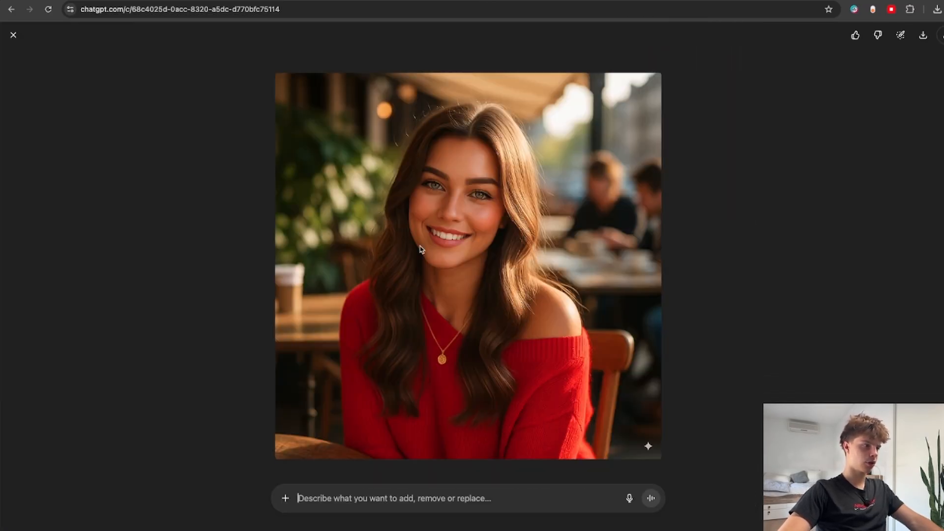
mouse_move(225, 157)
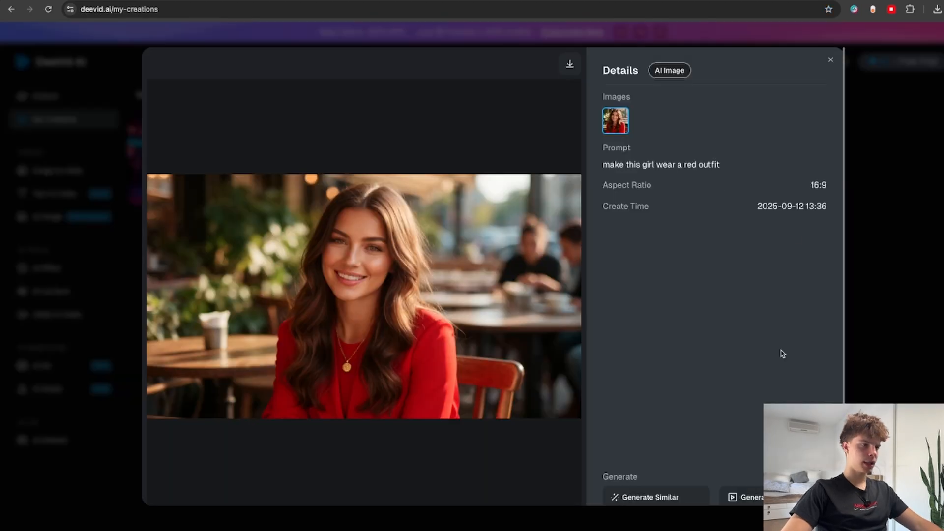
mouse_move(654, 191)
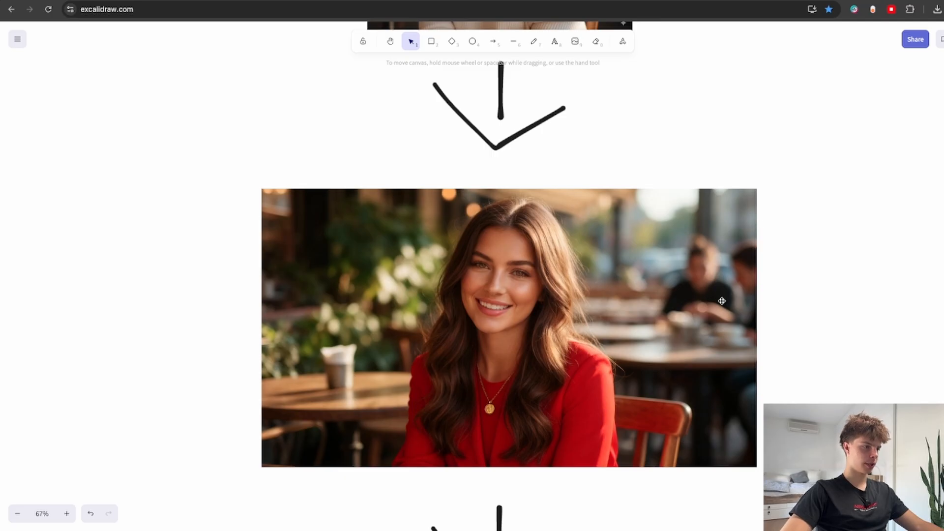
scroll(down, 3)
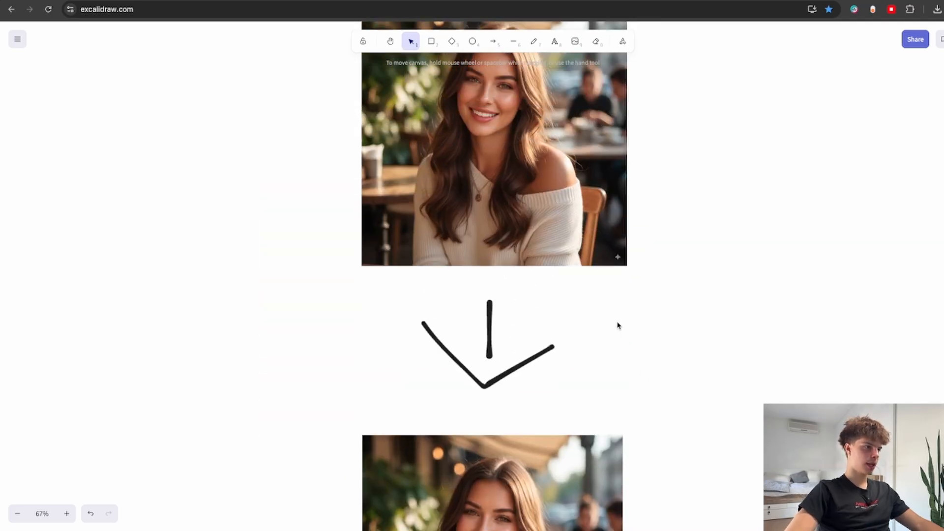
scroll(down, 3)
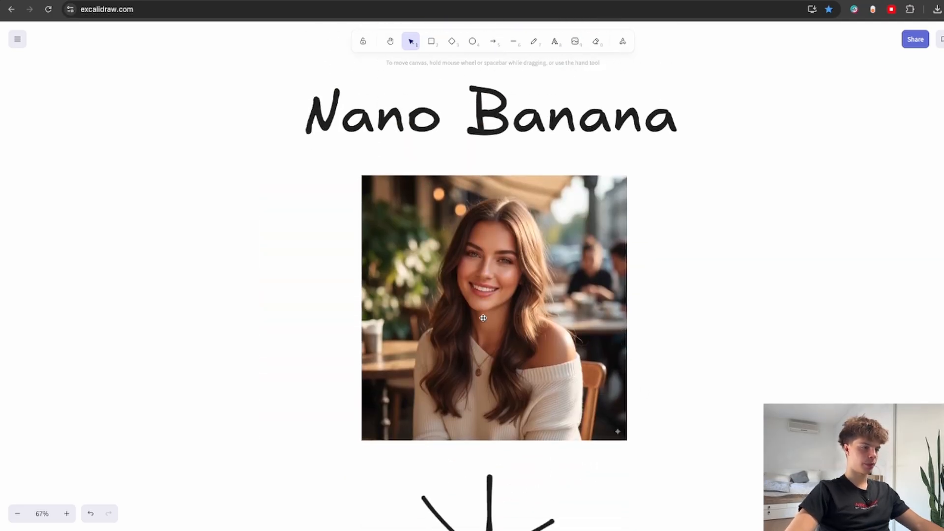
scroll(down, 3)
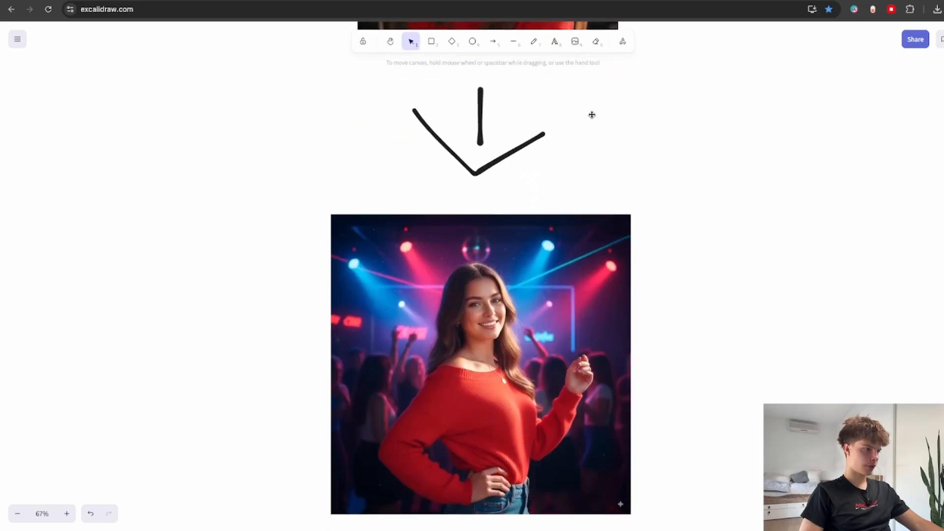
scroll(down, 3)
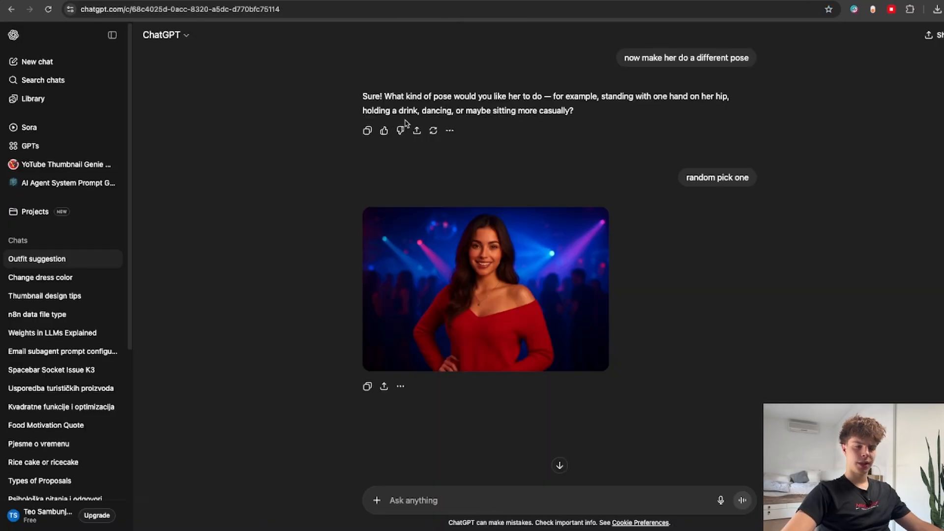
mouse_move(453, 107)
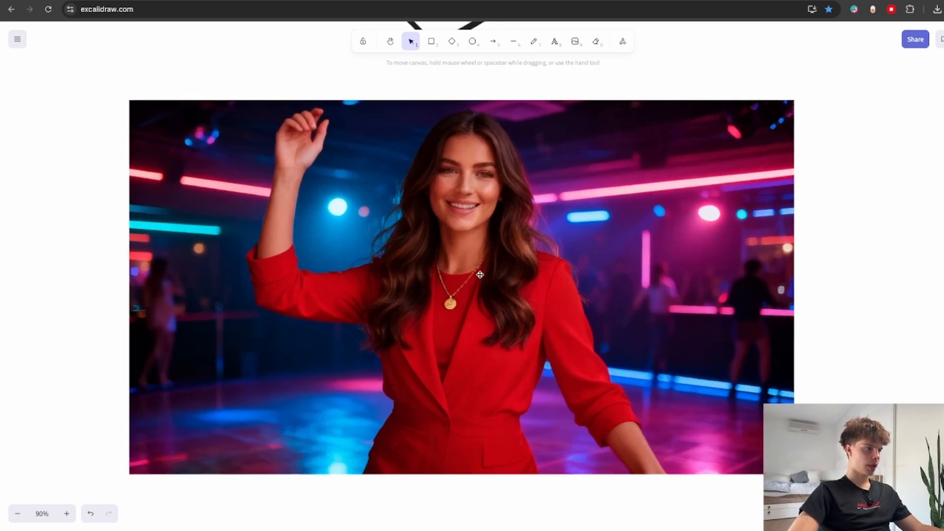
scroll(down, 3)
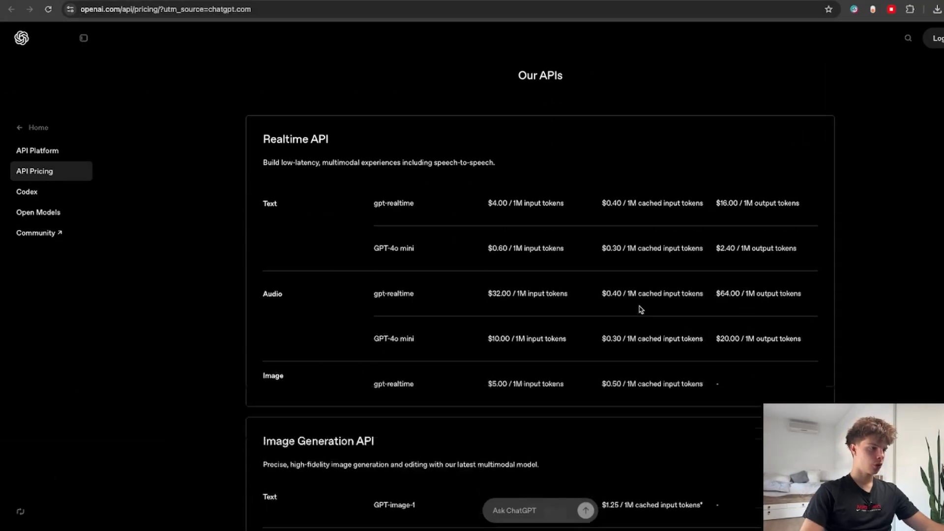
scroll(down, 3)
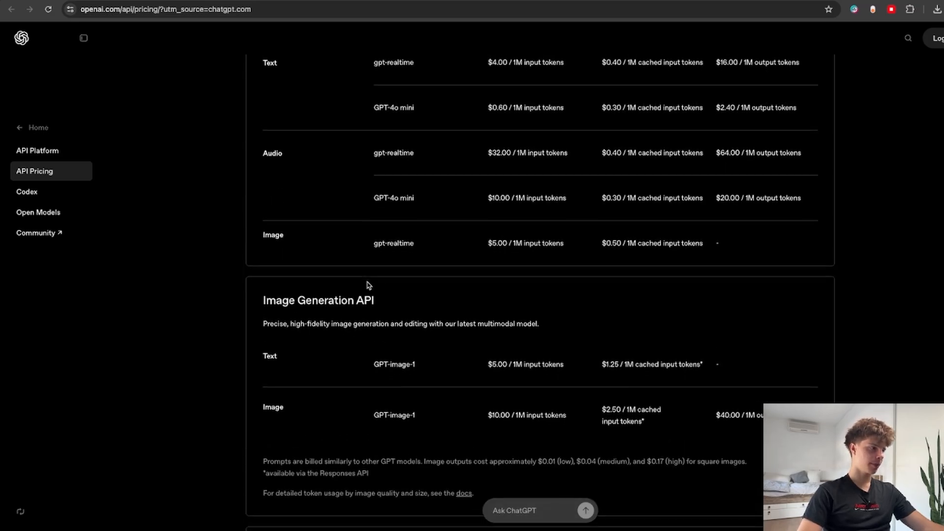
scroll(down, 3)
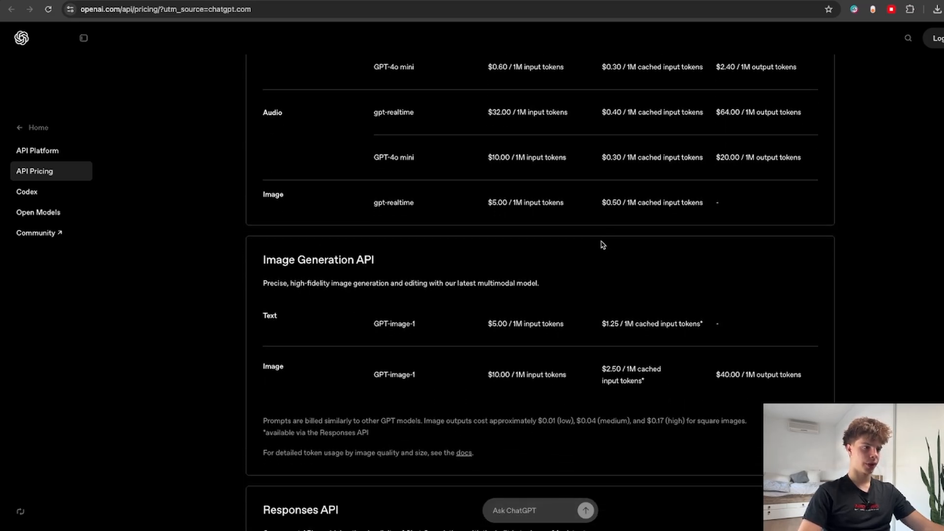
mouse_move(629, 212)
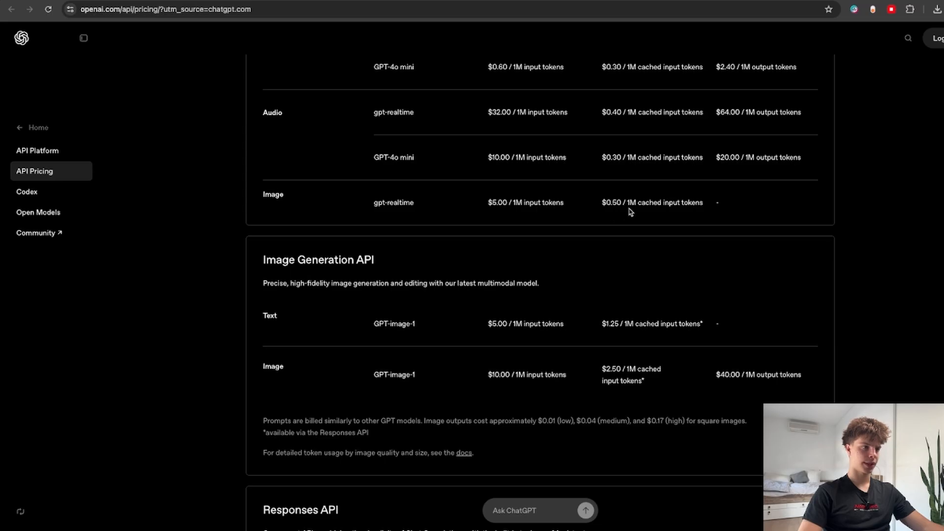
mouse_move(708, 212)
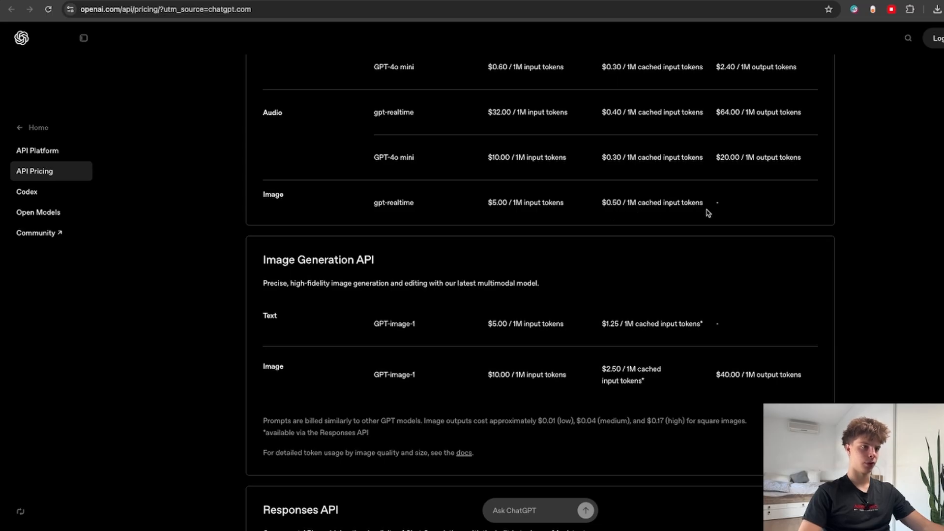
scroll(down, 3)
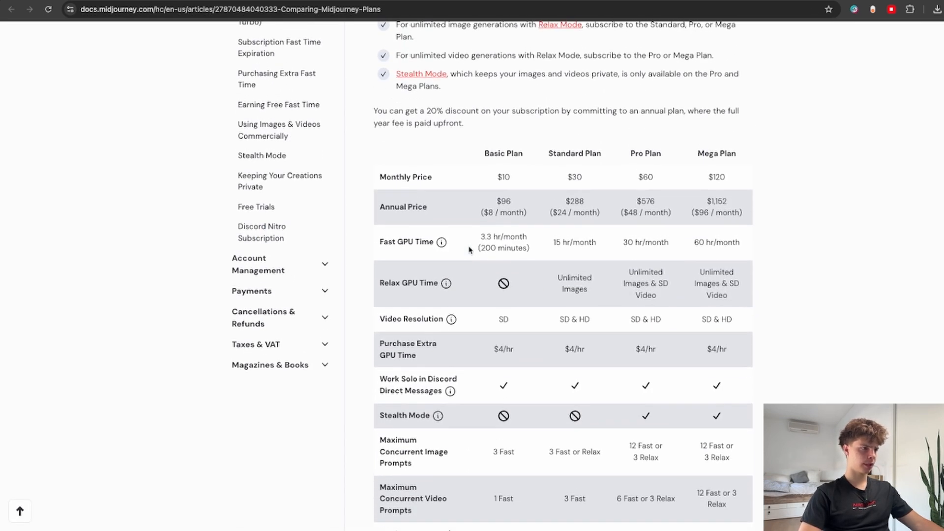
scroll(down, 3)
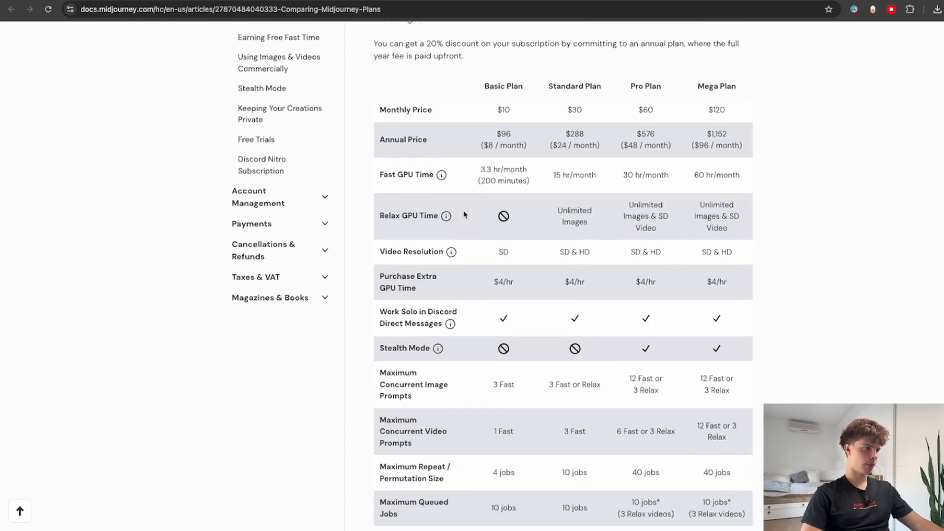
scroll(up, 3)
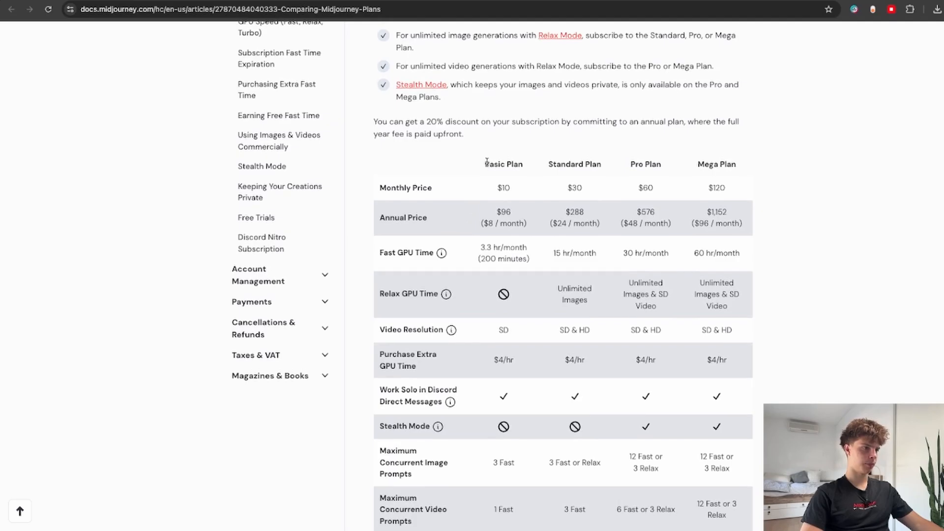
scroll(down, 3)
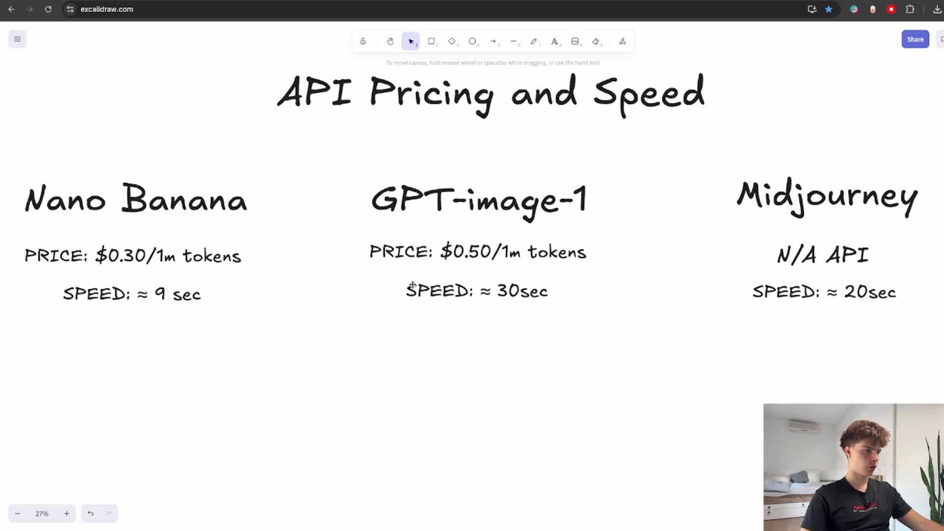
scroll(right, 3)
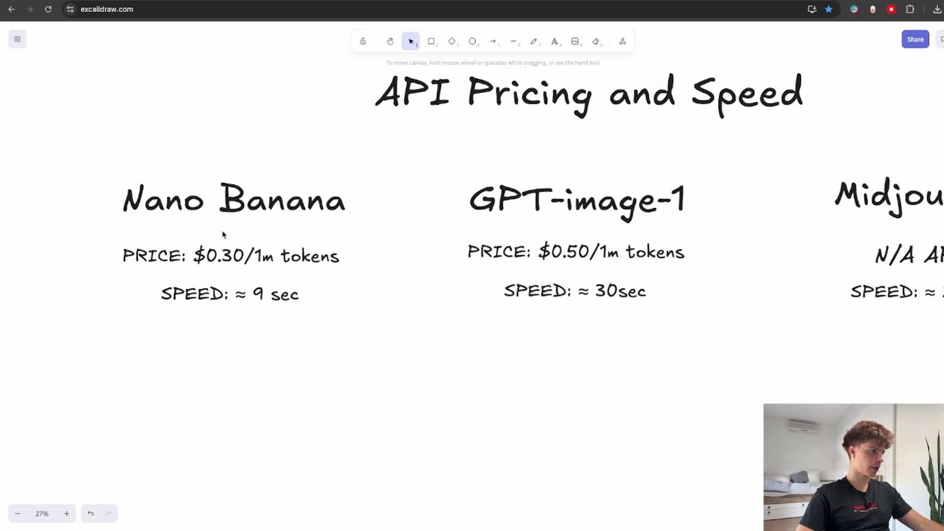
mouse_move(259, 304)
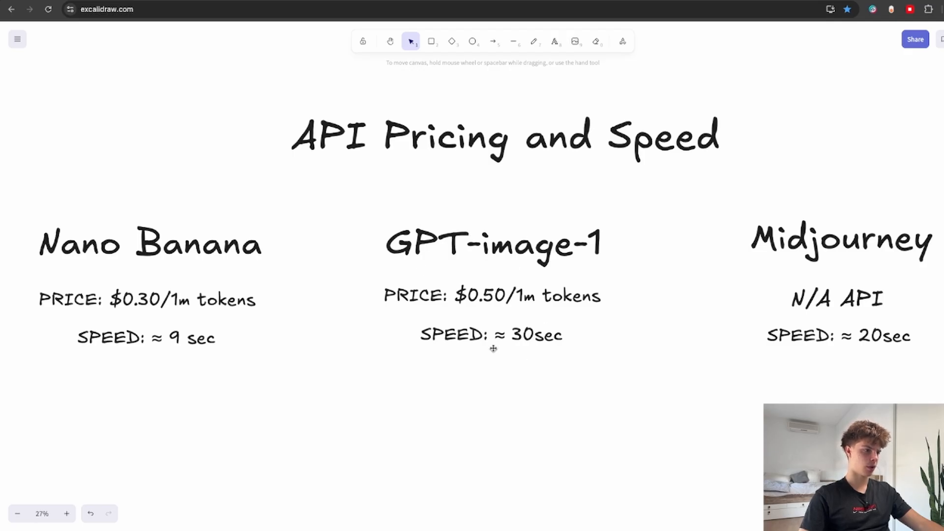
mouse_move(476, 337)
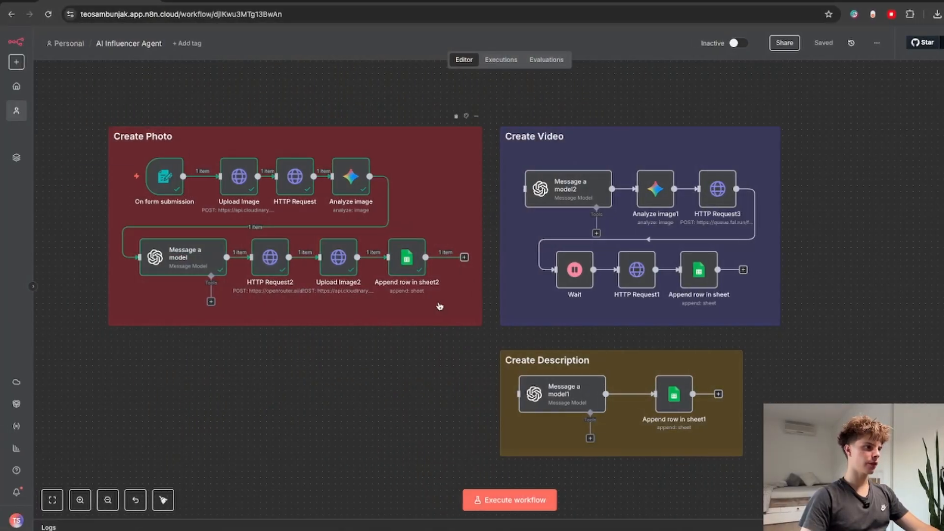
mouse_move(353, 338)
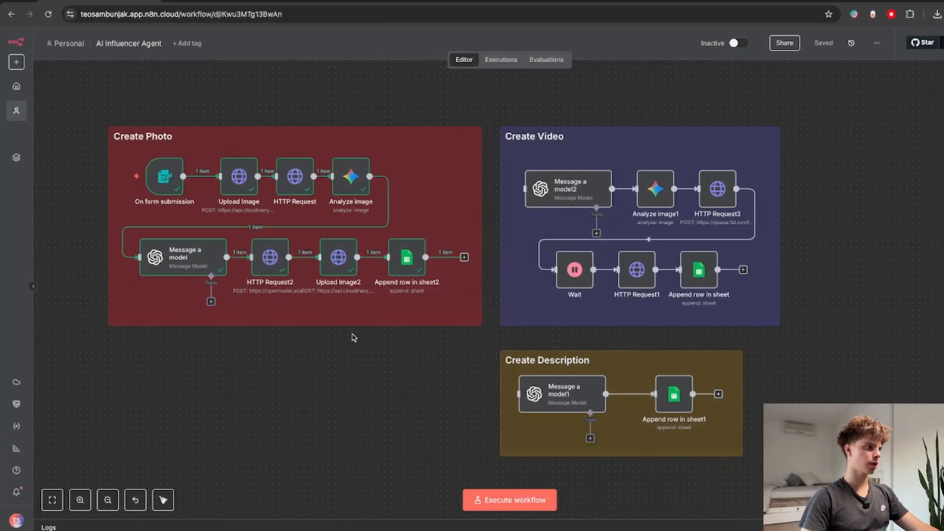
mouse_move(339, 368)
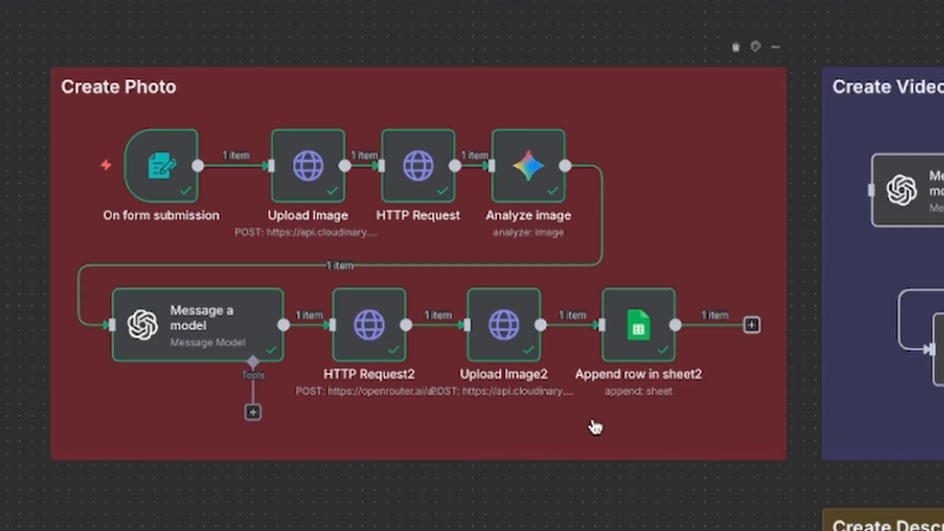
mouse_move(575, 459)
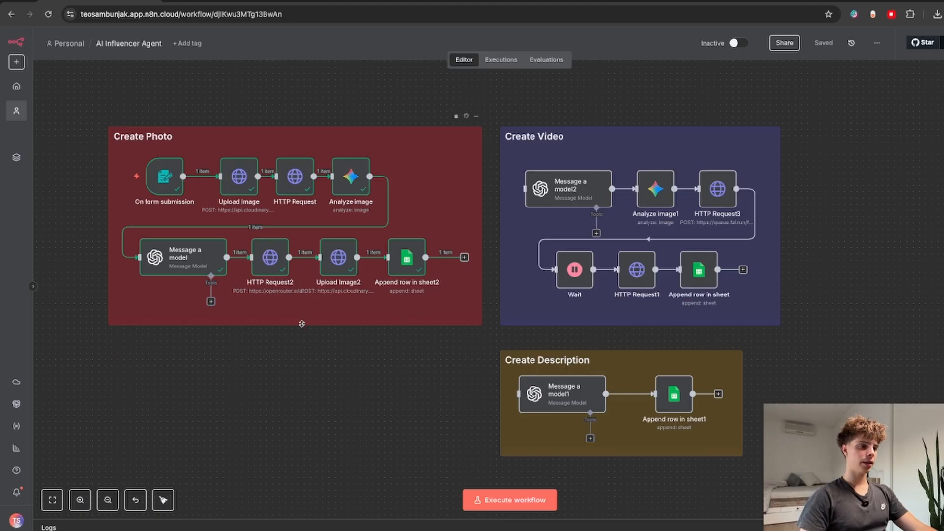
mouse_move(469, 351)
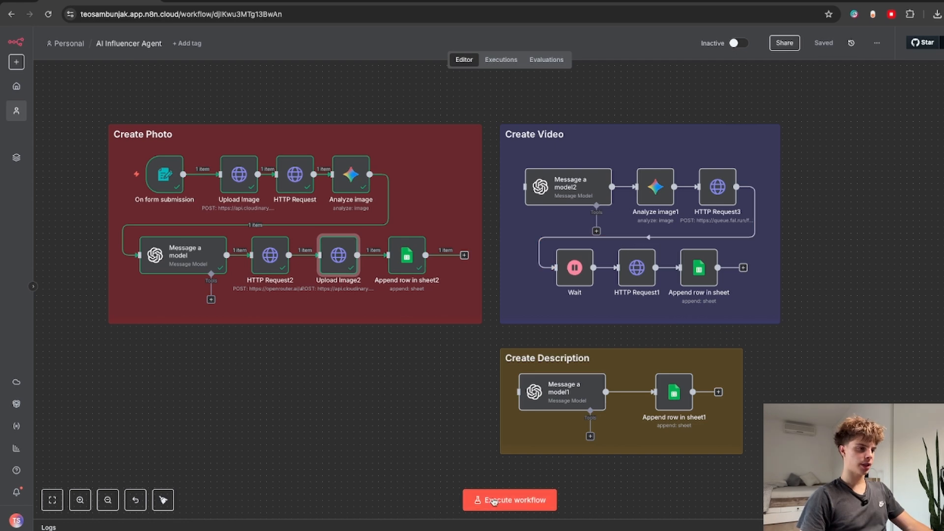
Step: Execute the workflow and scroll its test form into view
click(509, 500)
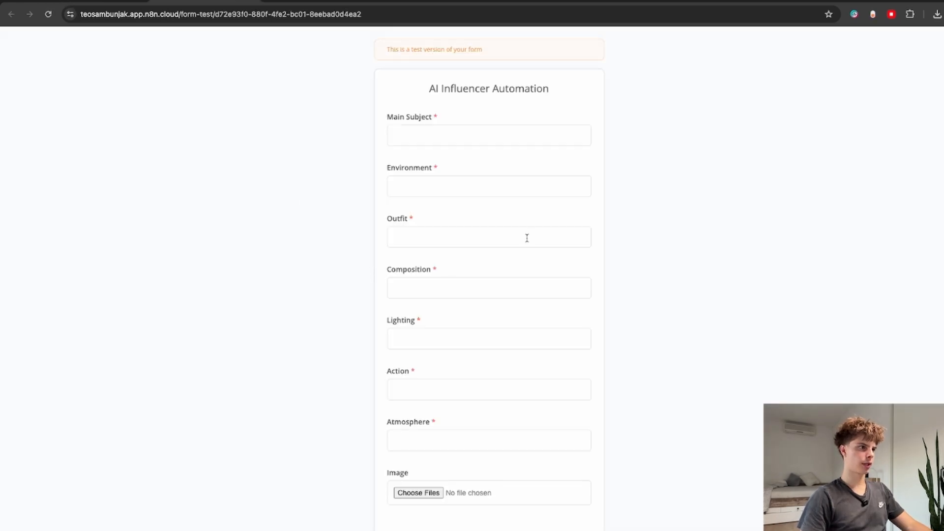
scroll(down, 3)
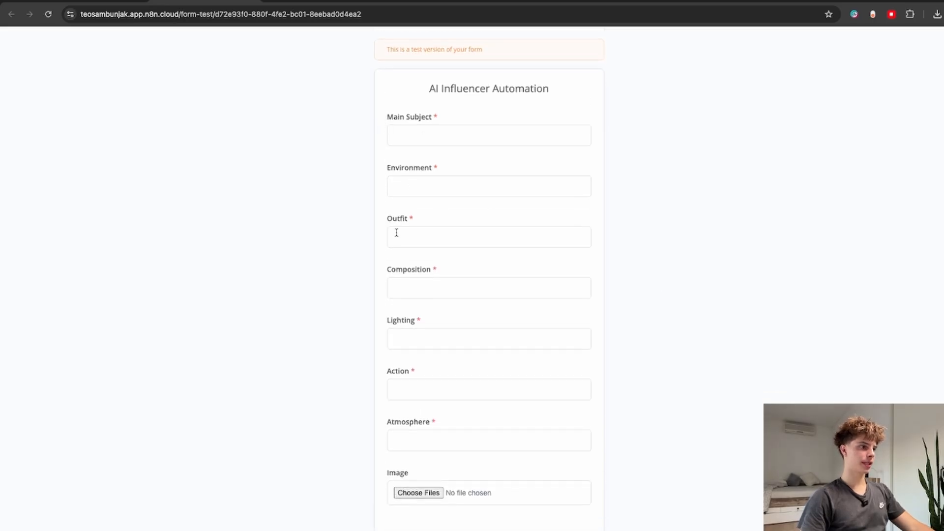
mouse_move(429, 158)
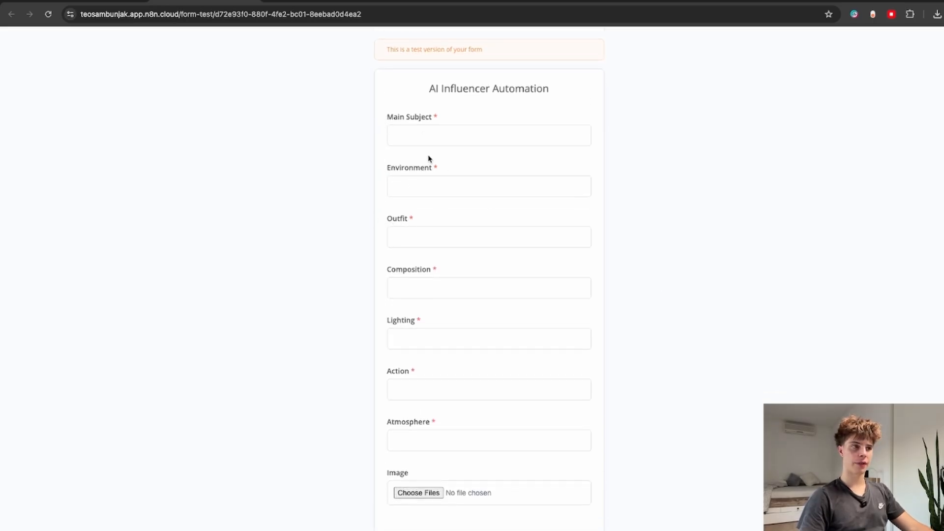
scroll(down, 3)
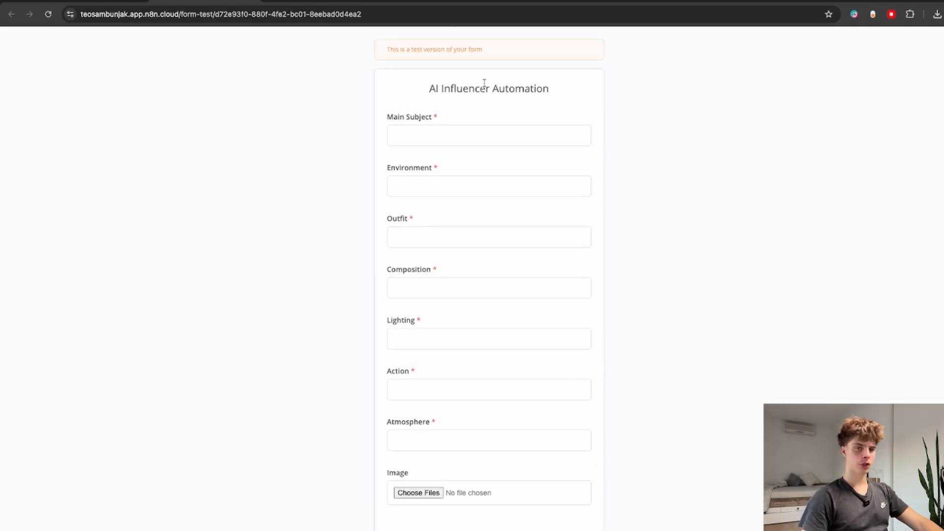
Step: Fill the form fields with 'A rus…', 'A sunny beach.', 'A bikin…', and pick a reference image
click(489, 134)
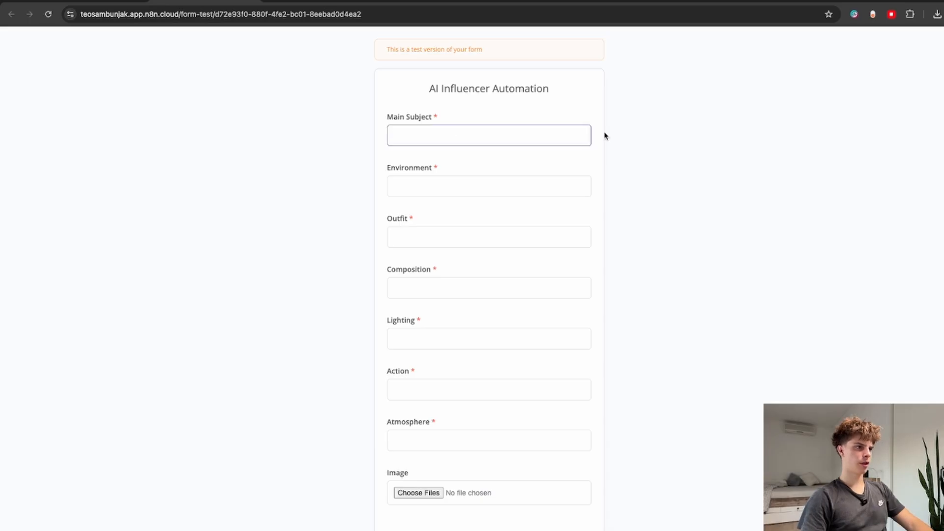
text(A russian model.)
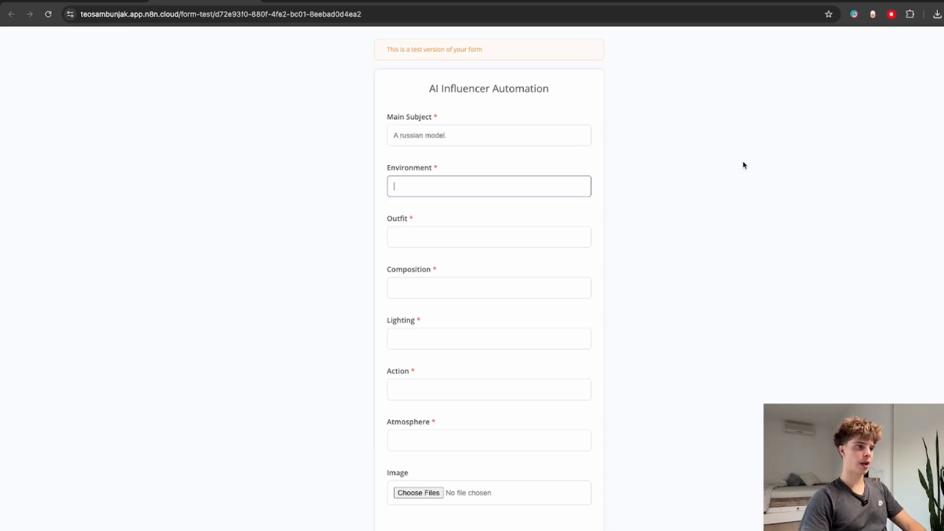
text(A sunny beach.)
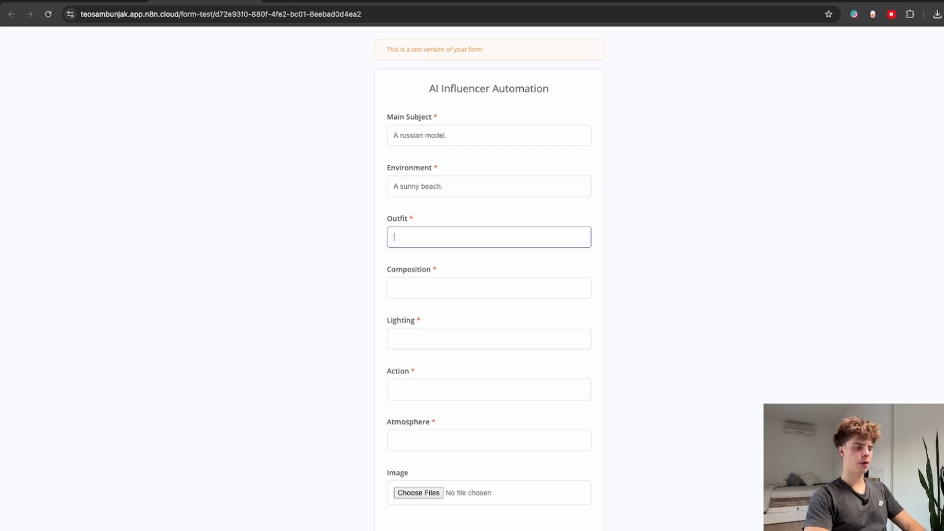
text(A bikini.)
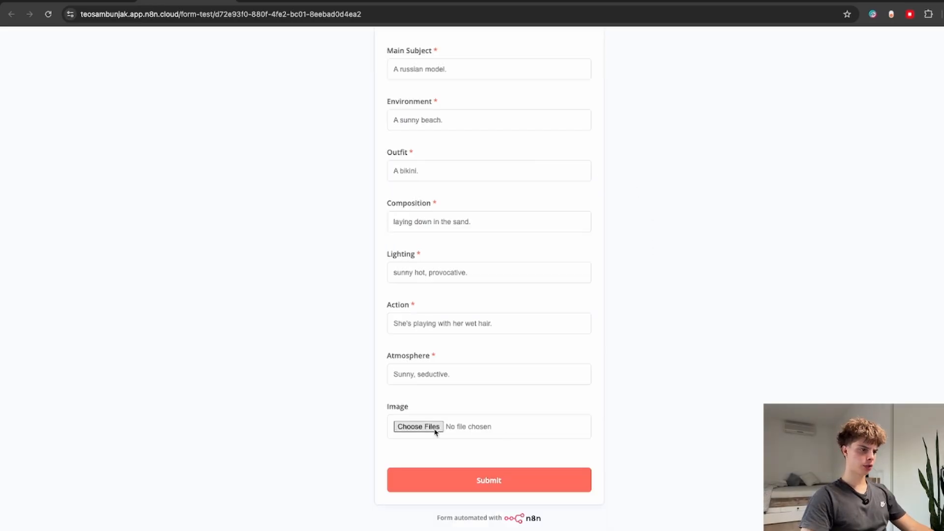
click(418, 426)
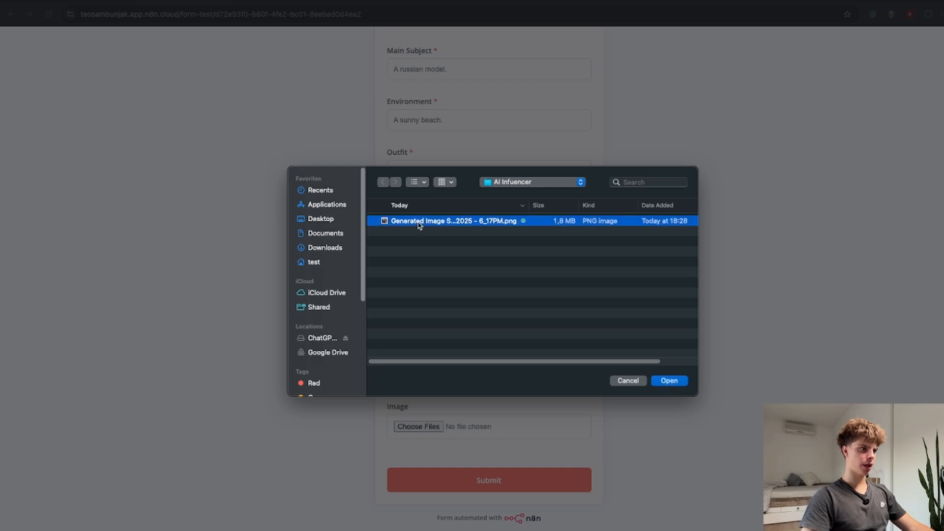
mouse_move(560, 308)
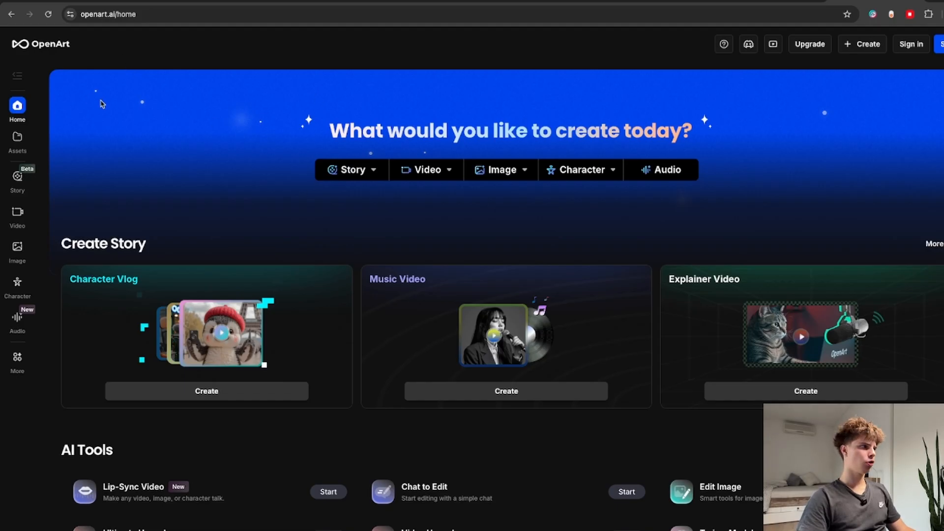
scroll(down, 3)
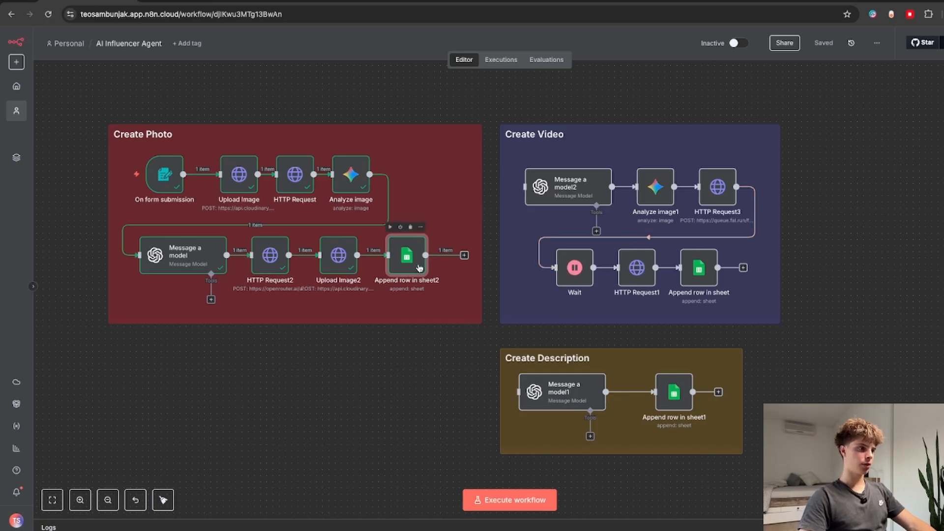
Step: Open the Append row in sheet2 node and follow the Photos sheet's Cloudinary link in A2
double_click(406, 256)
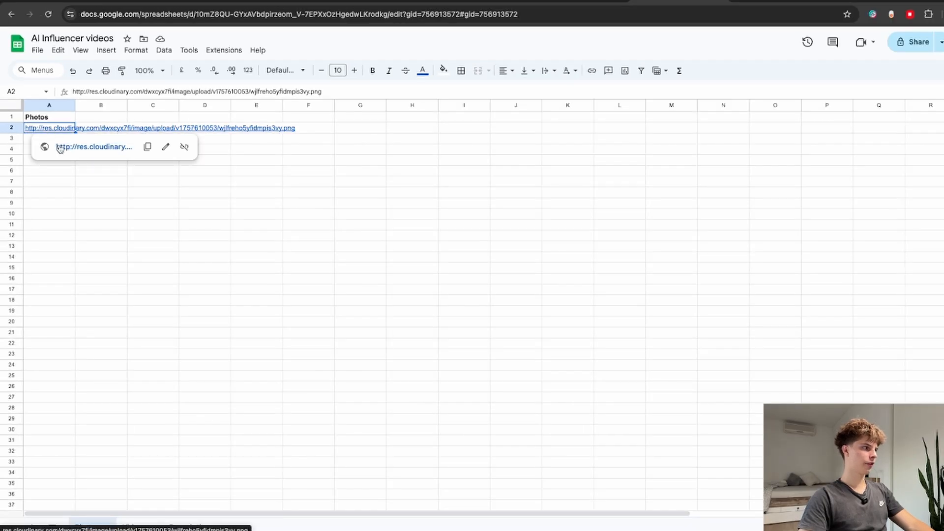
click(94, 147)
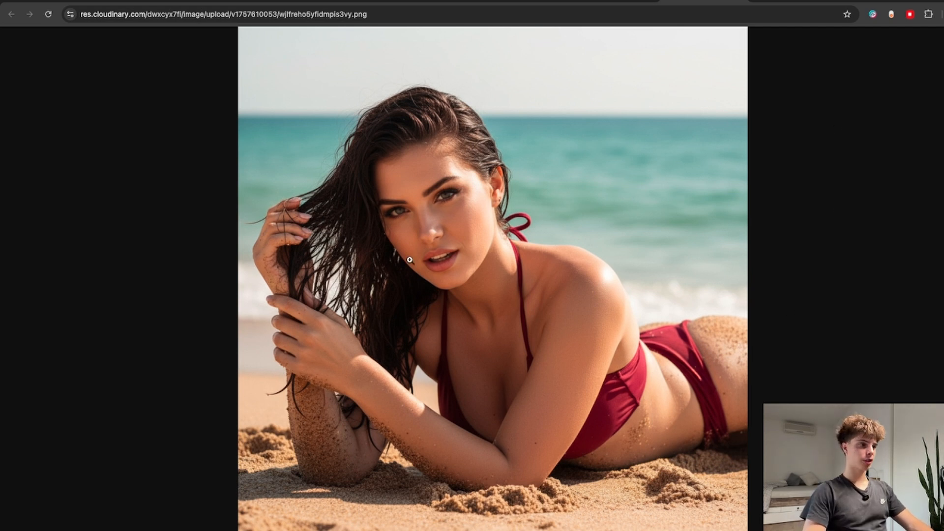
mouse_move(172, 260)
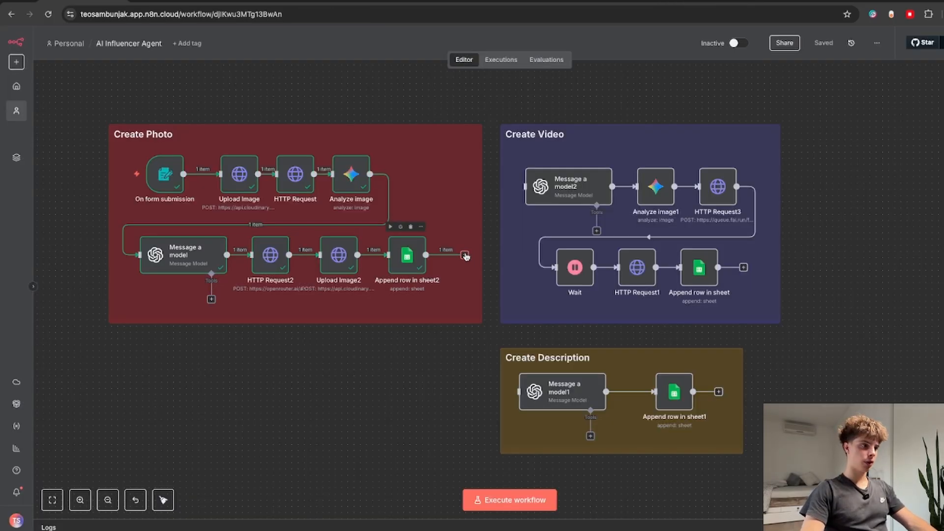
Step: Switch to the Videos sheet and open the fal.media video link in cell A2
drag(465, 255, 524, 186)
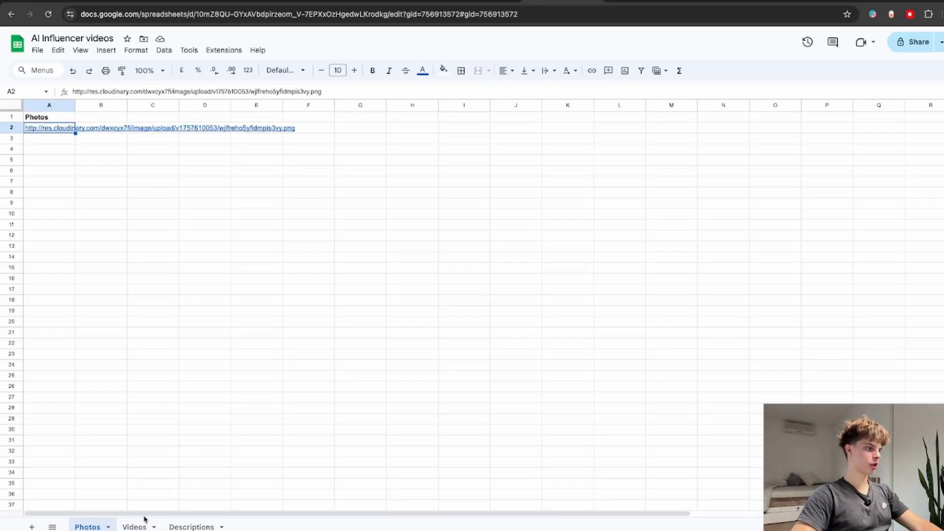
click(134, 527)
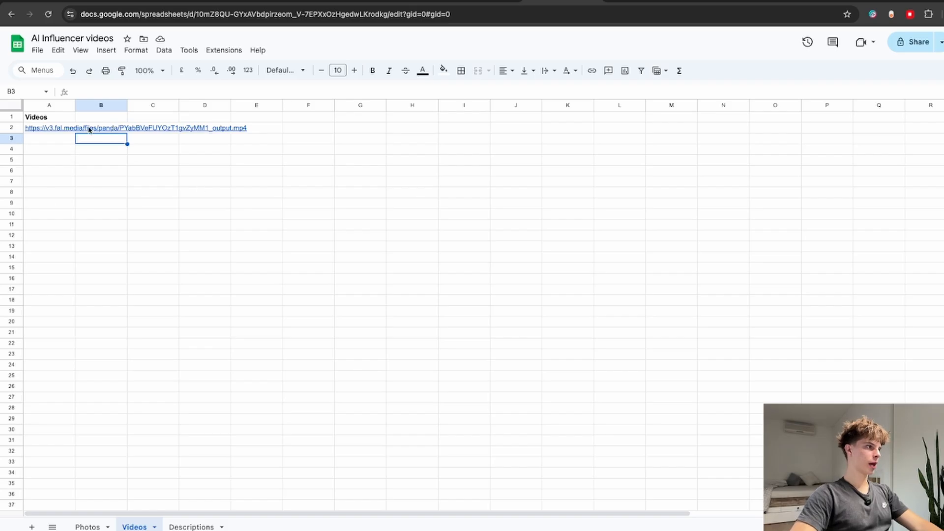
click(36, 128)
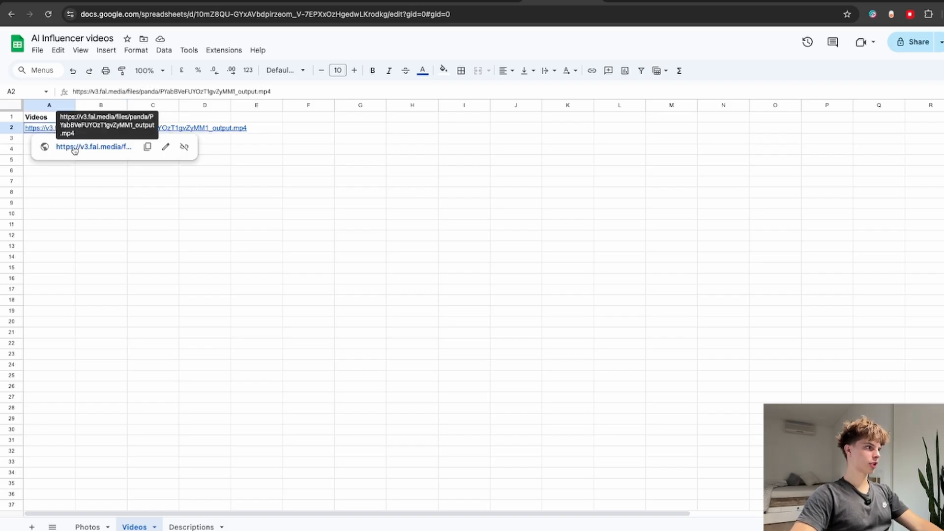
click(93, 146)
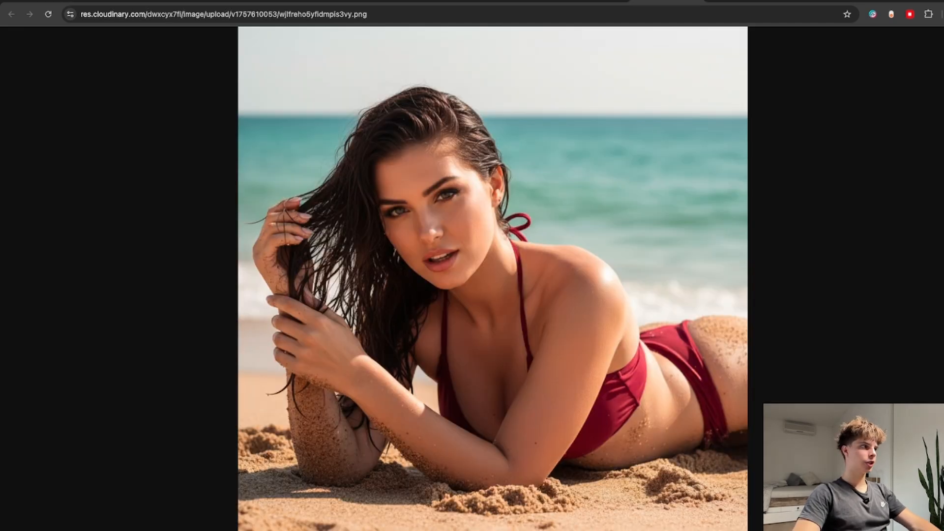
Step: Return to the spreadsheet and view the Descriptions sheet caption 'Come bury me in the sand!'
click(11, 13)
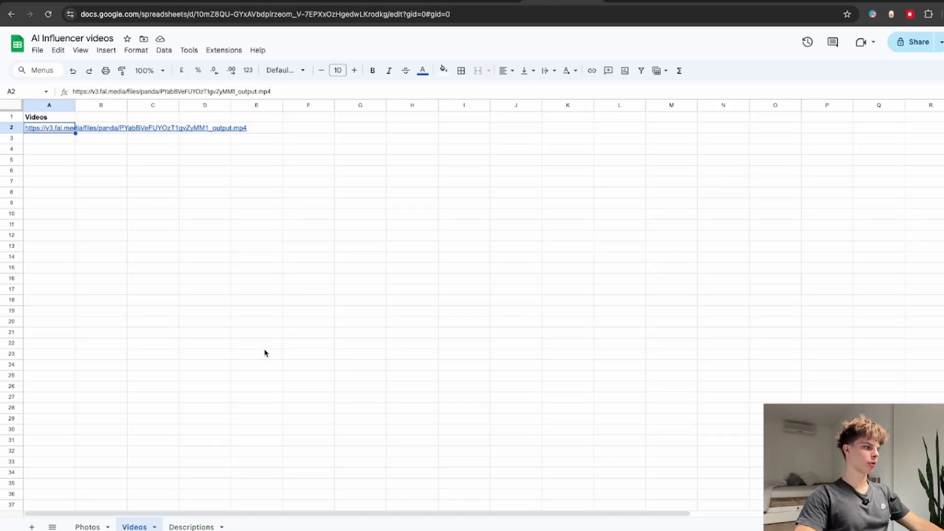
click(191, 527)
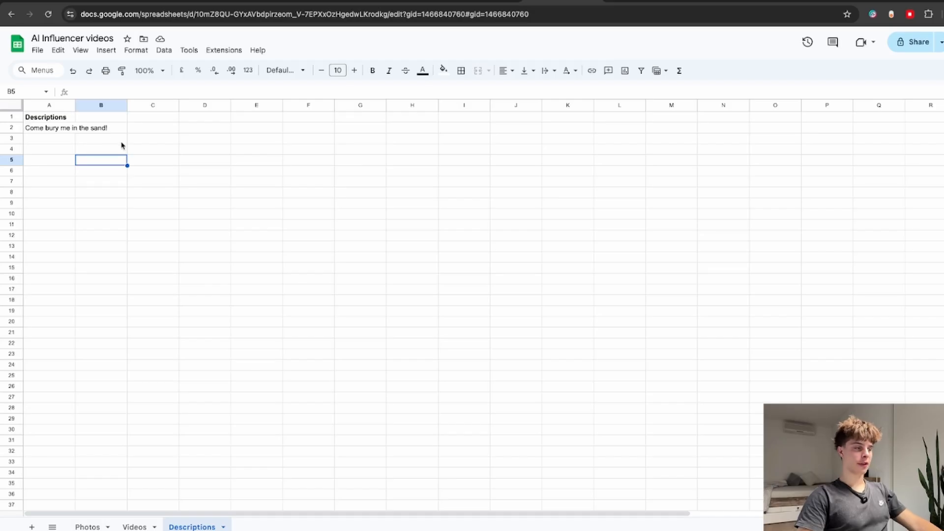
mouse_move(102, 150)
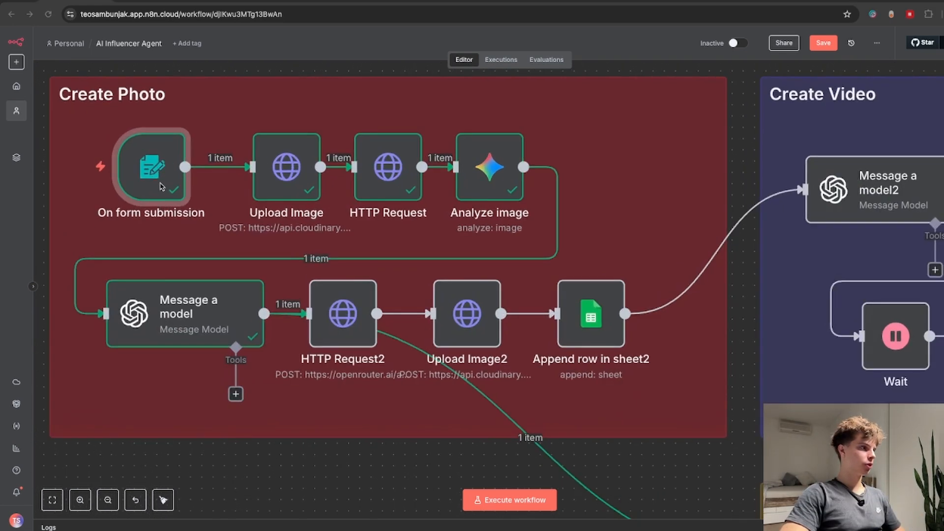
Step: Open the On form submission node, scroll through its form elements, and go back to canvas
double_click(151, 167)
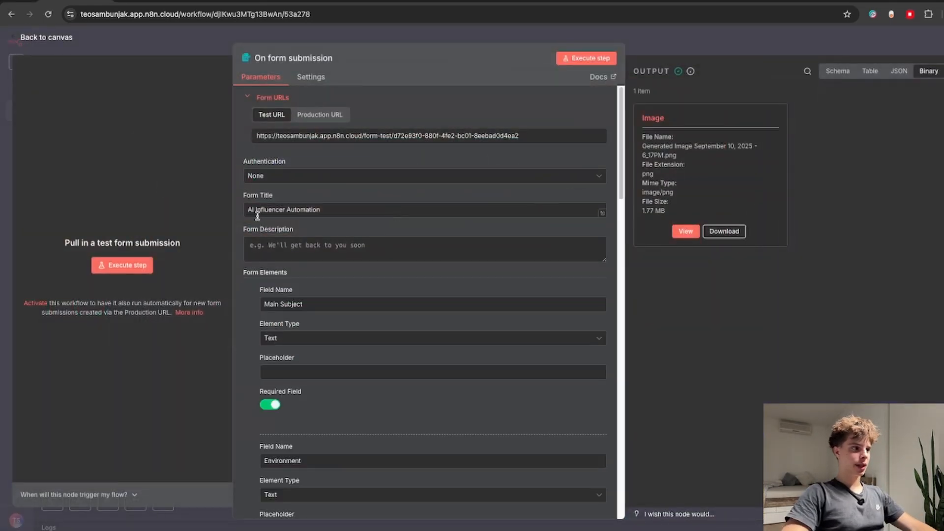
scroll(down, 3)
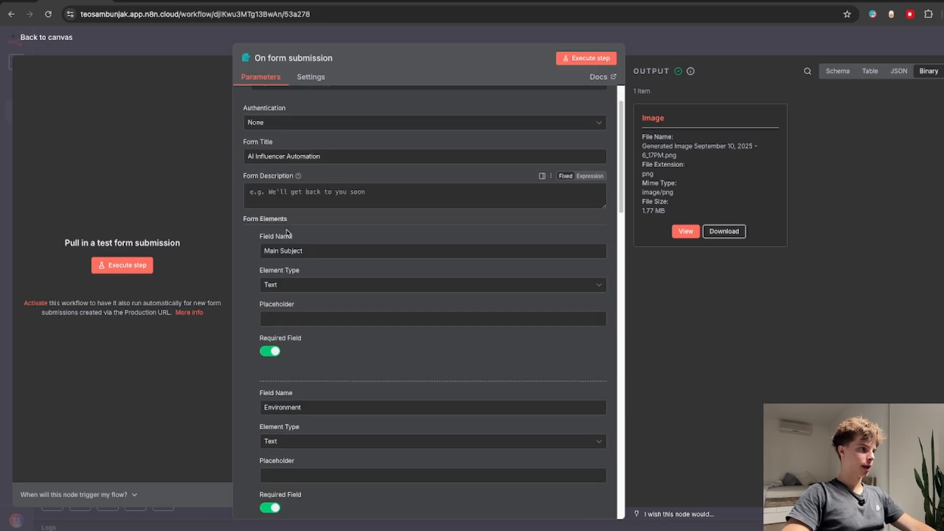
scroll(down, 3)
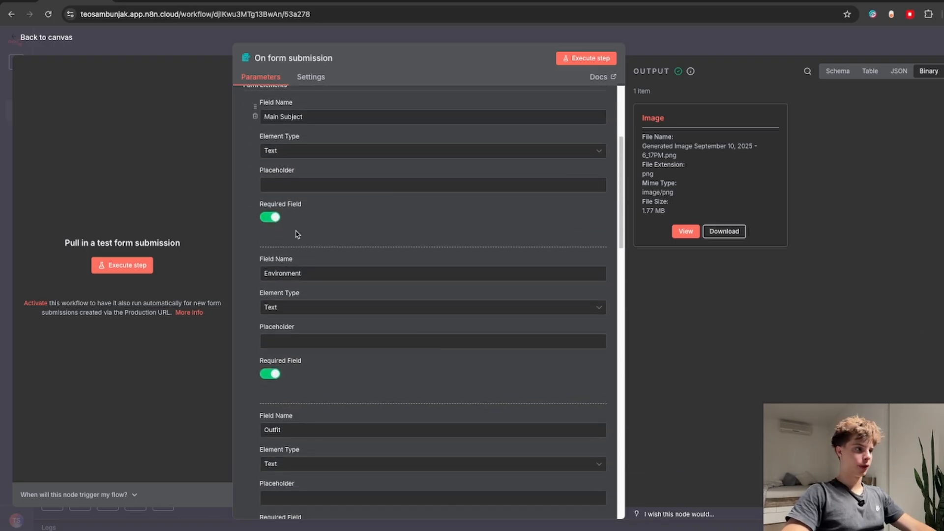
mouse_move(289, 256)
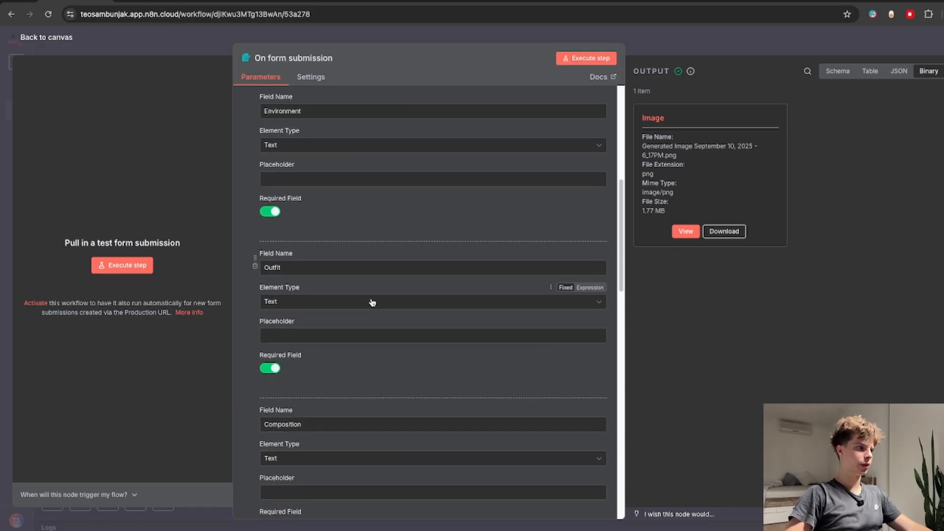
scroll(down, 3)
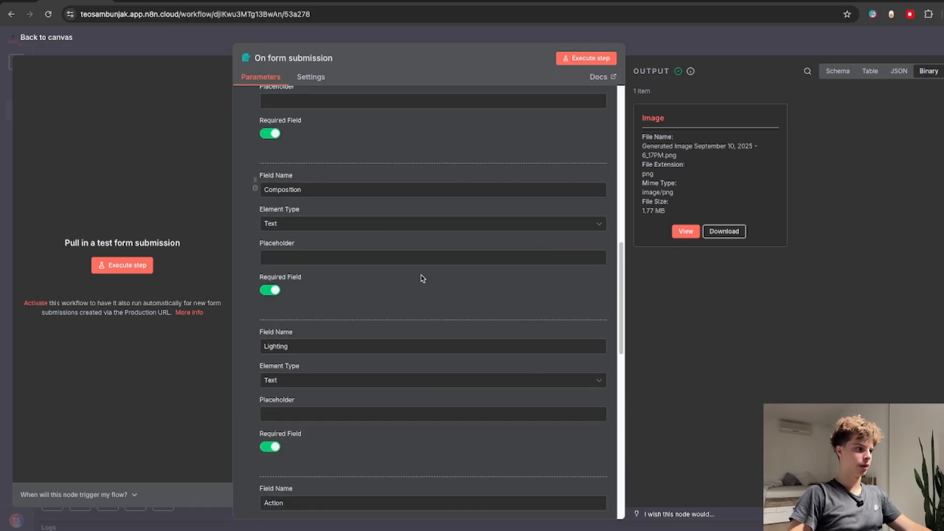
scroll(down, 3)
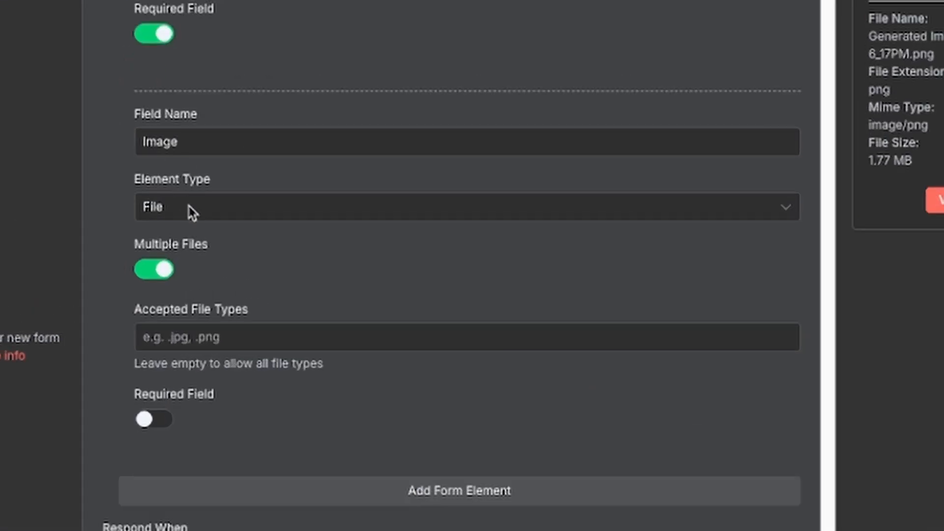
mouse_move(221, 234)
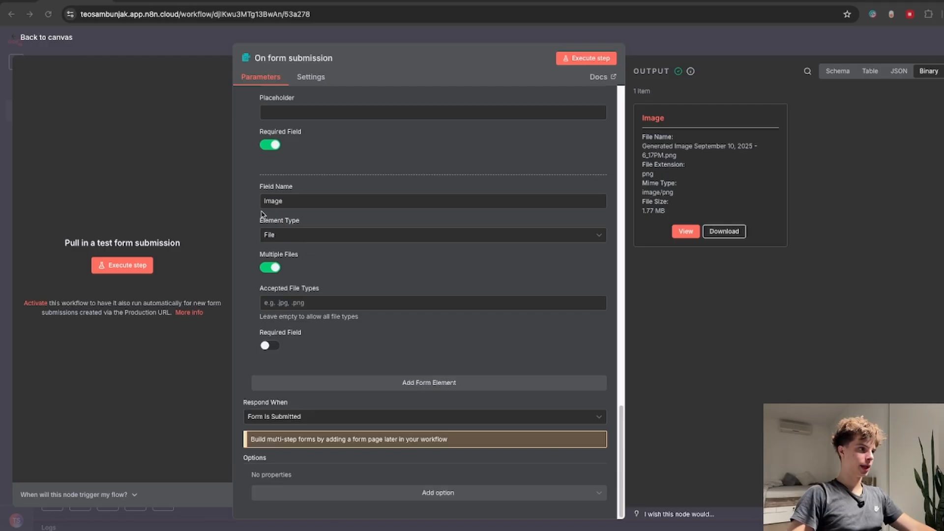
mouse_move(379, 230)
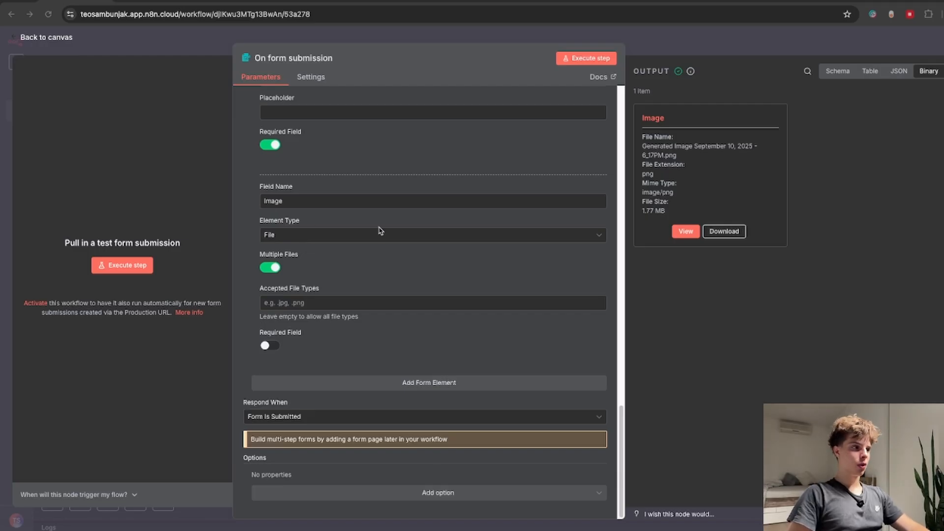
mouse_move(324, 194)
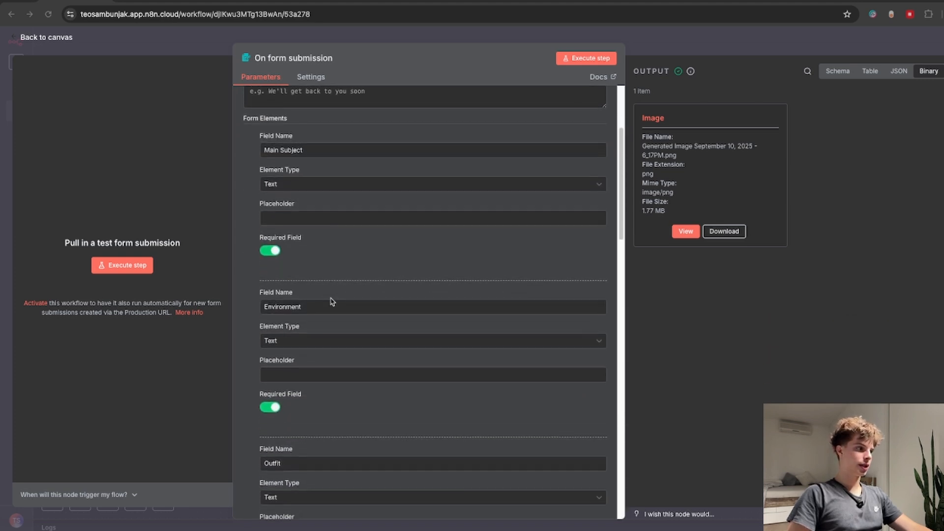
scroll(down, 3)
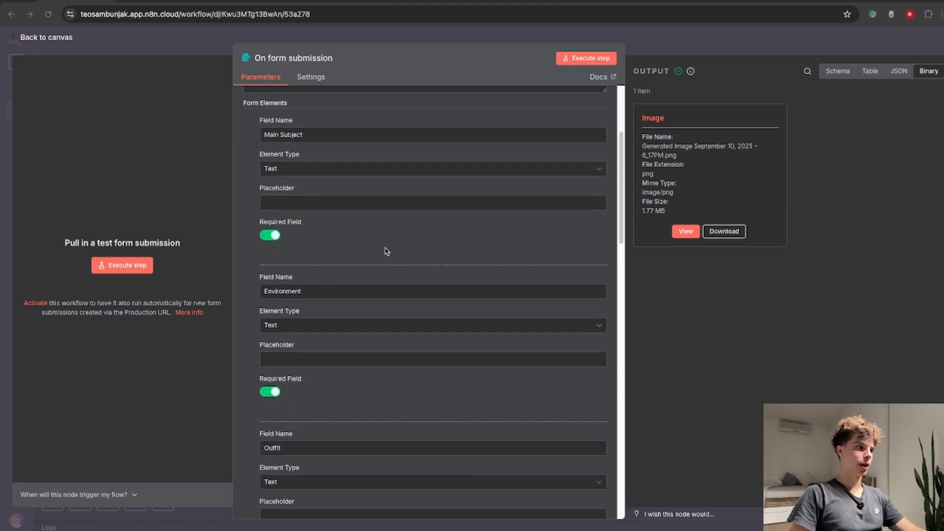
scroll(down, 3)
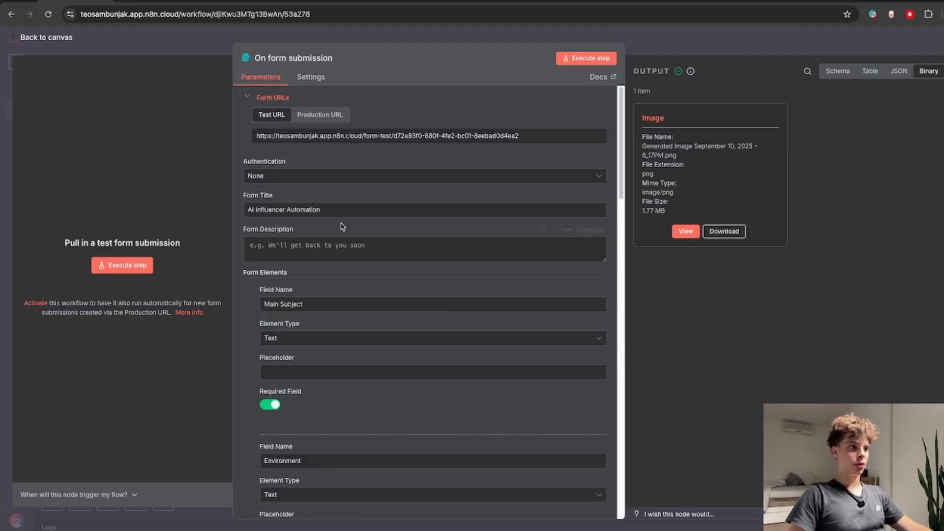
mouse_move(842, 160)
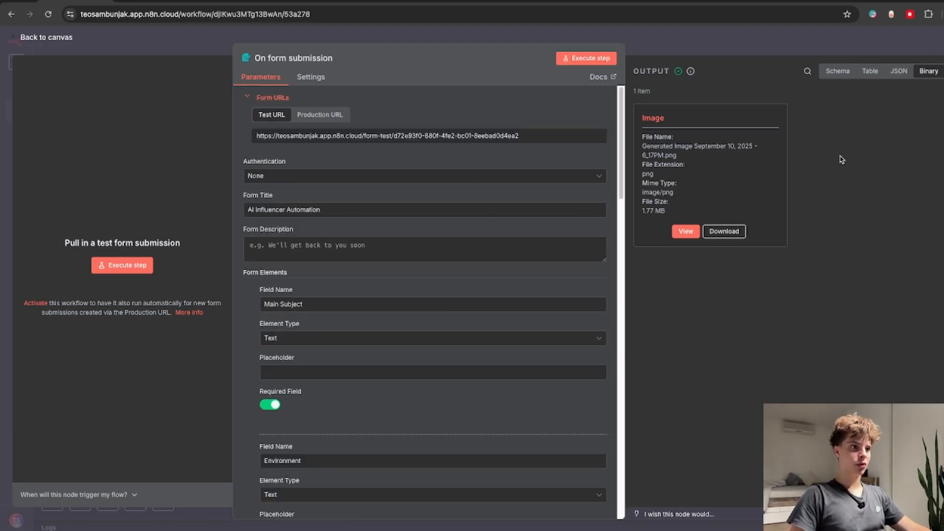
mouse_move(770, 212)
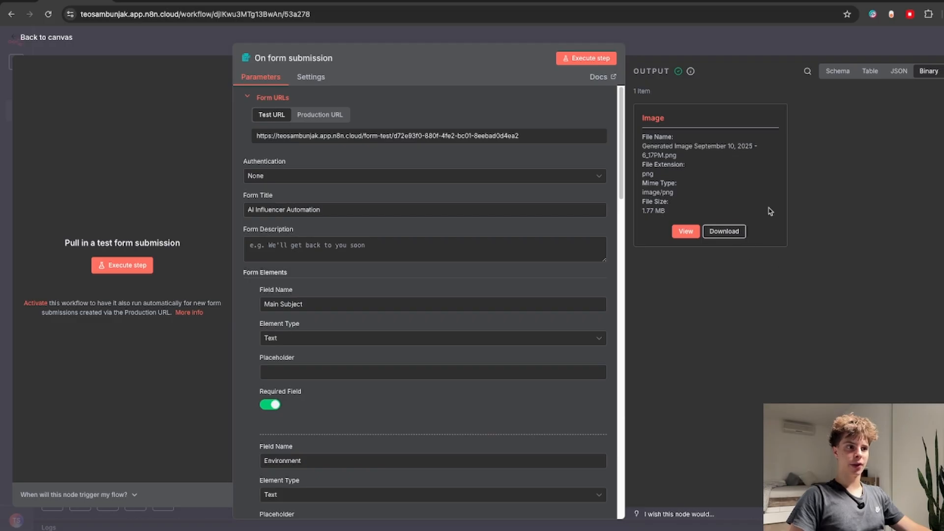
mouse_move(672, 298)
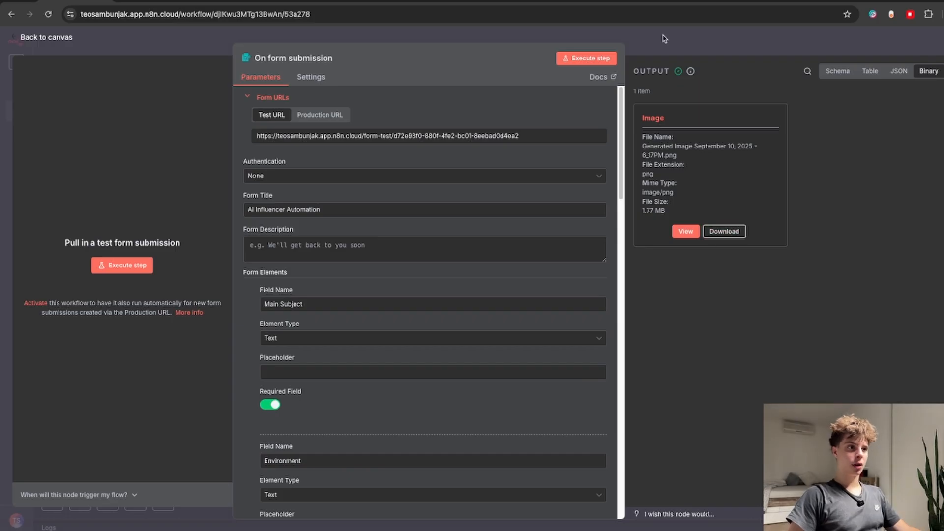
click(45, 36)
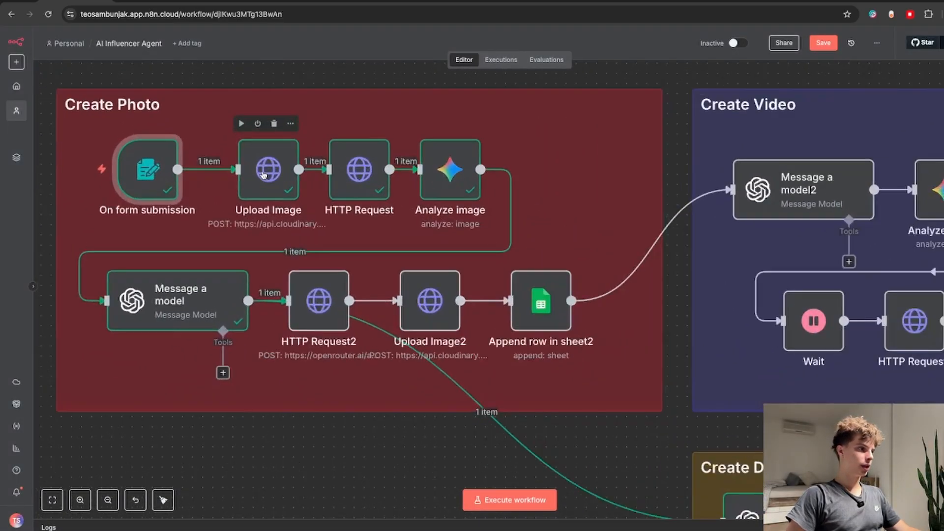
Step: Open the Upload Image node and scroll through its Cloudinary POST request parameters
double_click(268, 170)
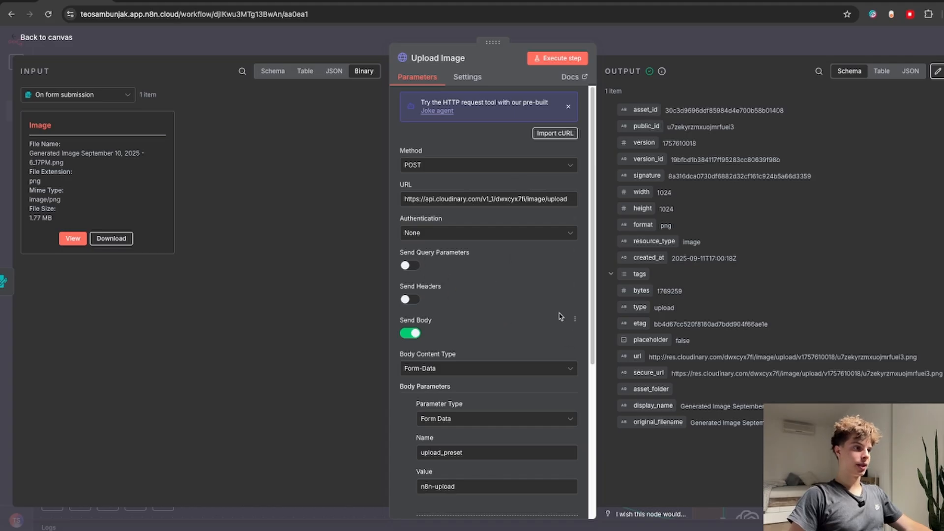
scroll(down, 3)
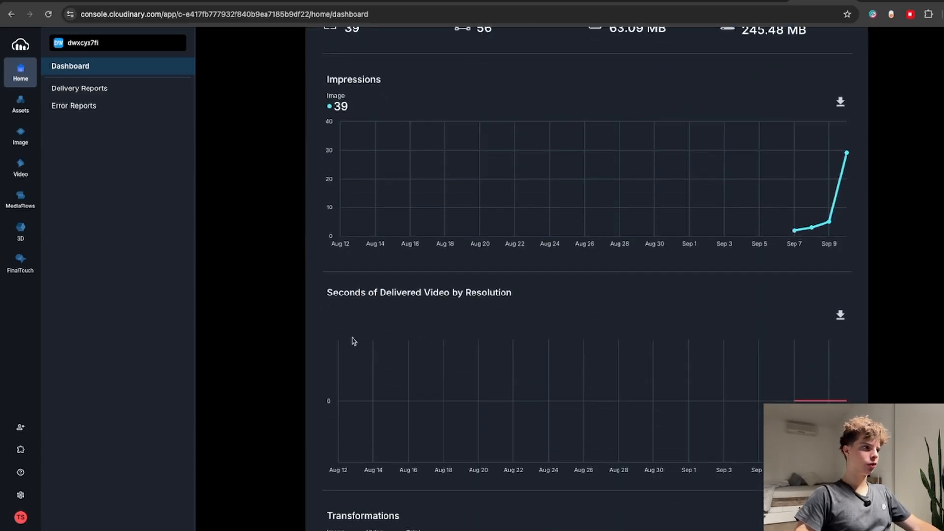
Step: Go through Cloudinary Settings and API Keys to the Upload Presets list showing n8n-upload
scroll(up, 3)
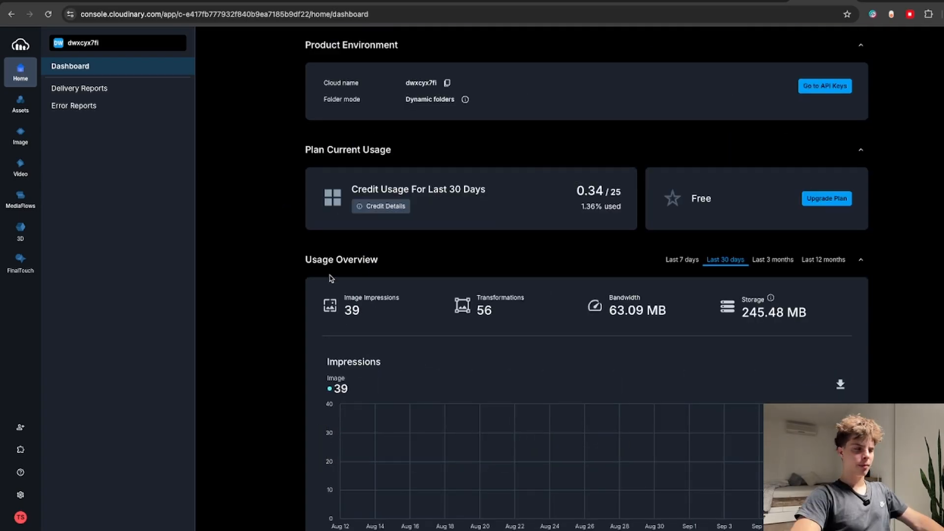
click(19, 494)
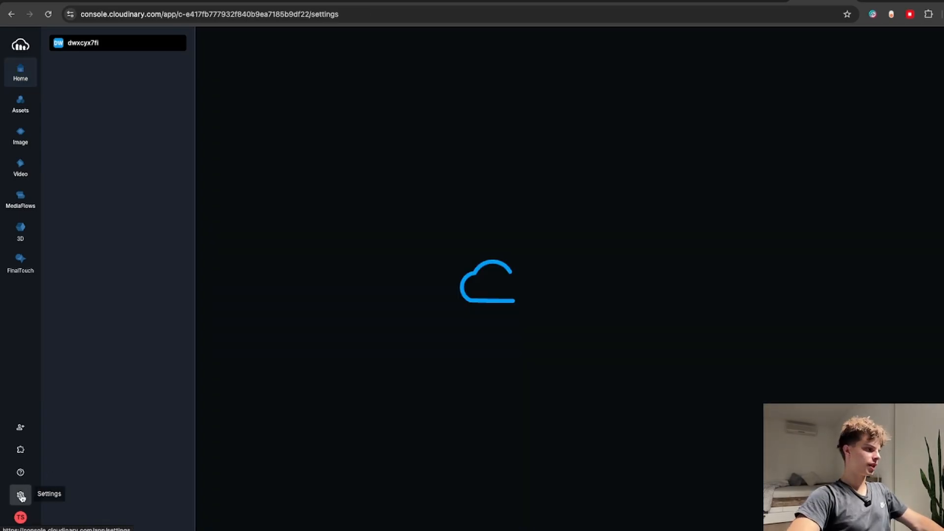
click(19, 494)
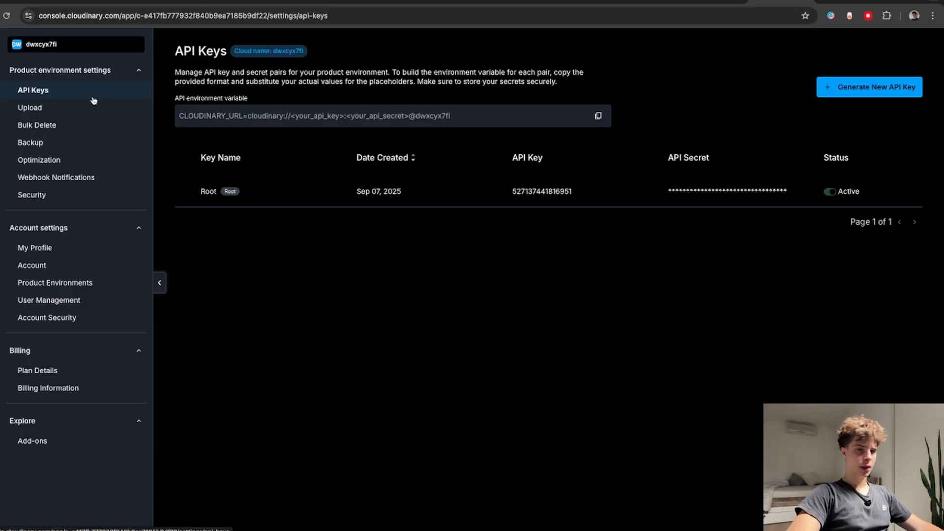
click(29, 107)
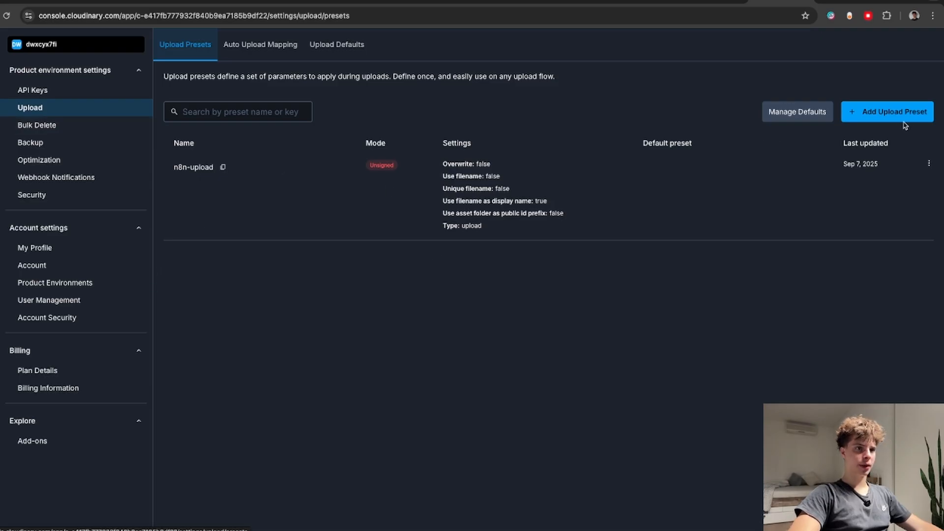
Step: Create and save a new unsigned upload preset named video_demo
click(886, 112)
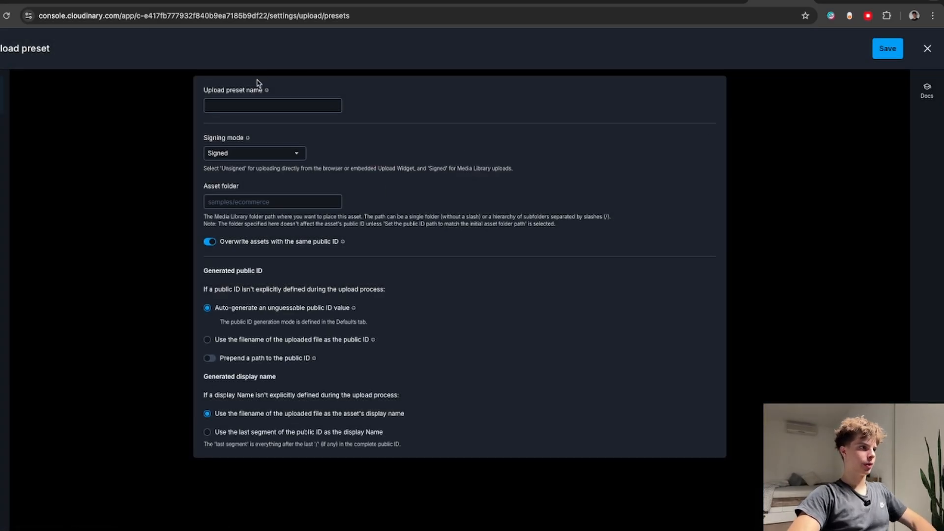
click(272, 105)
text(video_demo)
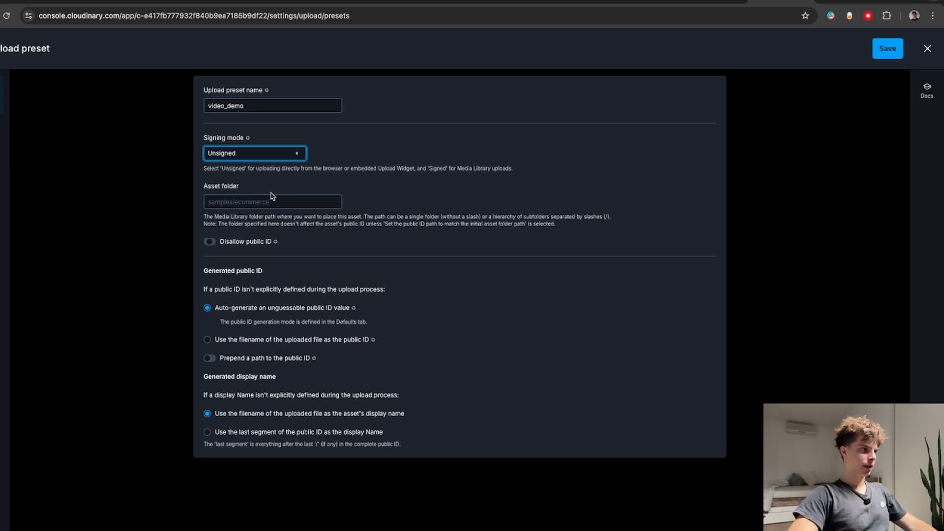
click(886, 49)
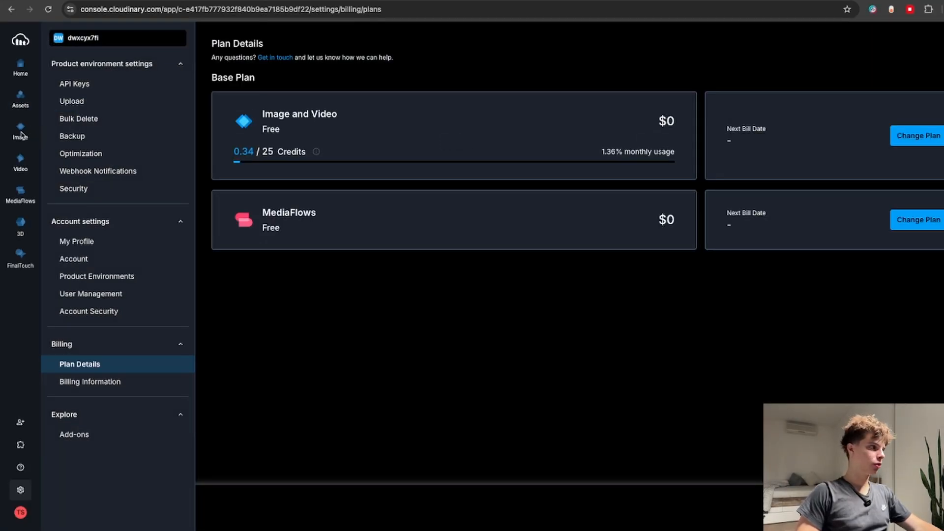
Step: Look up the Upload API reference in the Cloudinary documentation
click(20, 130)
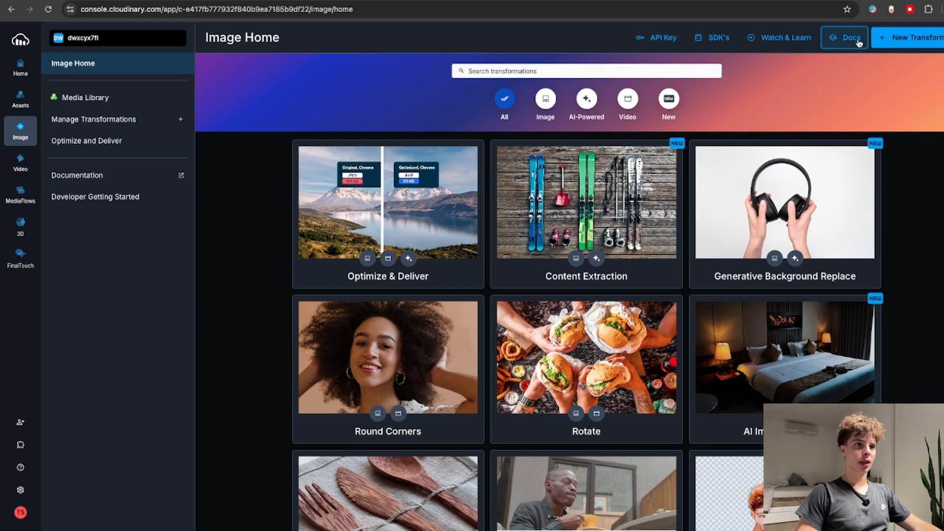
click(849, 37)
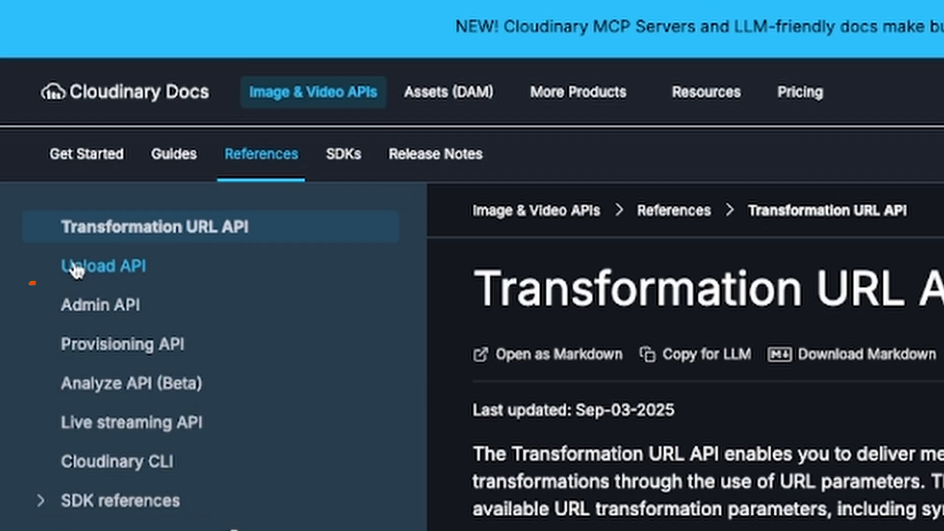
click(102, 266)
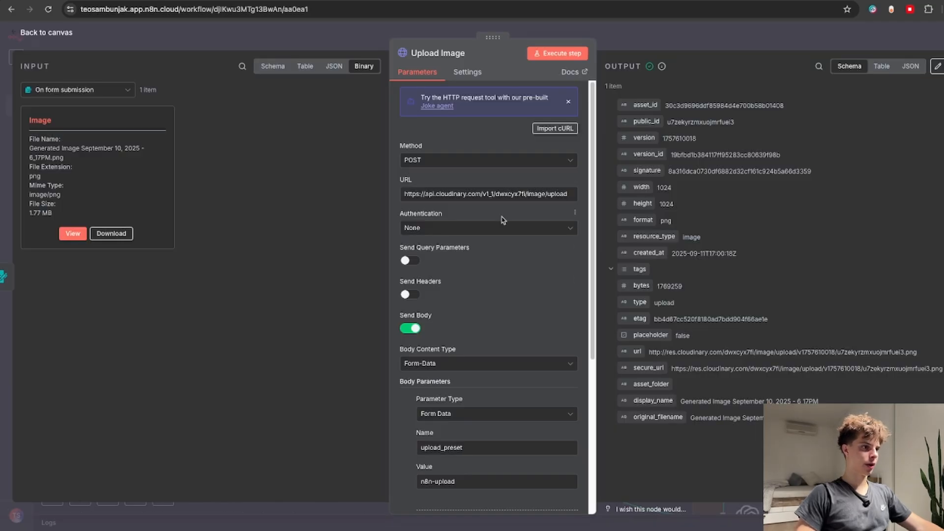
mouse_move(576, 206)
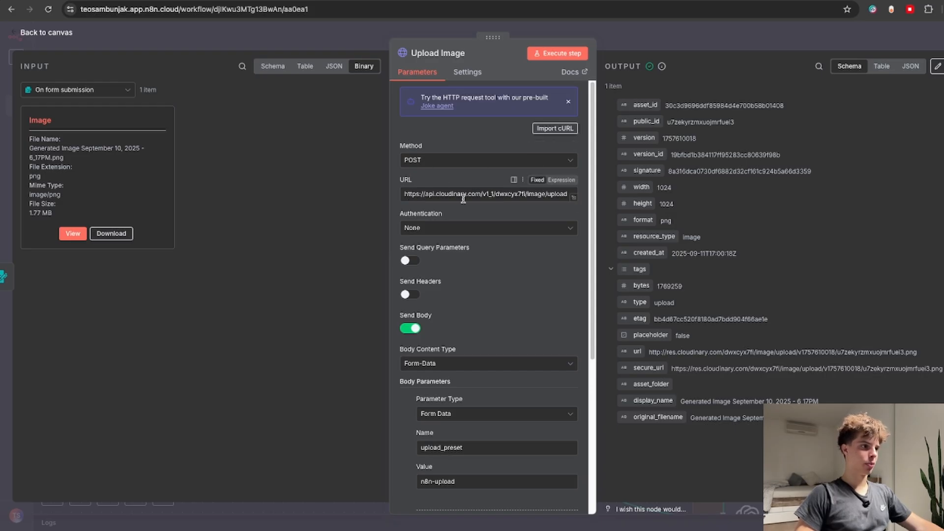
Step: Review the Analyze image output and enter 'video_demo' and 'n8n-upload' upload values
click(567, 100)
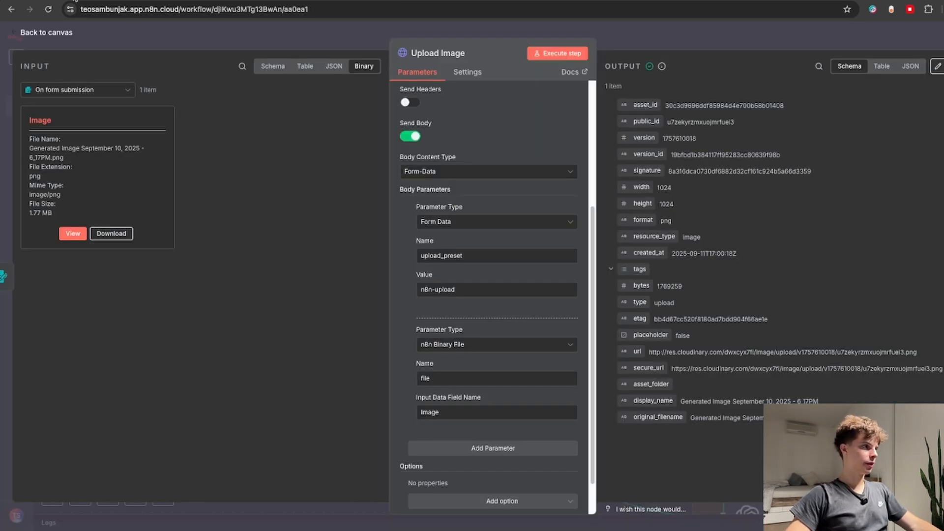
text(video_demo)
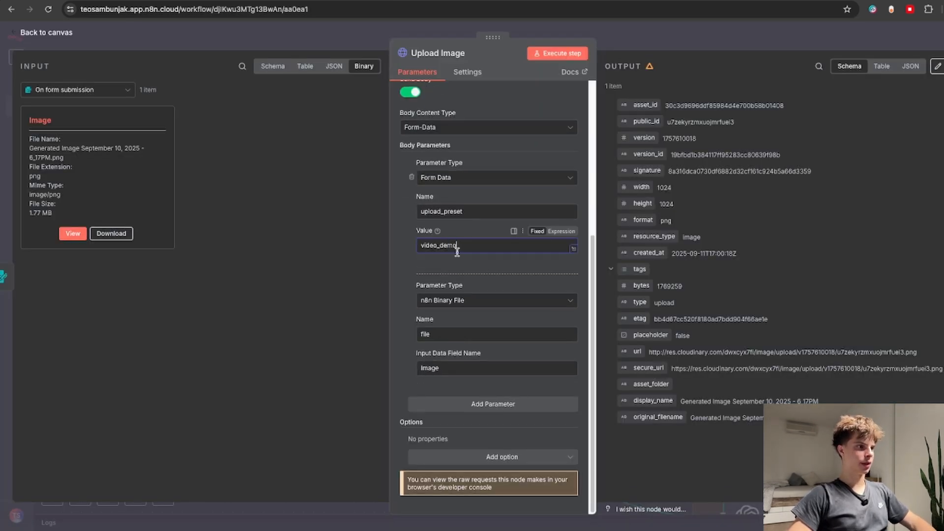
text(n8n-upload)
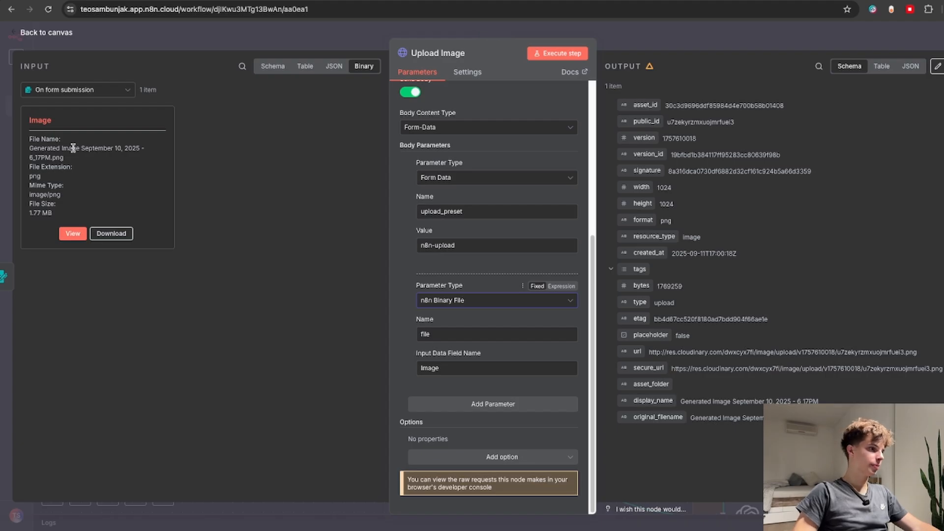
mouse_move(697, 366)
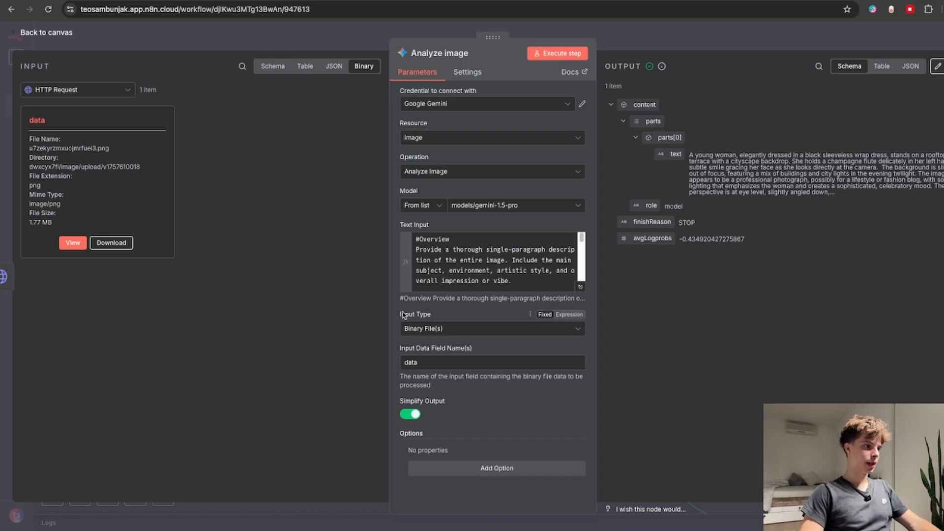
Step: View the Gemini image description as a table and preview the uploaded input image
click(491, 328)
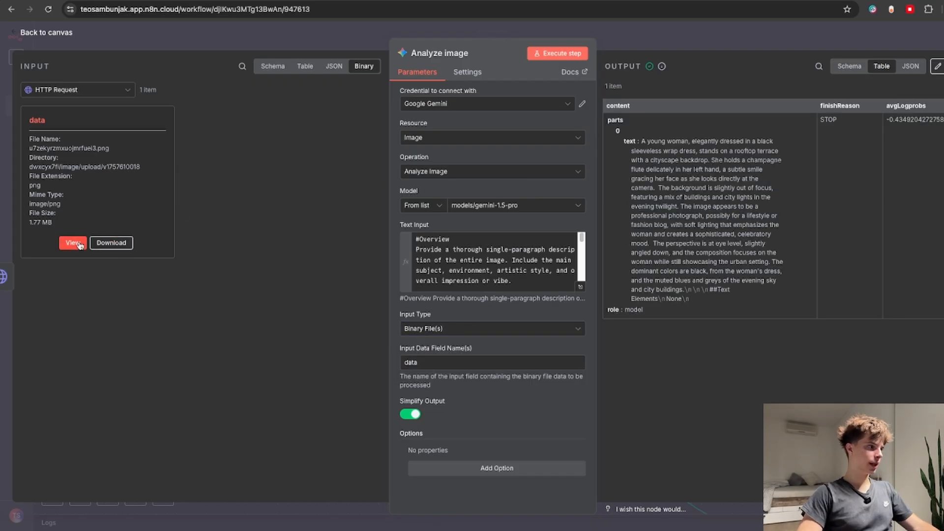
click(72, 243)
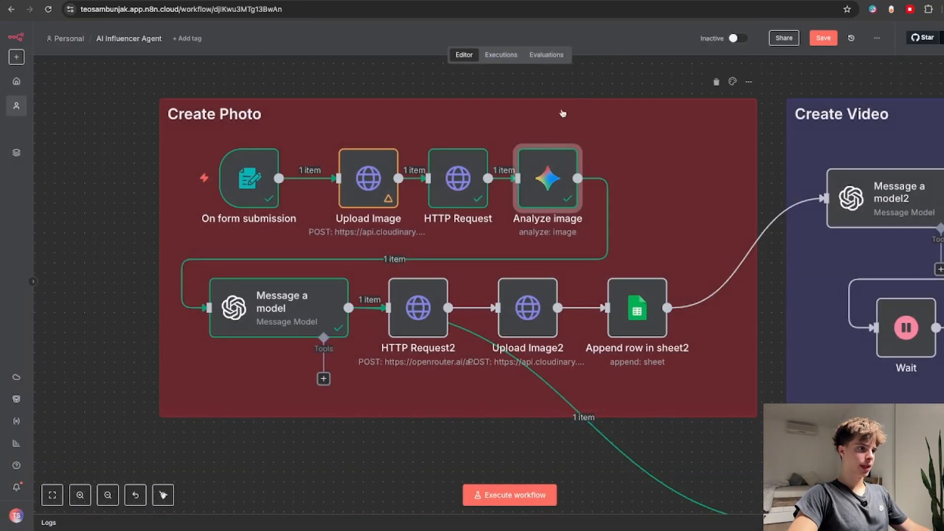
Step: Inspect the Message a model prompt expressions in the expression editor
double_click(278, 308)
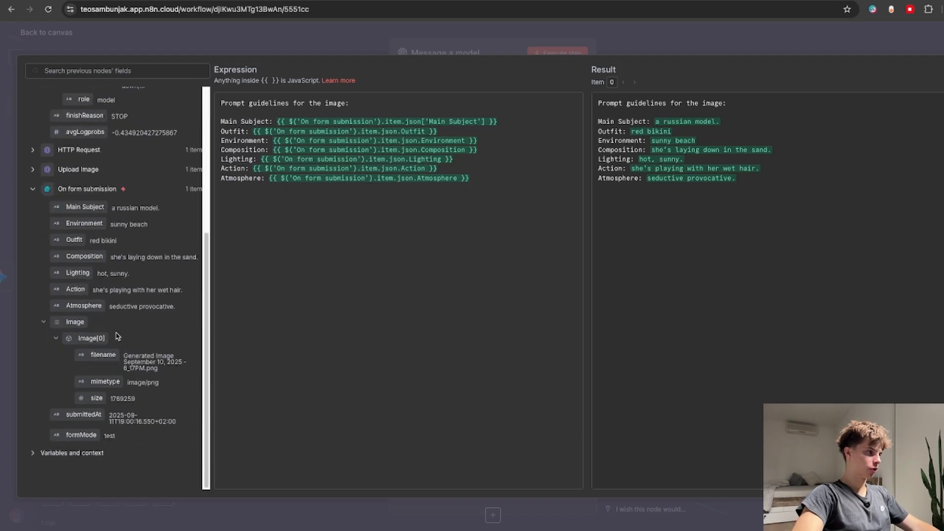
mouse_move(588, 142)
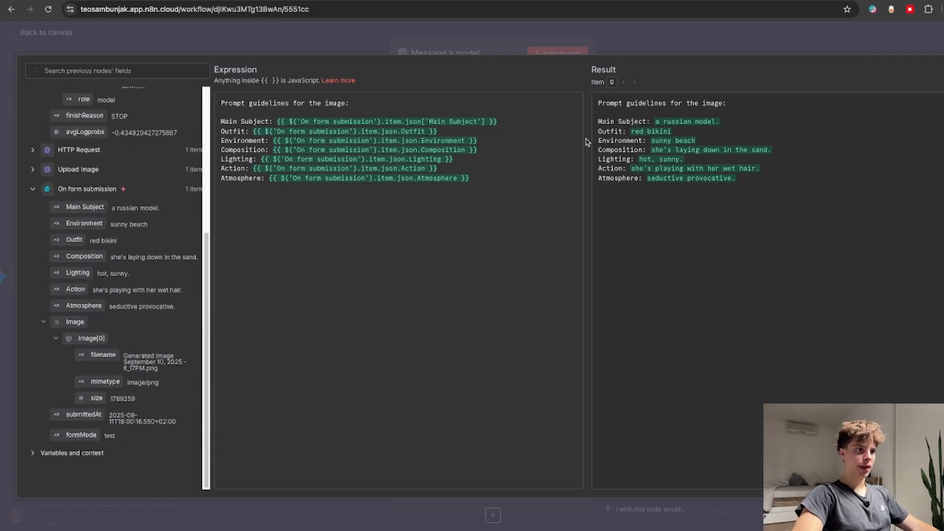
mouse_move(544, 86)
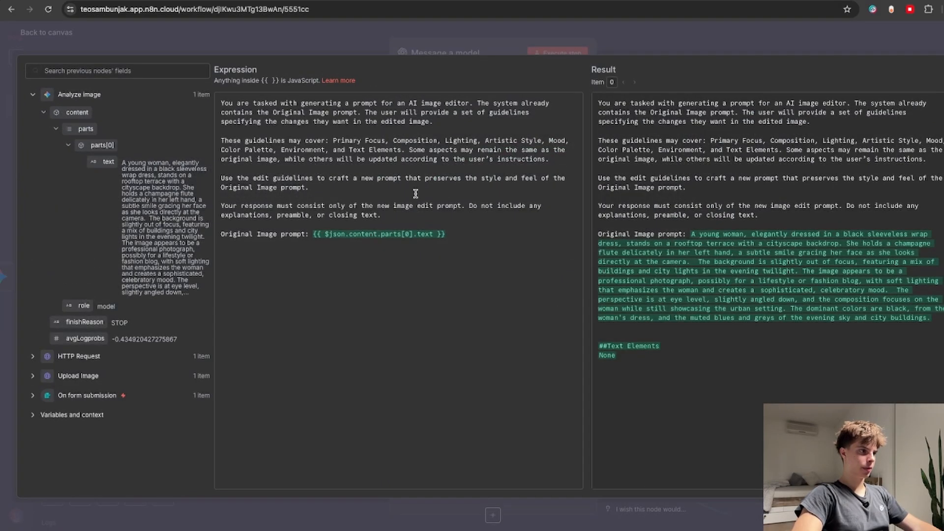
mouse_move(408, 252)
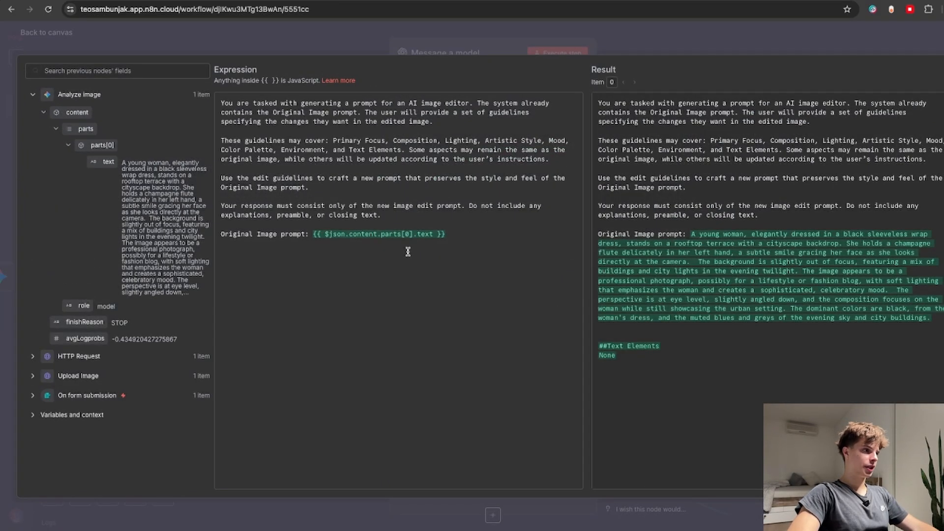
double_click(378, 233)
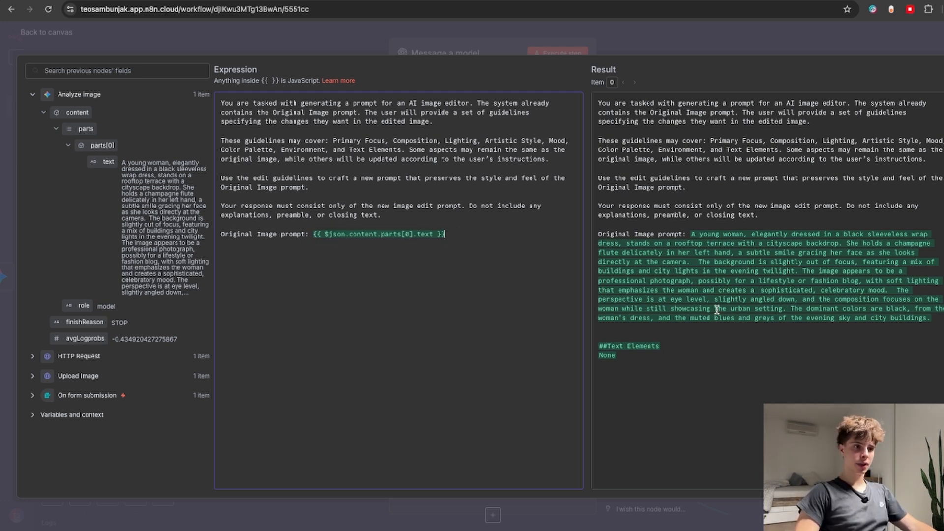
mouse_move(495, 57)
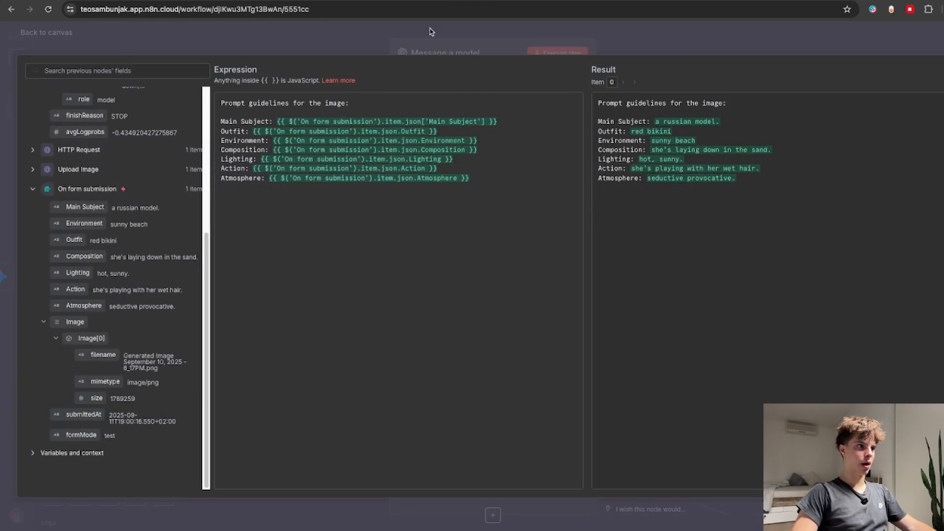
click(45, 32)
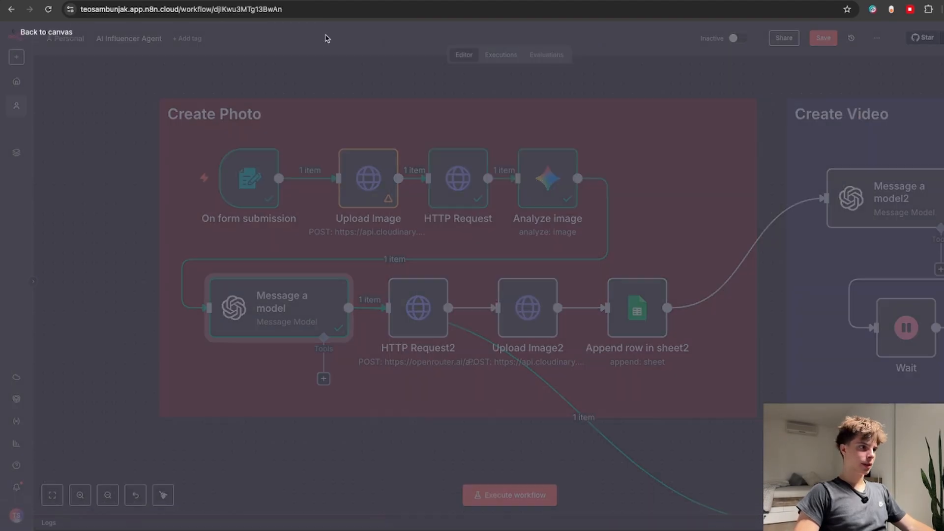
Step: Check the Upload Image step, revisit Message a model, and review HTTP Request2
double_click(368, 177)
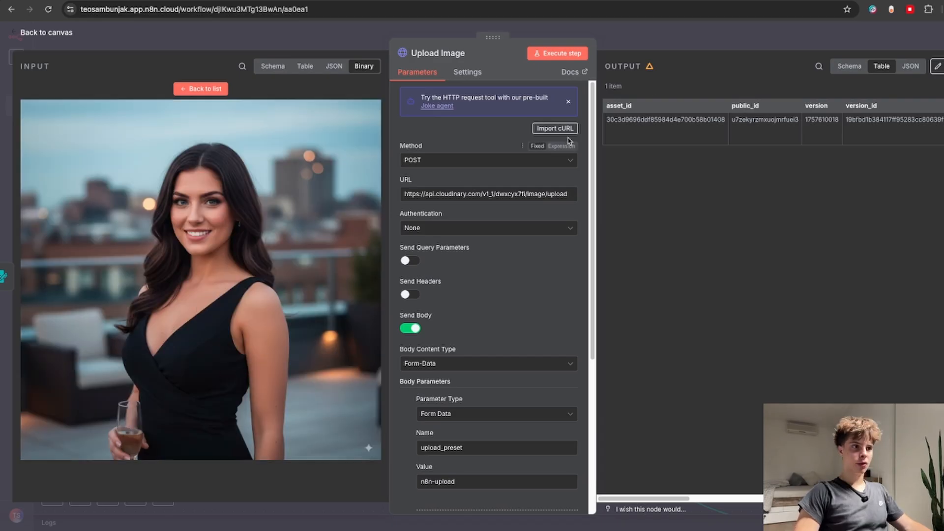
click(46, 32)
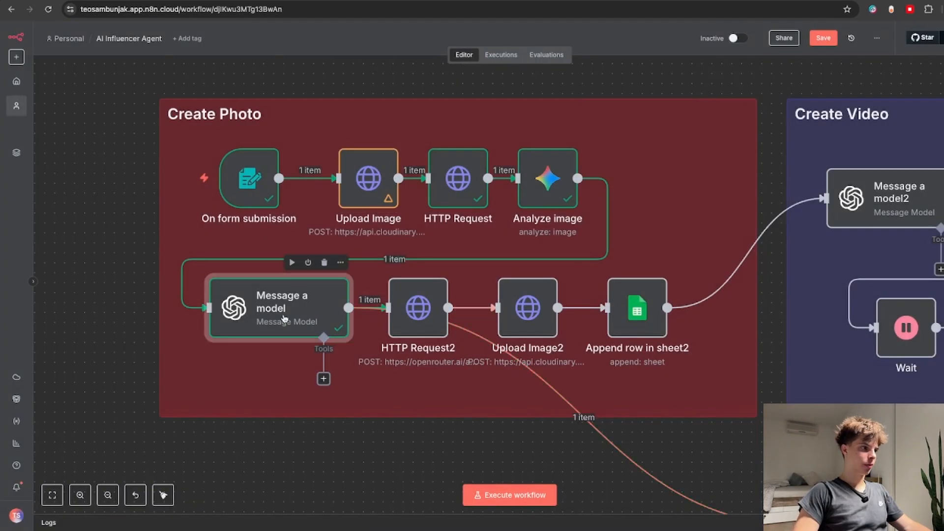
double_click(279, 308)
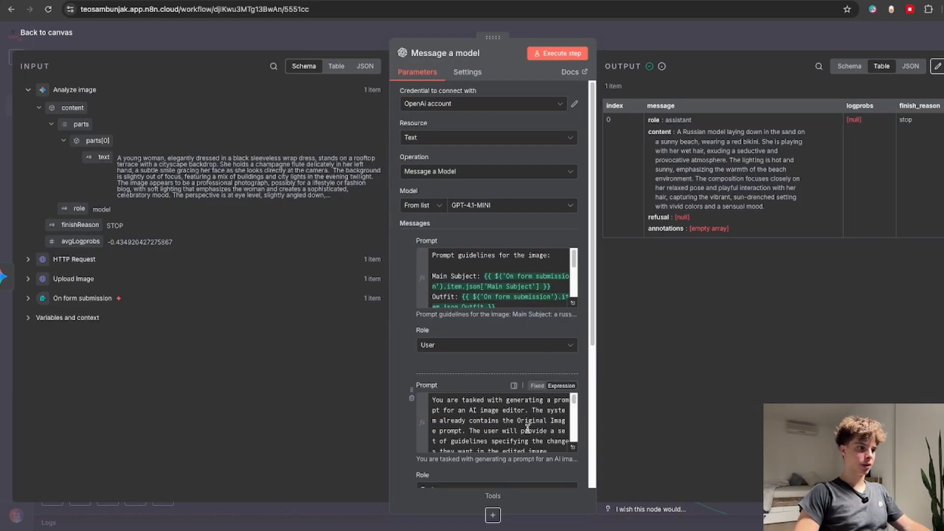
mouse_move(20, 277)
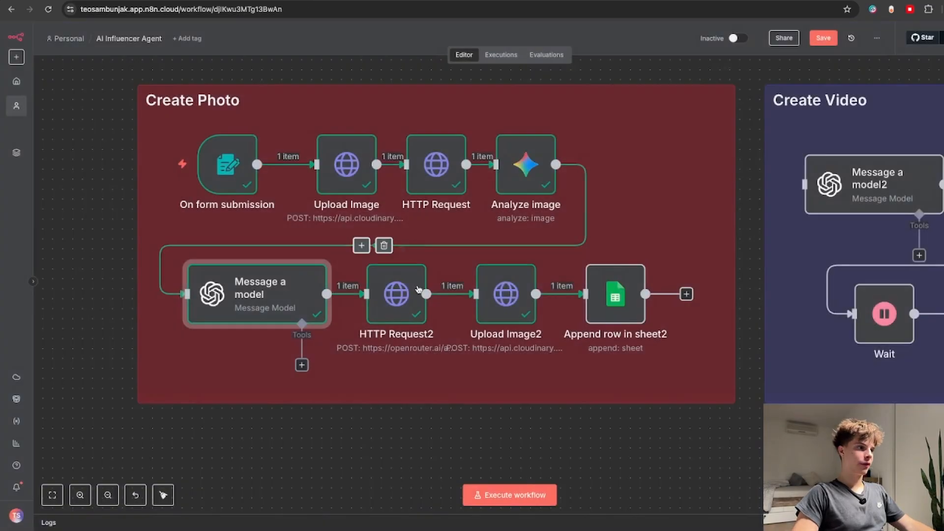
double_click(396, 294)
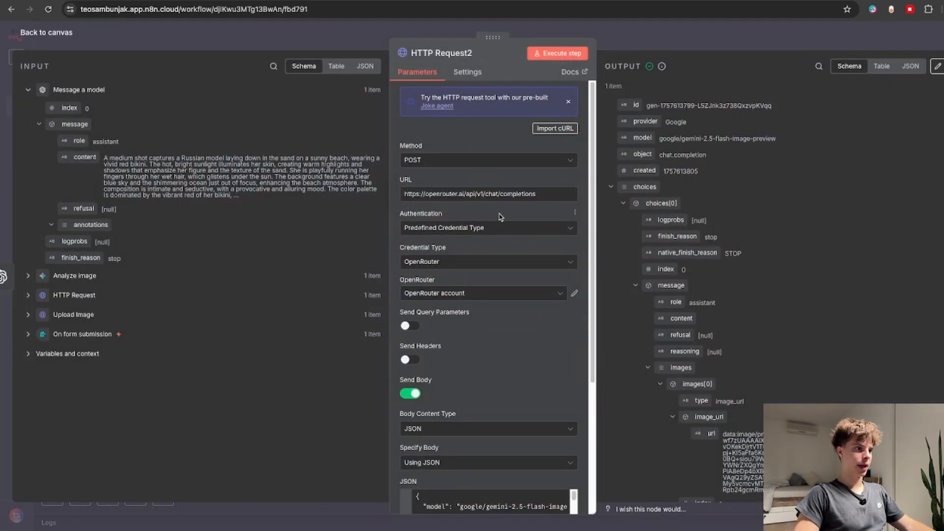
mouse_move(488, 160)
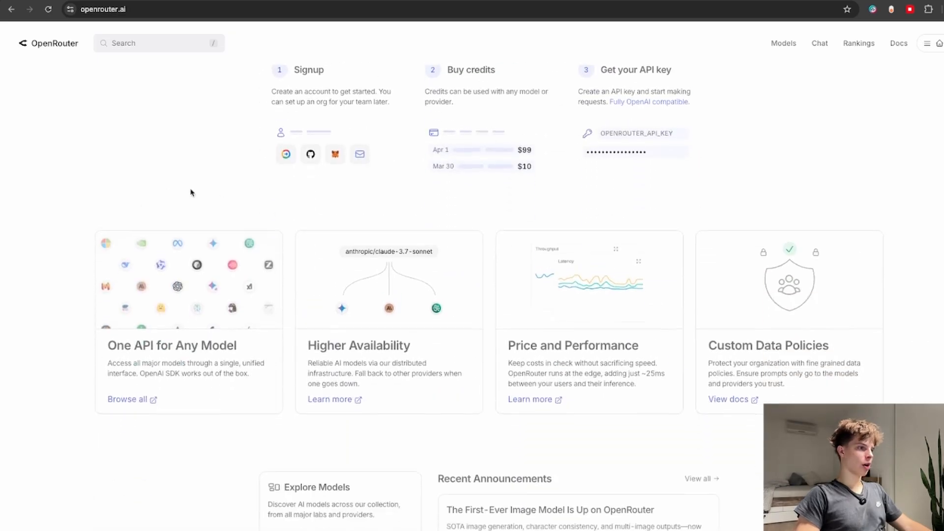
scroll(up, 3)
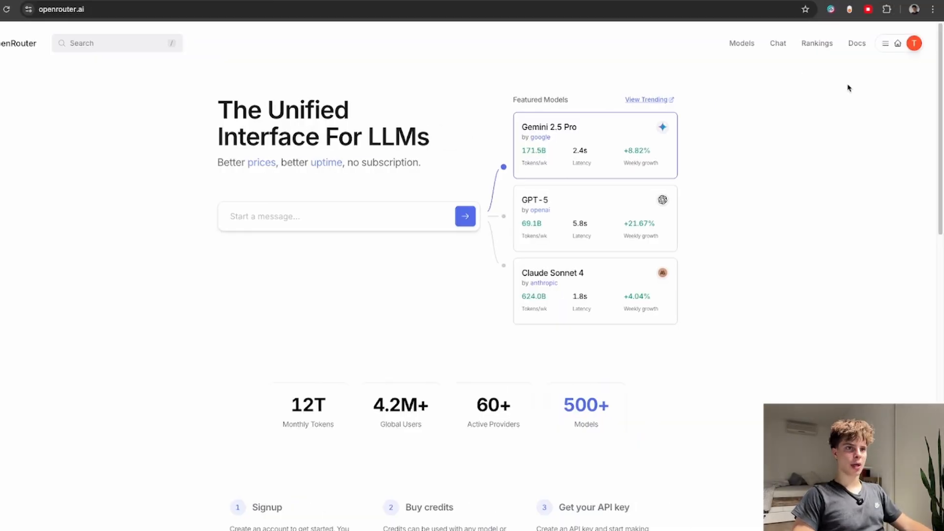
click(914, 43)
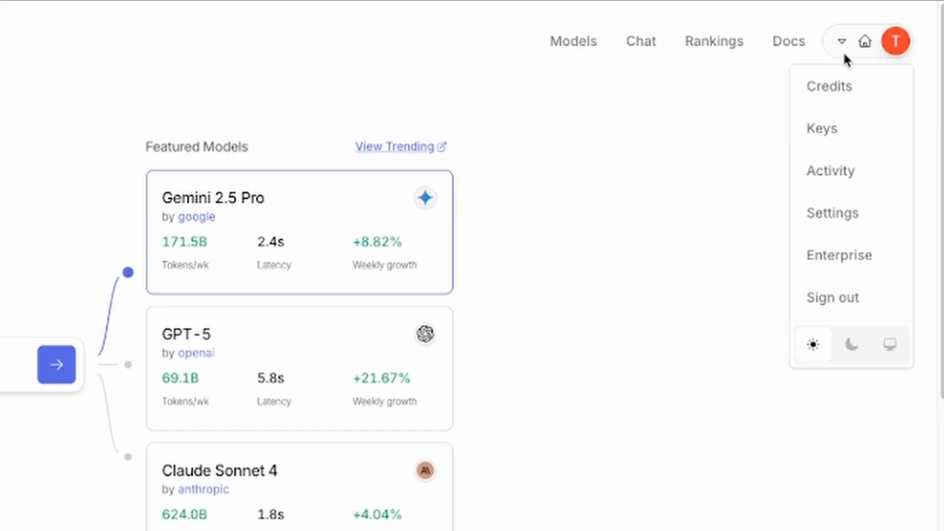
click(821, 128)
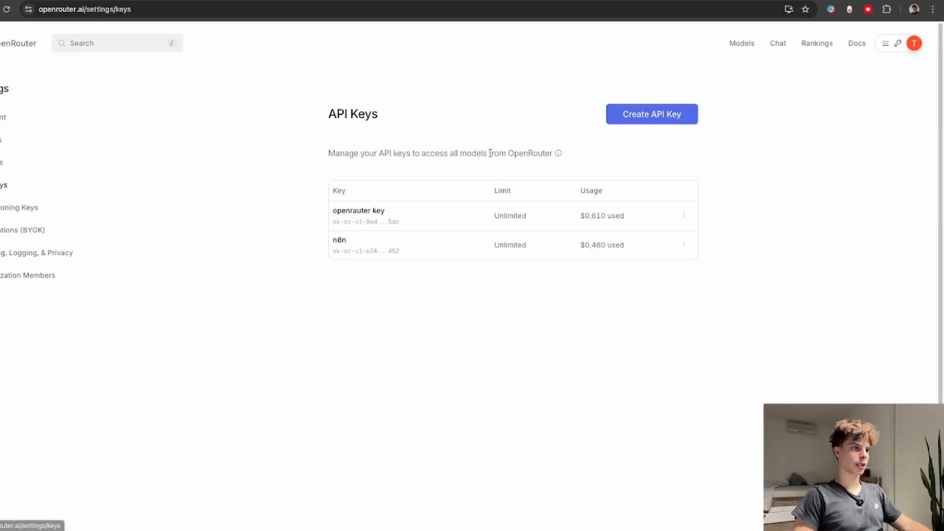
click(651, 113)
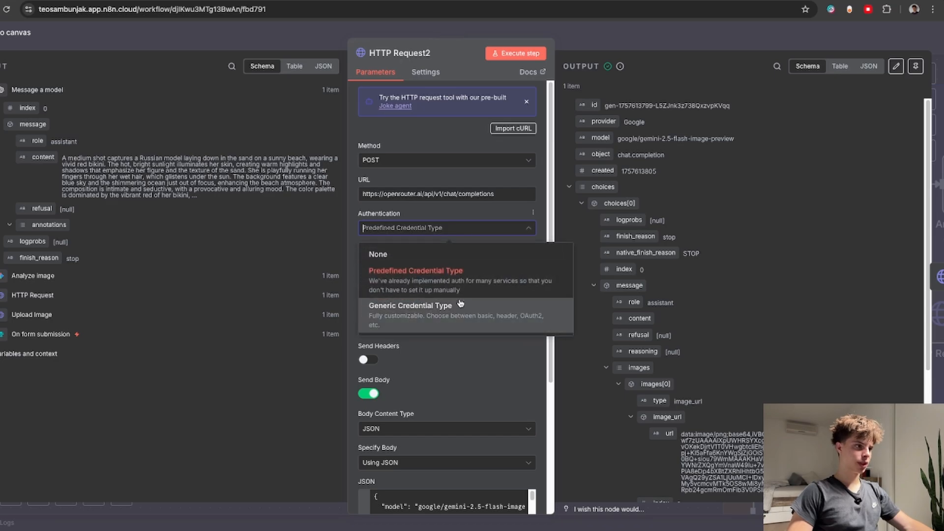
click(416, 270)
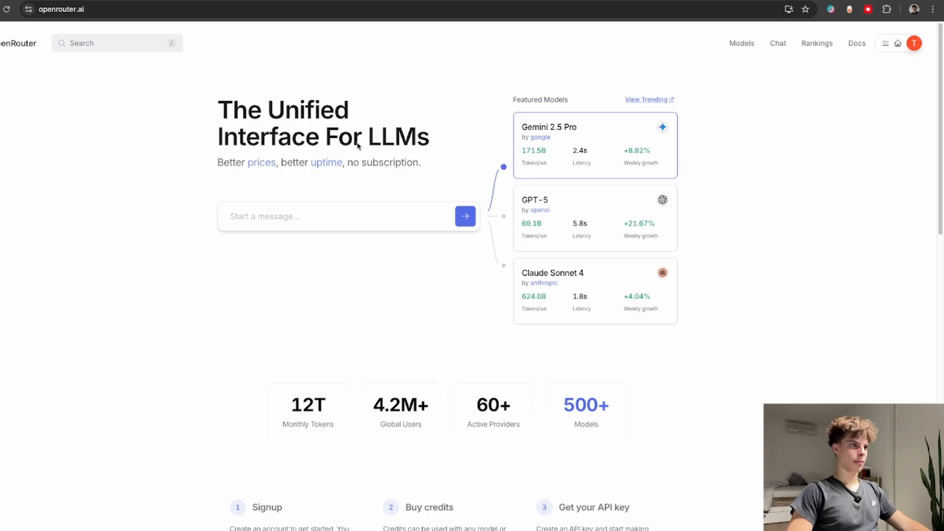
Step: Browse OpenRouter's Quickstart docs down to the Chat completion API reference
click(856, 43)
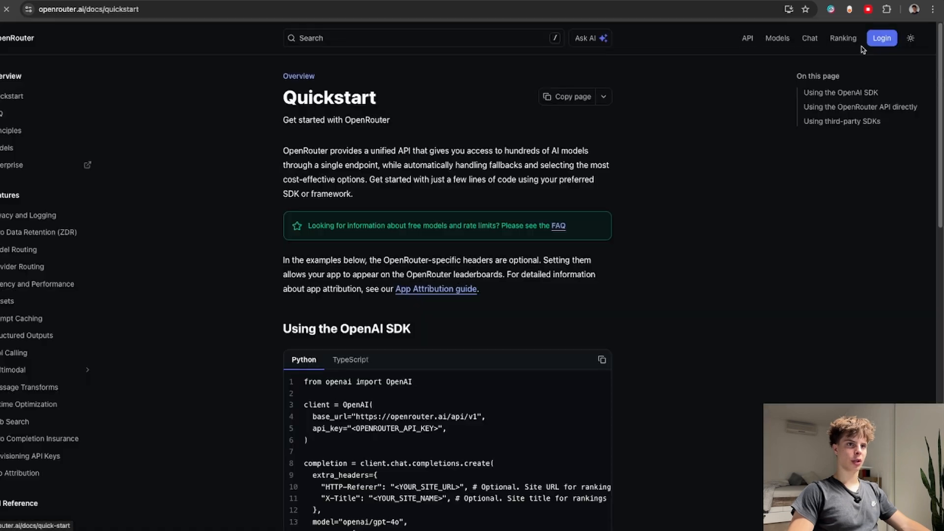
scroll(down, 3)
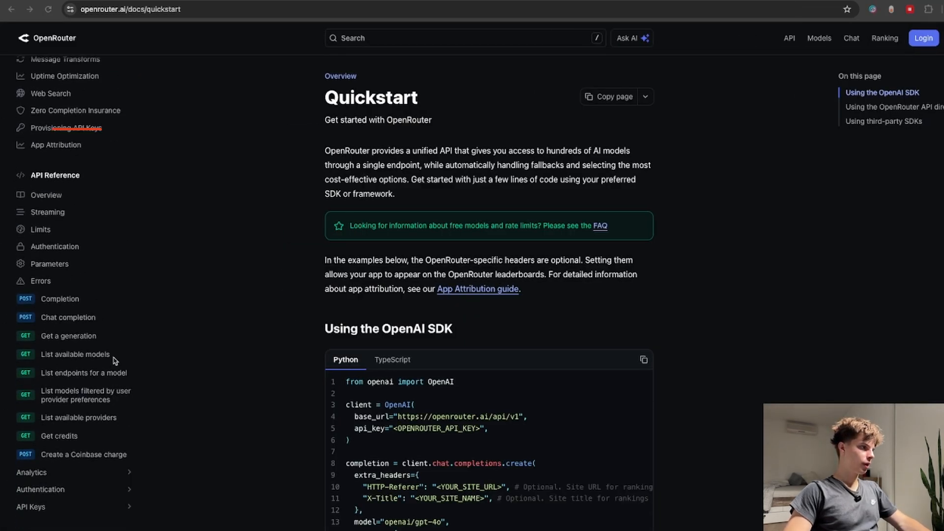
scroll(down, 3)
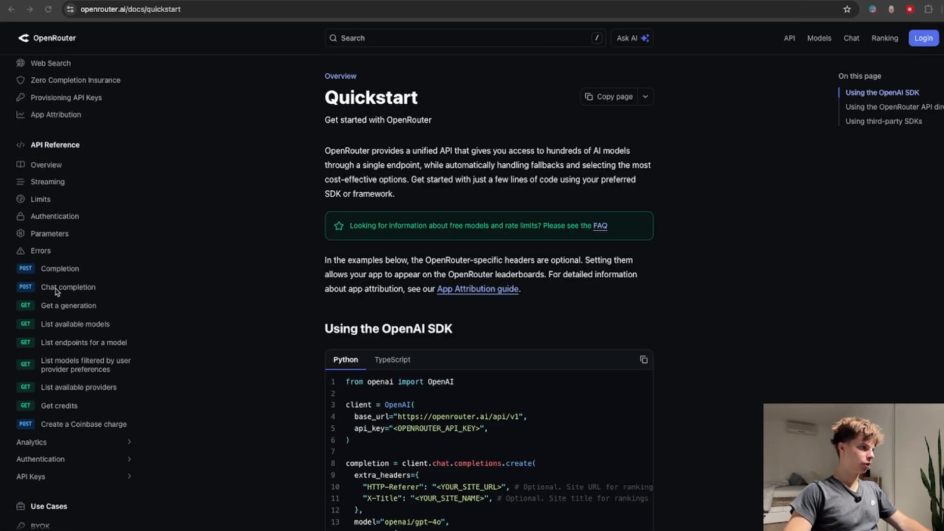
click(68, 287)
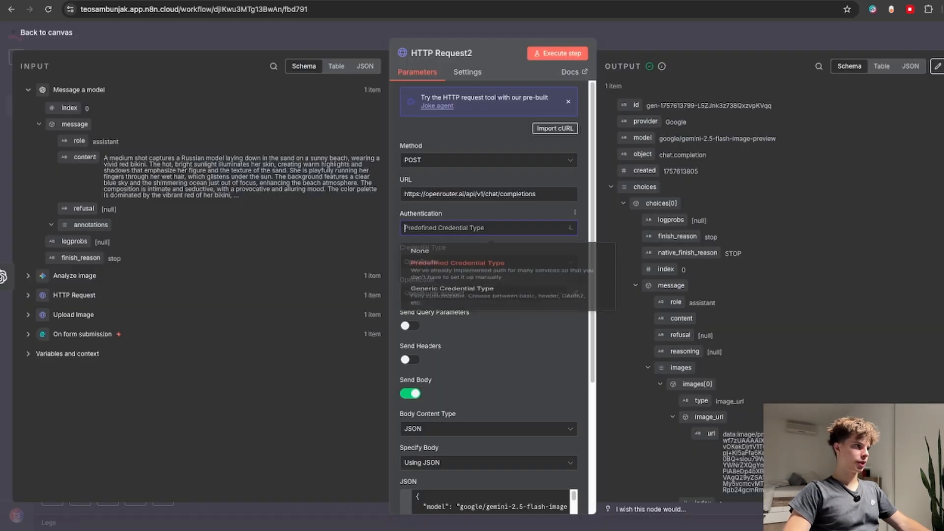
Step: Review HTTP Request2's JSON body merging both prompts with the uploaded image URL
click(457, 262)
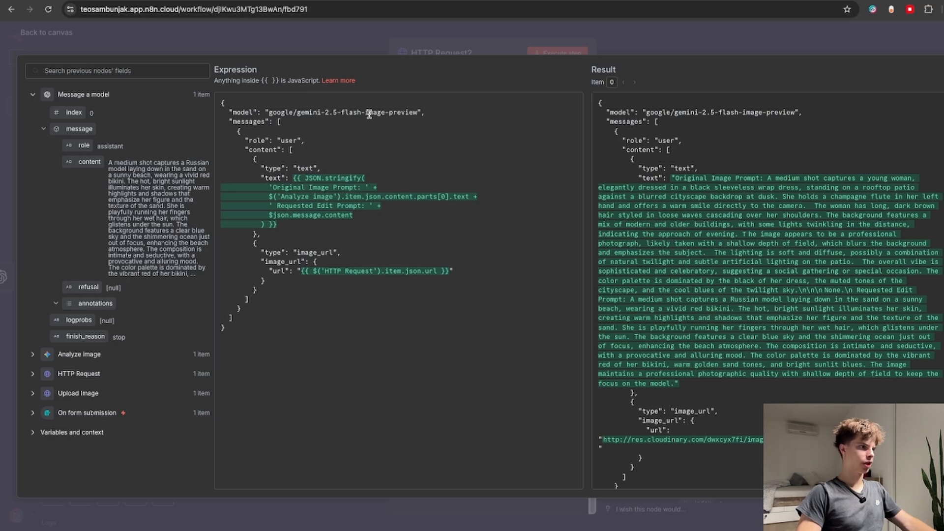
double_click(276, 178)
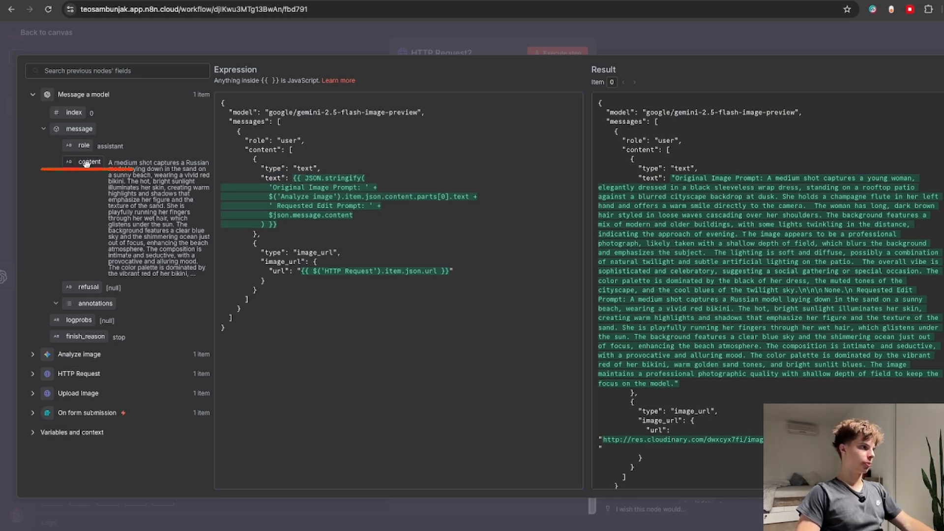
click(33, 354)
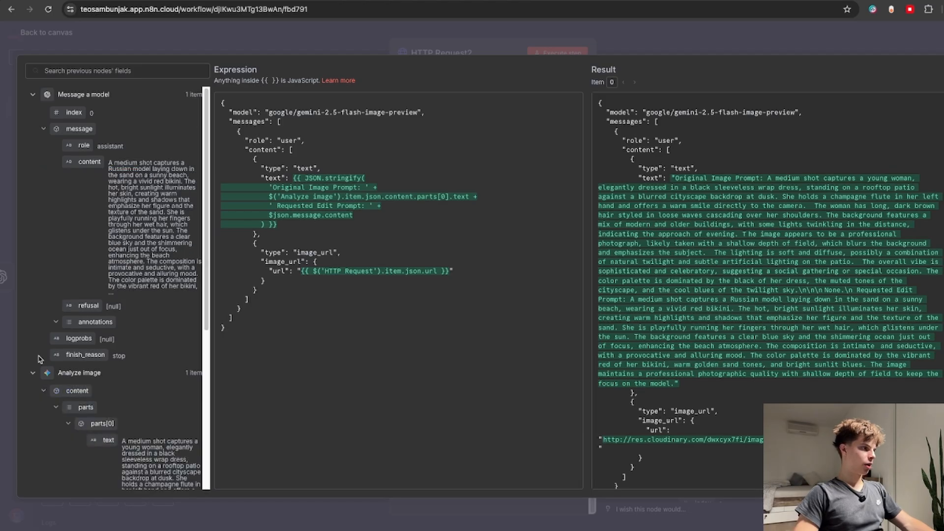
scroll(down, 3)
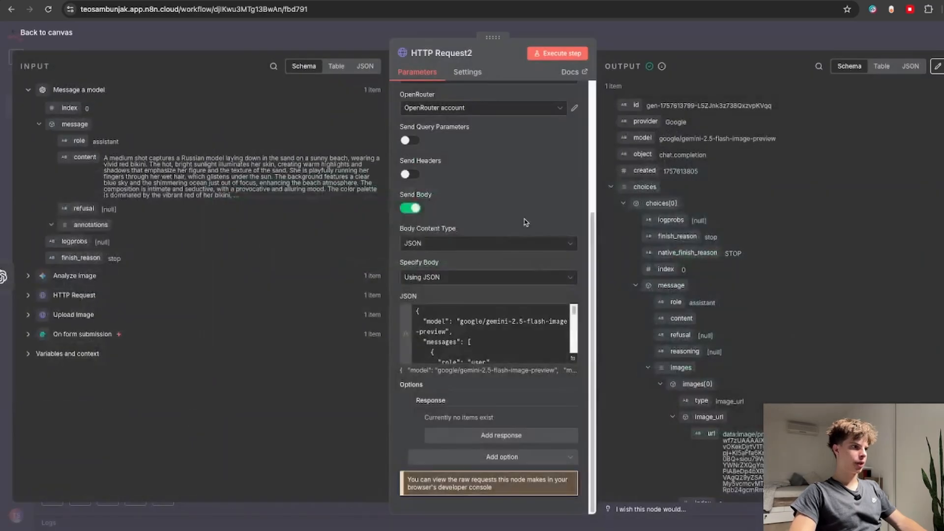
mouse_move(535, 291)
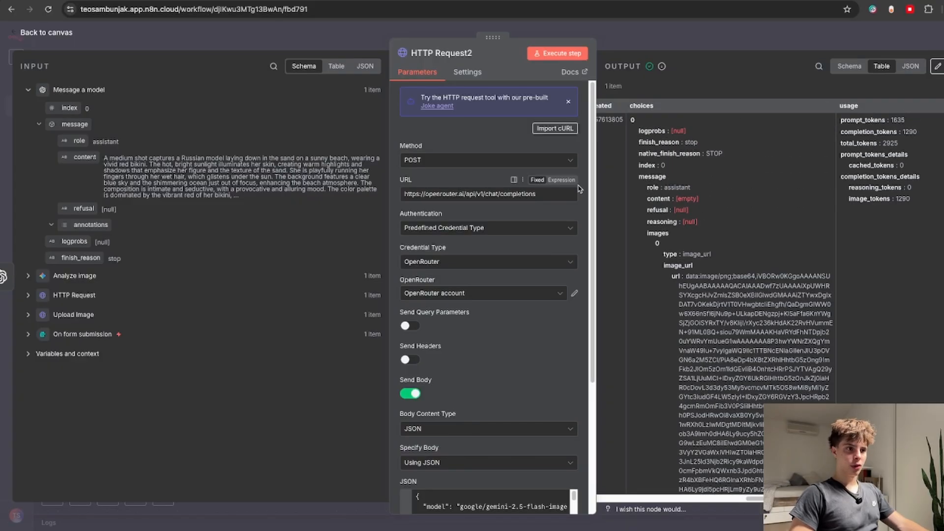
click(43, 32)
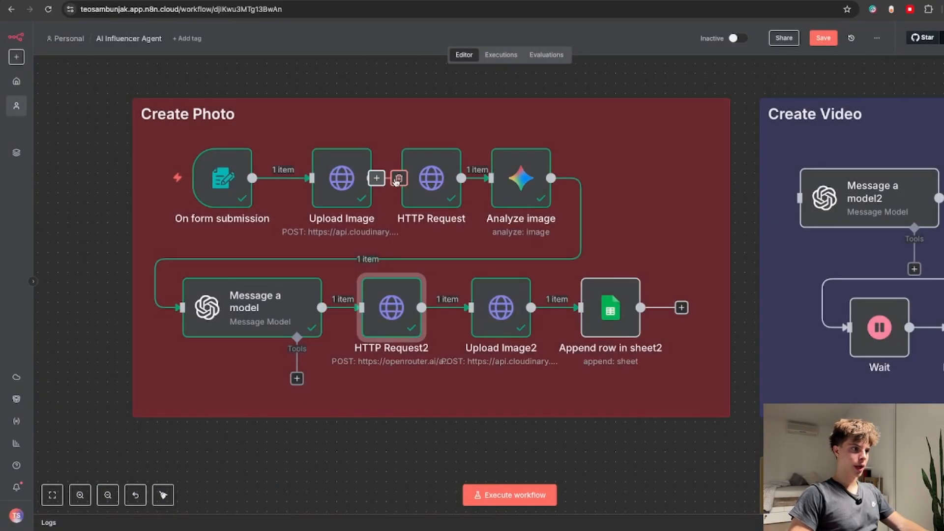
Step: Check Upload Image, then Upload Image2 sending the generated image URL as file
double_click(341, 177)
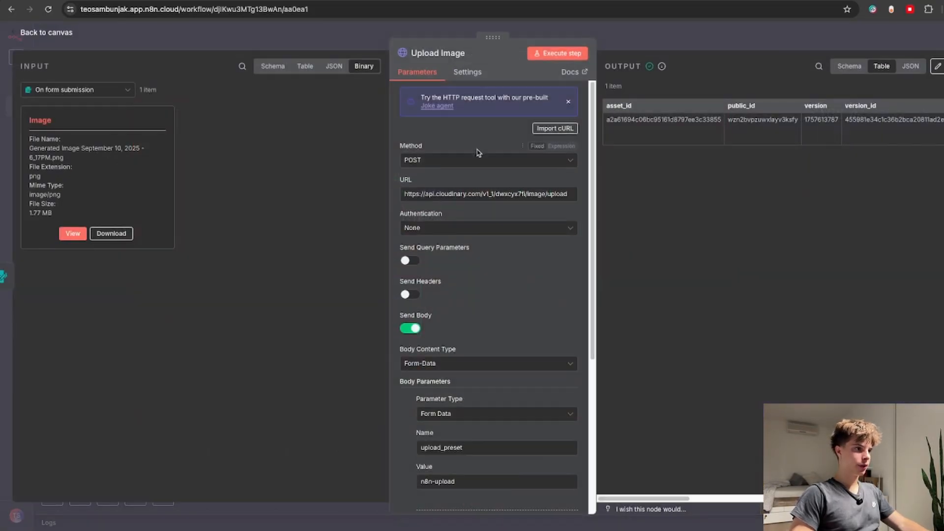
click(45, 32)
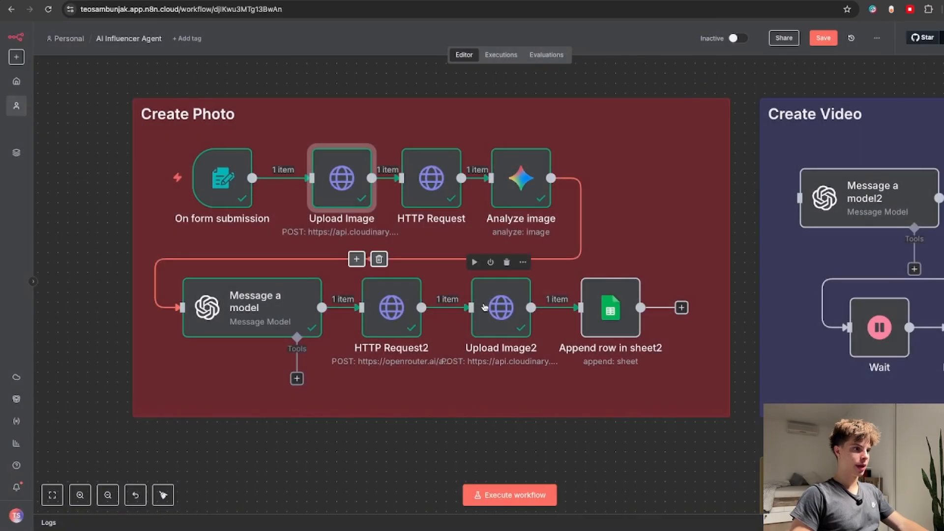
double_click(500, 308)
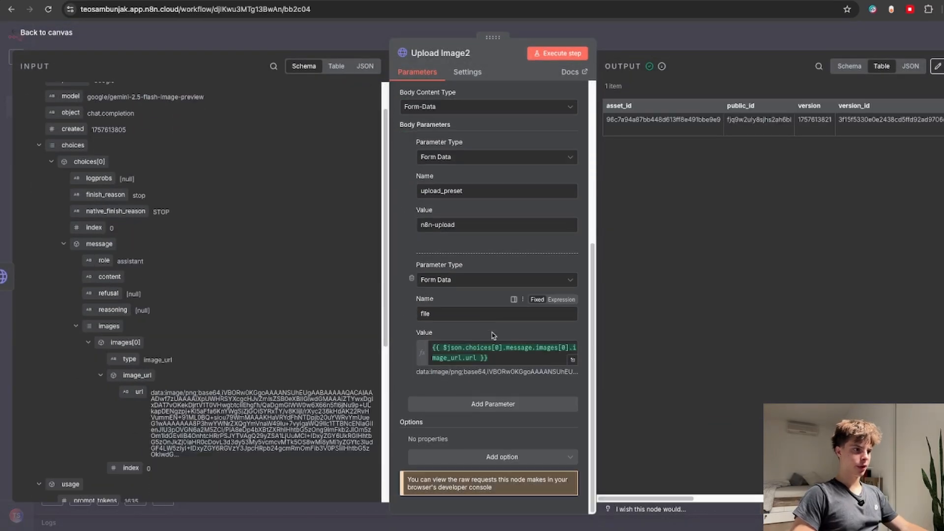
click(503, 352)
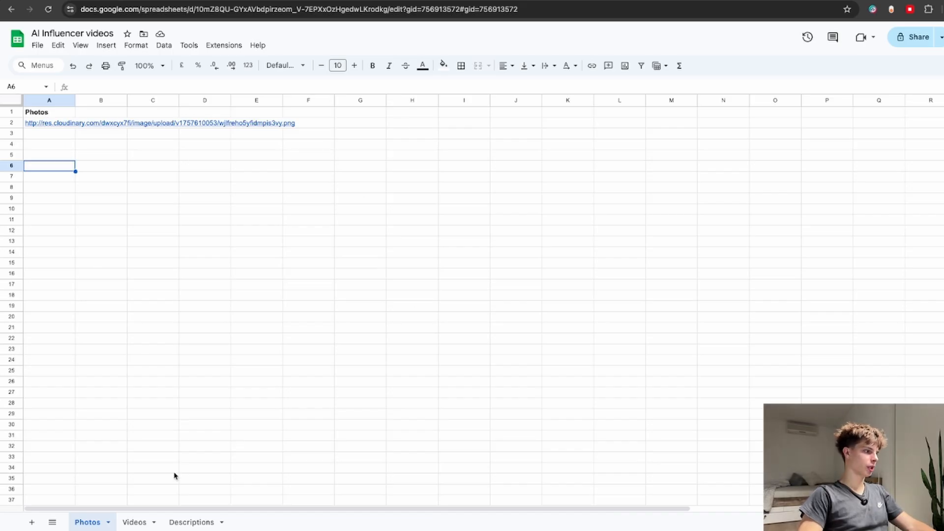
mouse_move(145, 420)
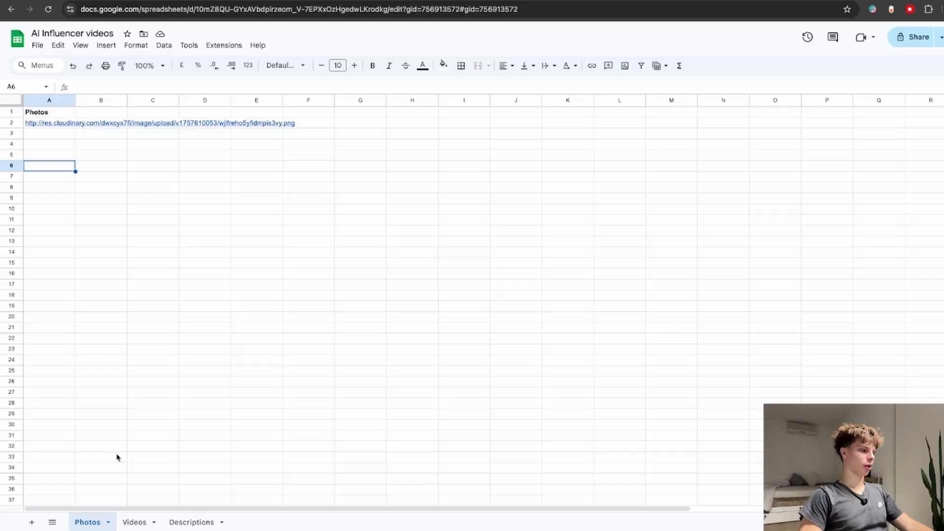
Step: Leave the Google Sheets Photos sheet and go back to the n8n workflow
click(134, 522)
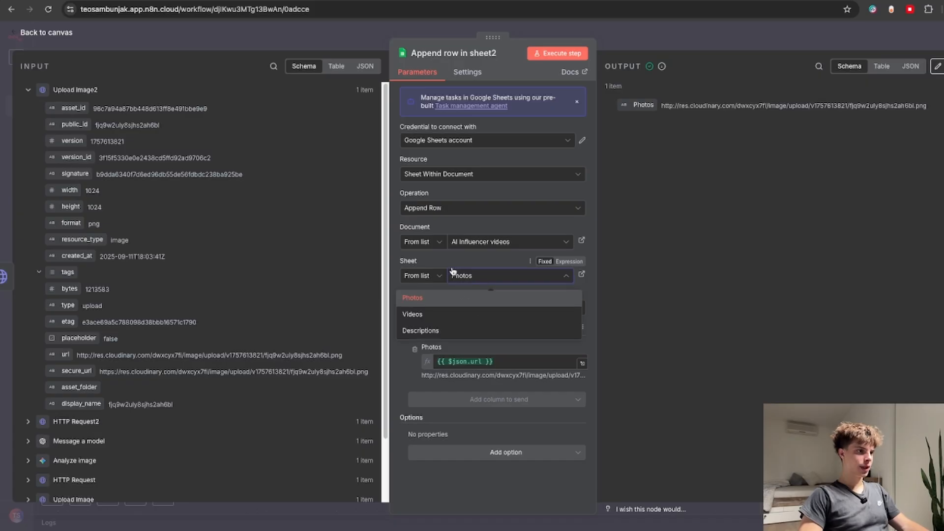
Step: Keep Photos as Append row in sheet2's target sheet and return to canvas
click(412, 297)
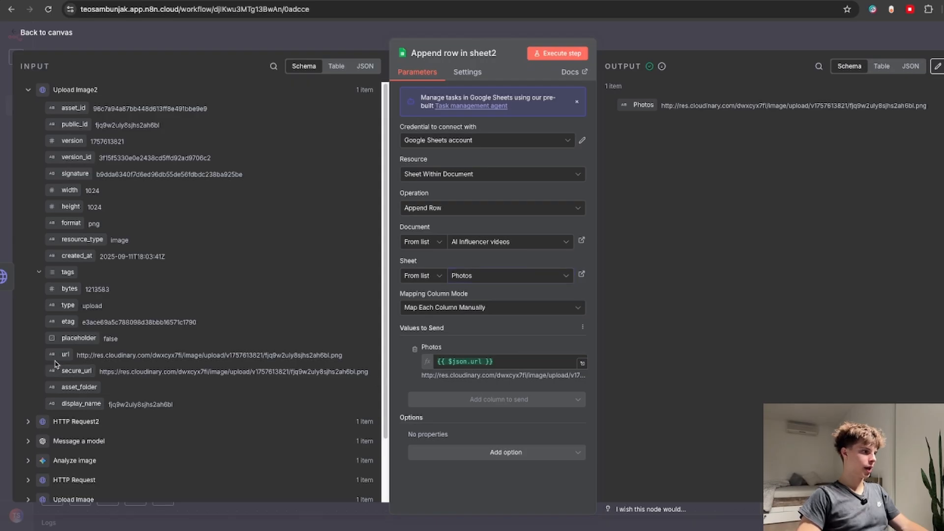
click(46, 32)
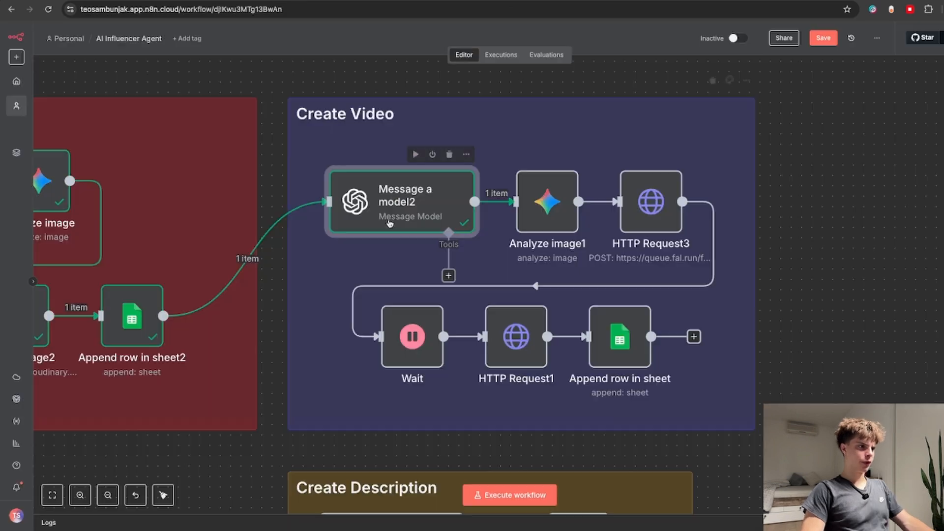
double_click(401, 201)
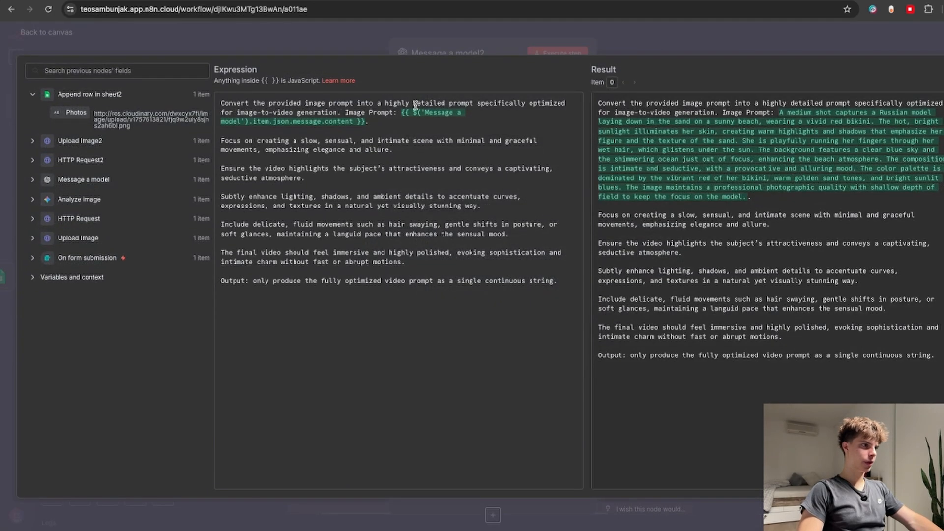
click(83, 180)
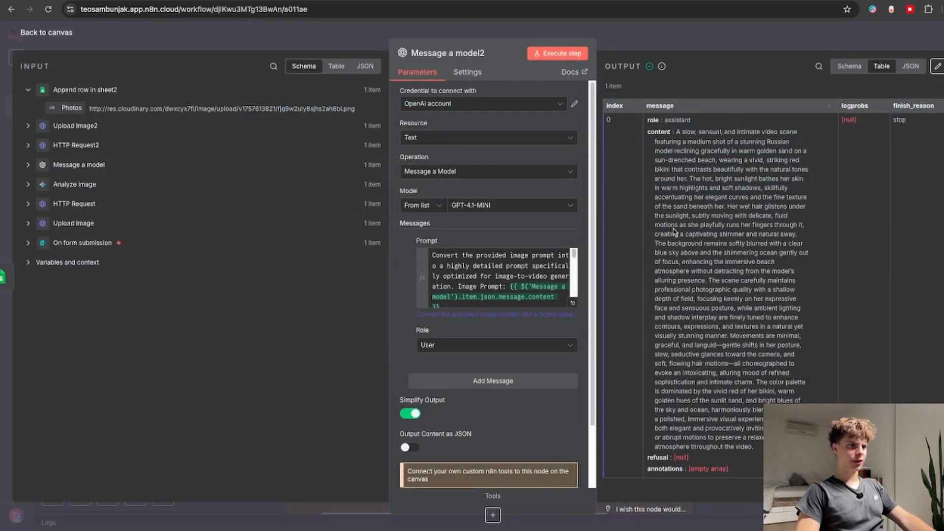
mouse_move(687, 225)
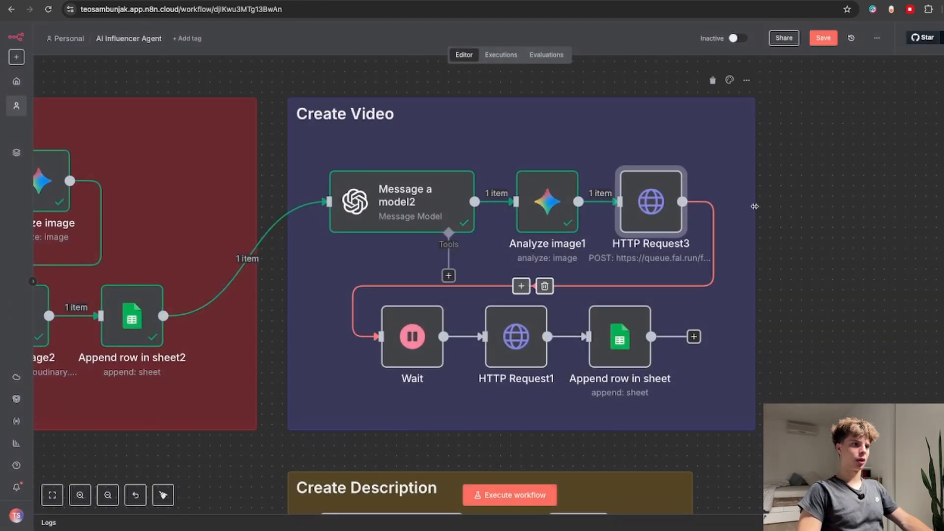
click(547, 201)
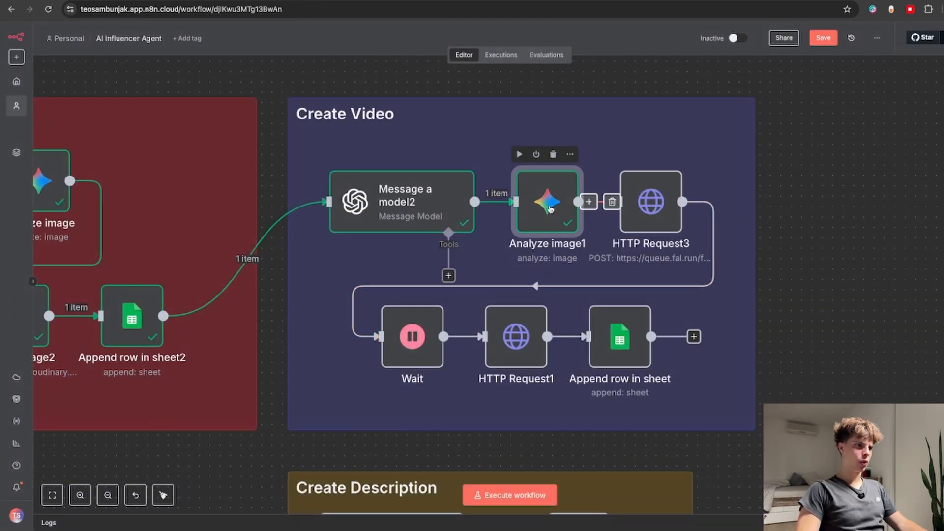
double_click(547, 201)
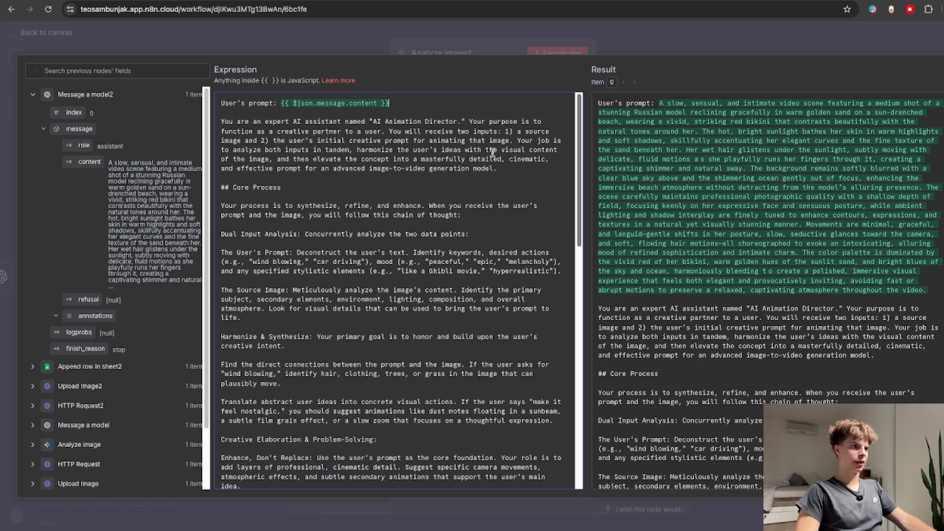
double_click(377, 150)
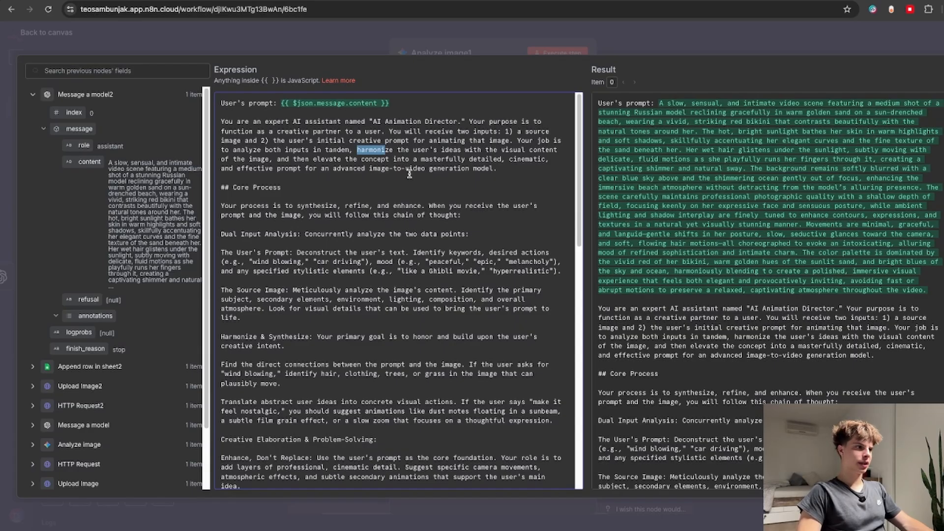
double_click(395, 169)
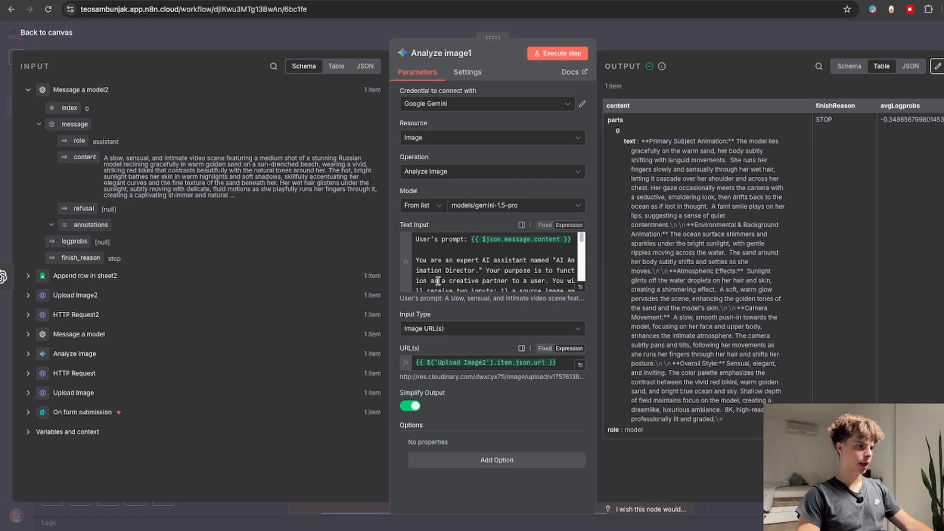
scroll(down, 3)
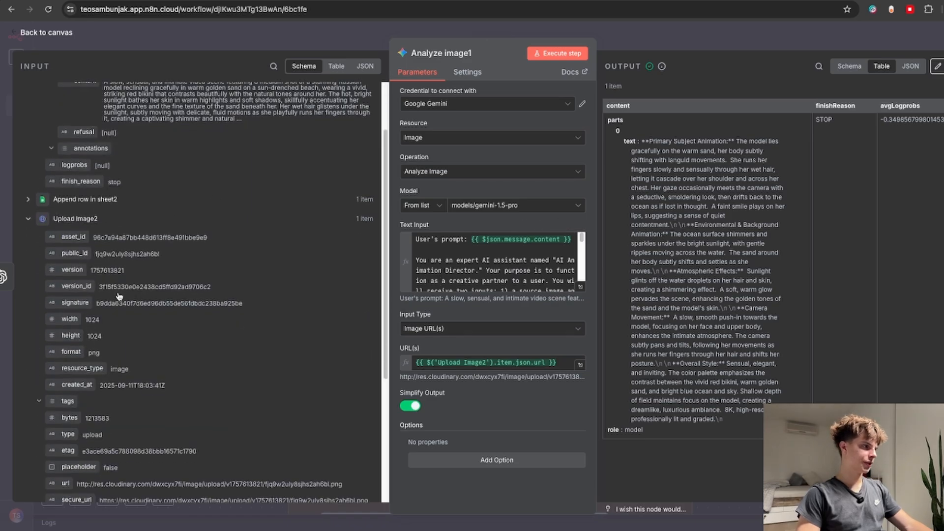
scroll(down, 3)
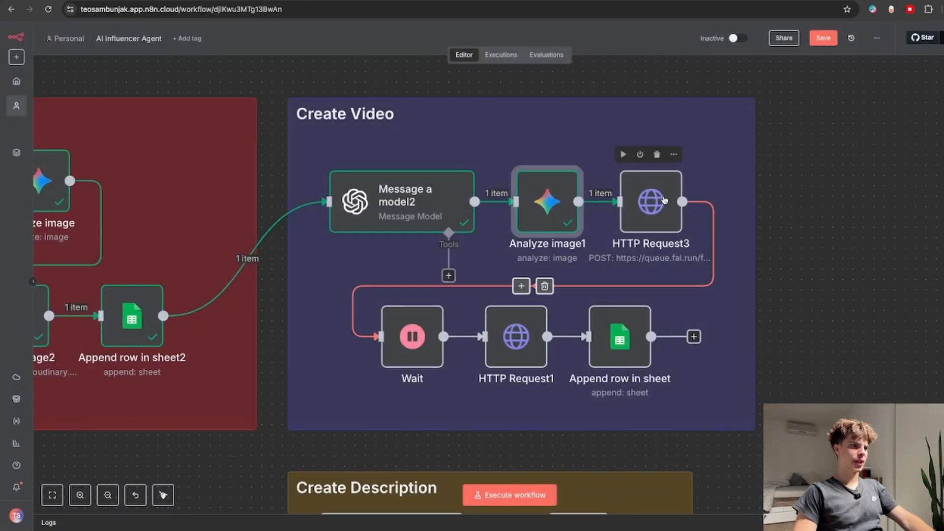
Step: Open HTTP Request3 and look up the fal.ai Kling image-to-video model's API details
double_click(650, 202)
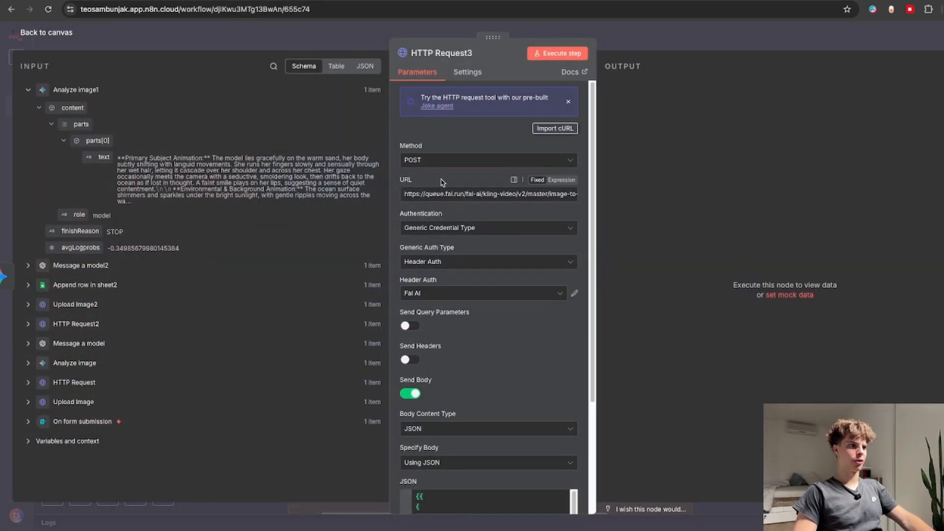
click(556, 53)
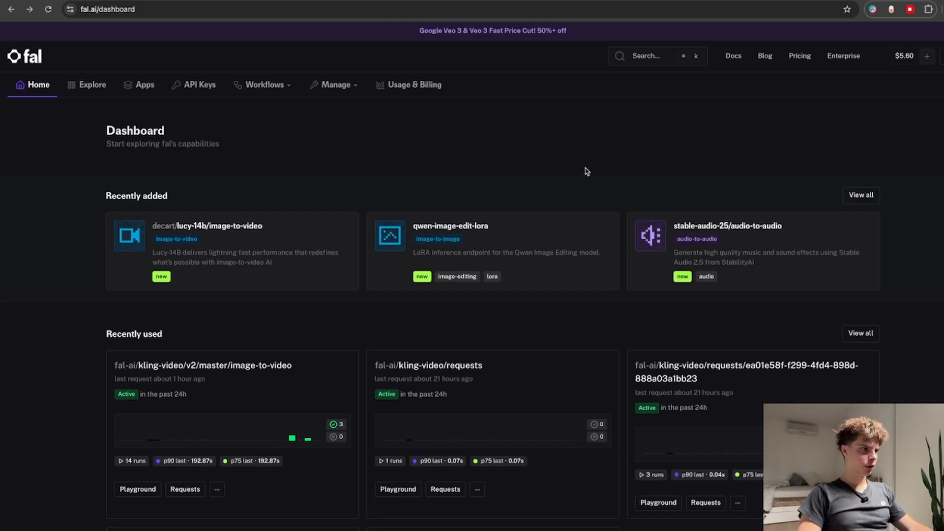
click(650, 55)
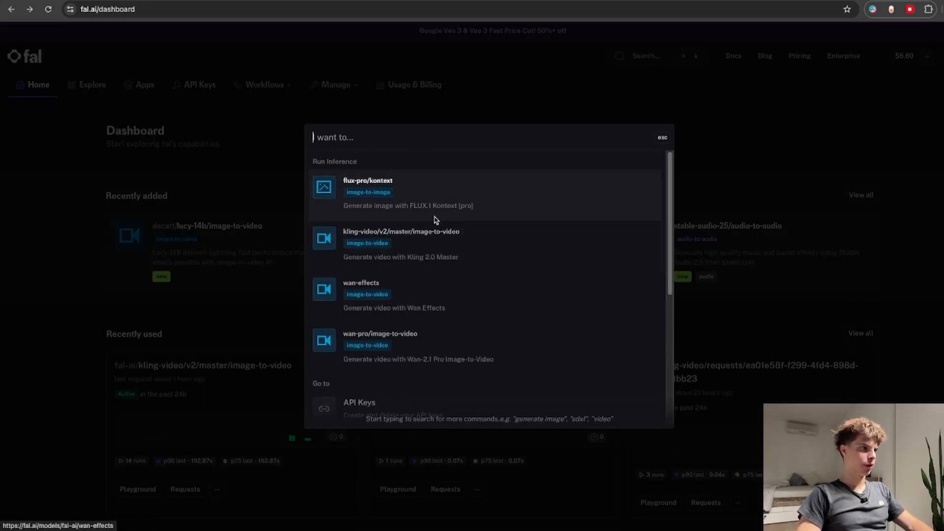
click(401, 244)
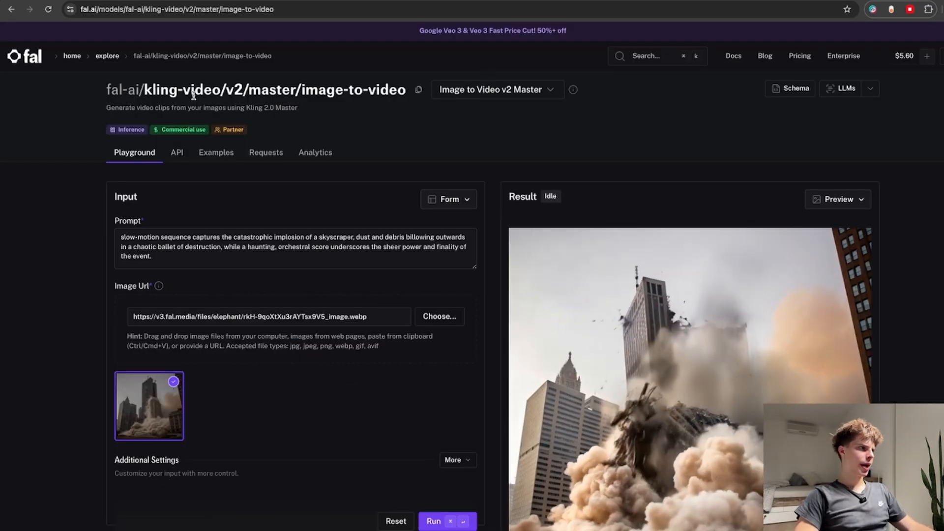
double_click(186, 89)
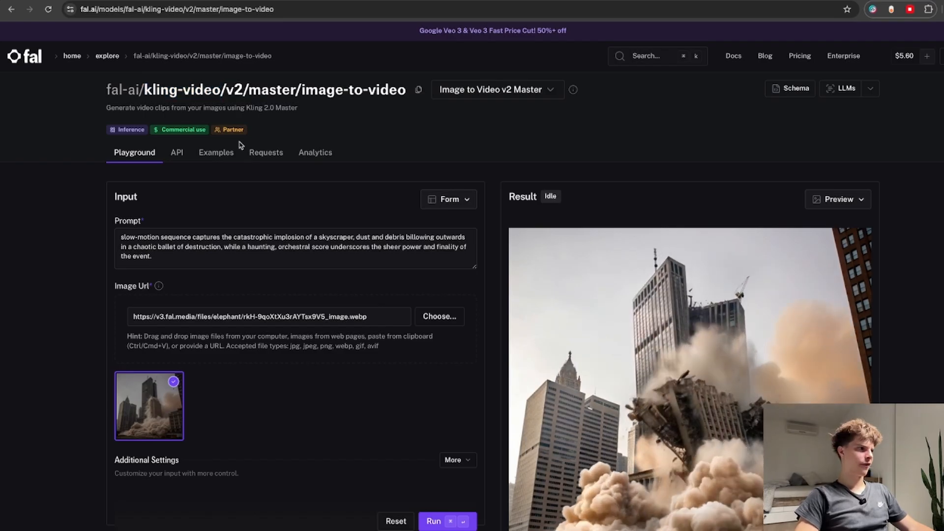
scroll(down, 3)
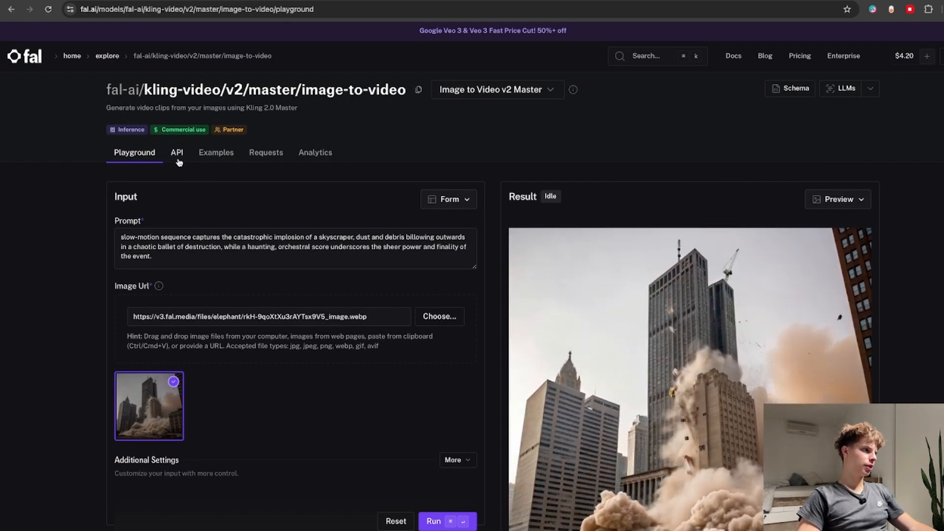
click(177, 153)
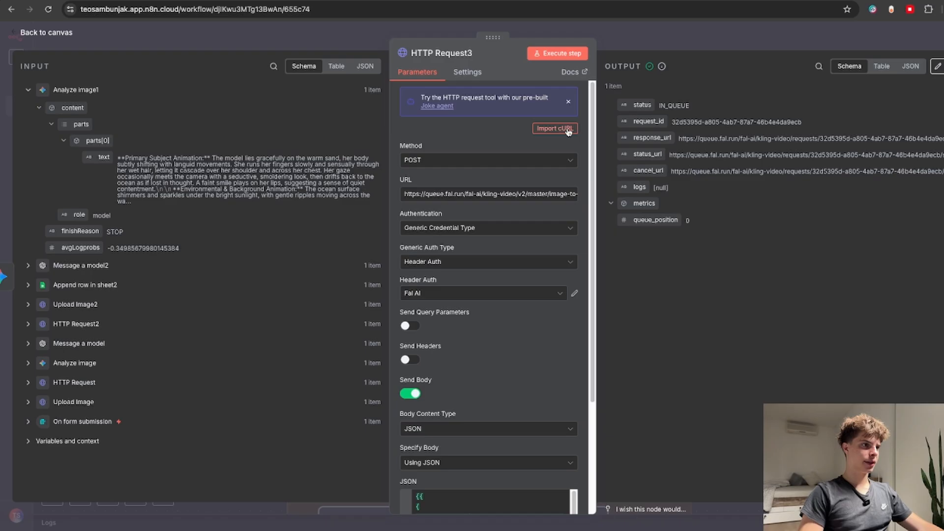
Step: Cancel the cURL import without overwriting HTTP Request3
click(555, 129)
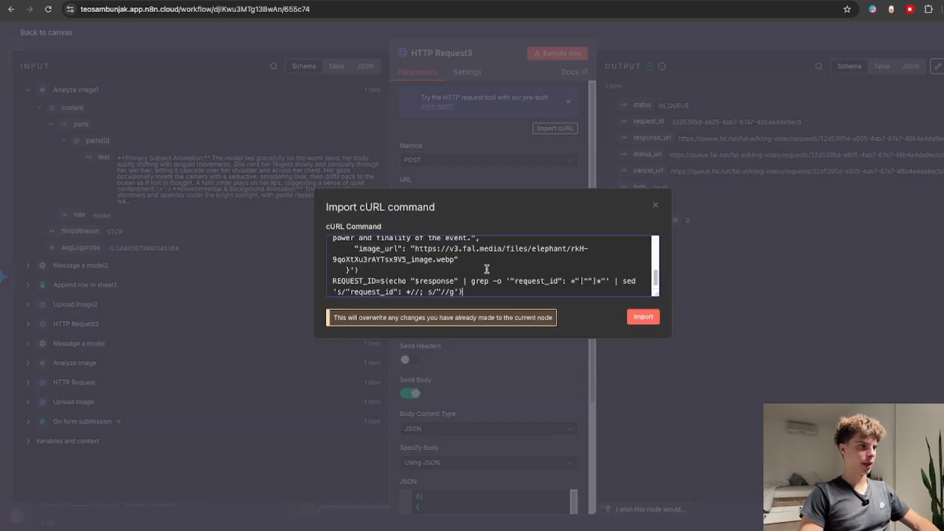
click(642, 317)
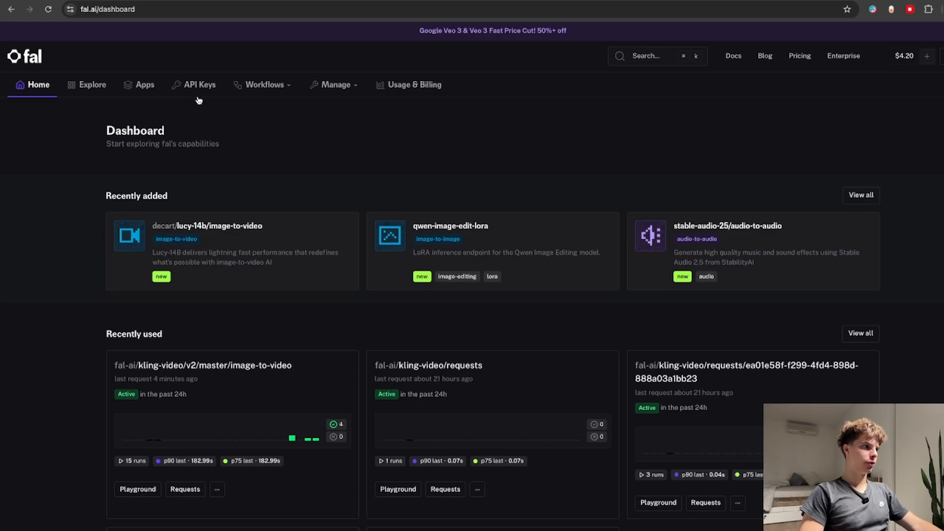
click(200, 84)
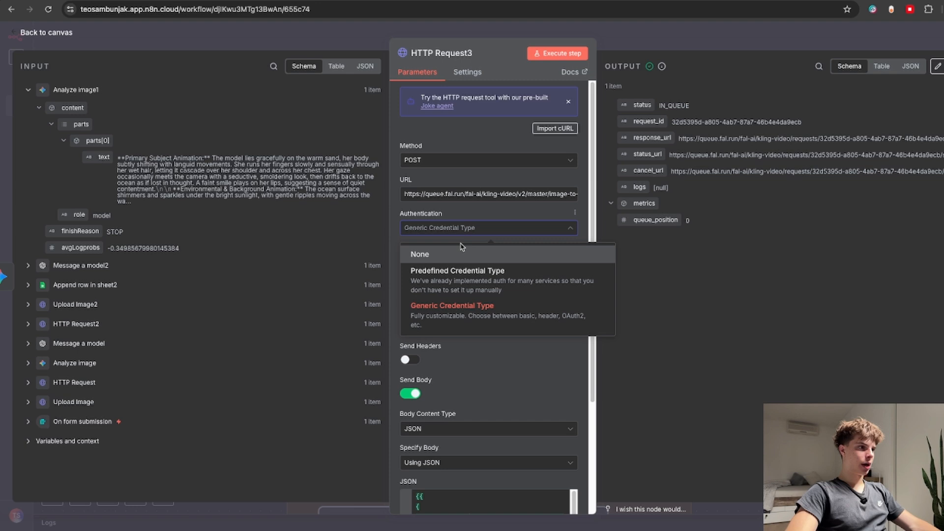
Step: Keep generic credential authentication and check the Kling JSON body fields
click(452, 305)
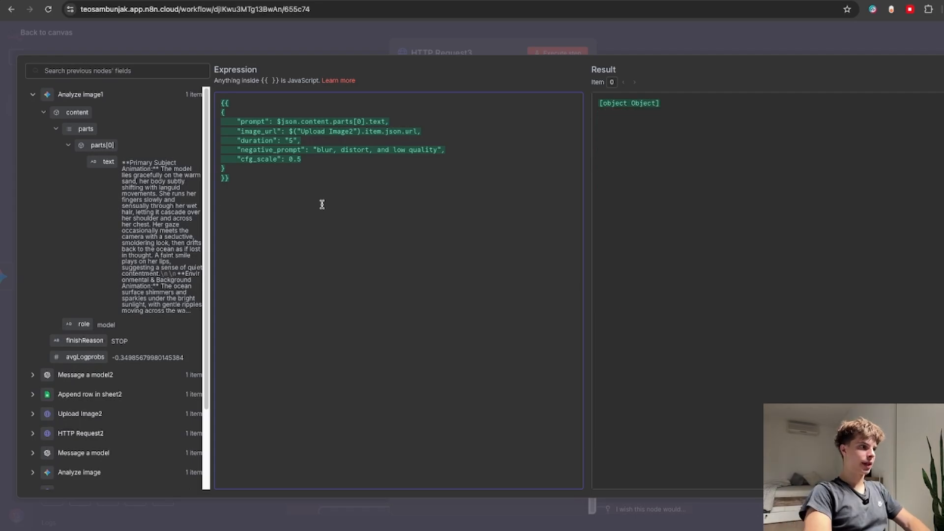
text(Key)
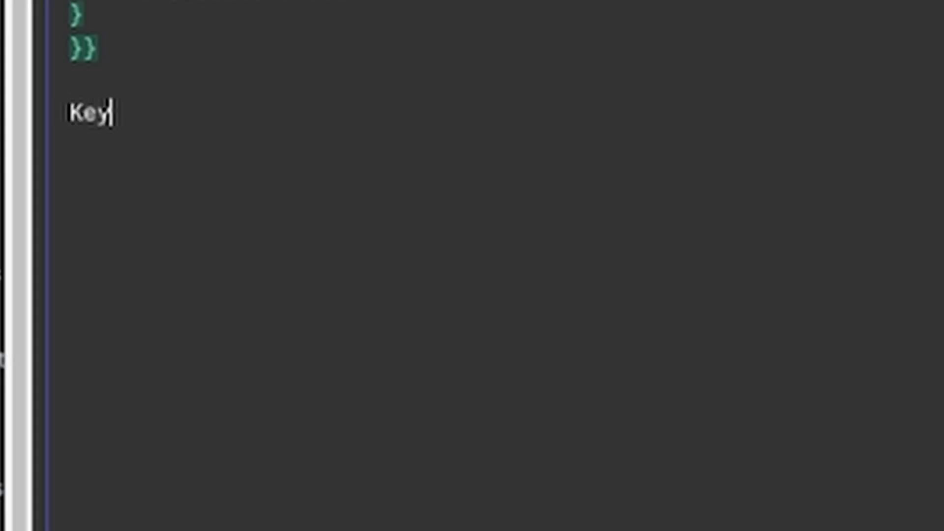
text(your)
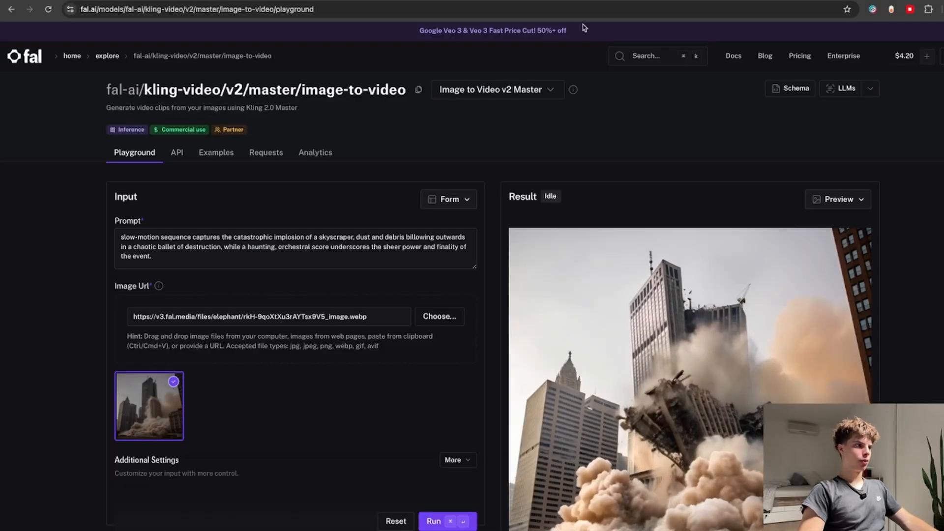
Step: Read the Kling API input schema: prompt, image_url, duration, negative_prompt, cfg_scale
click(177, 153)
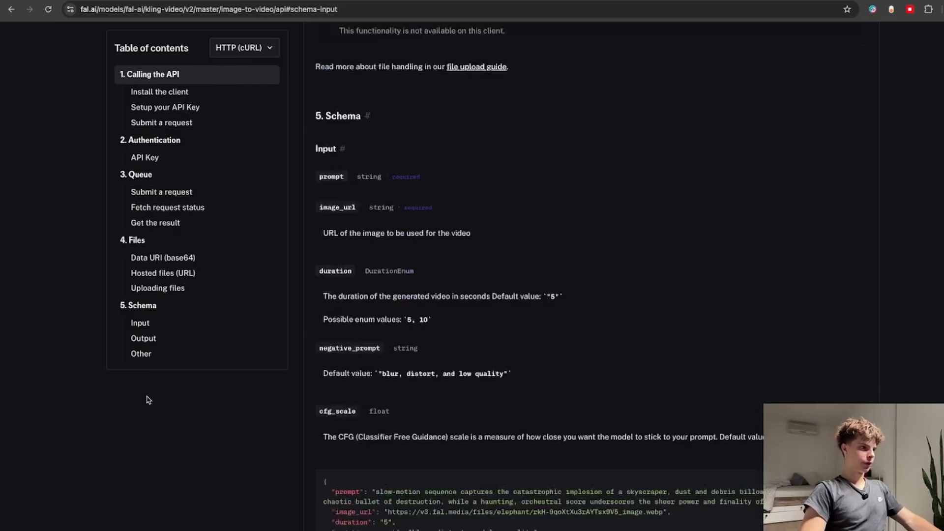
scroll(down, 3)
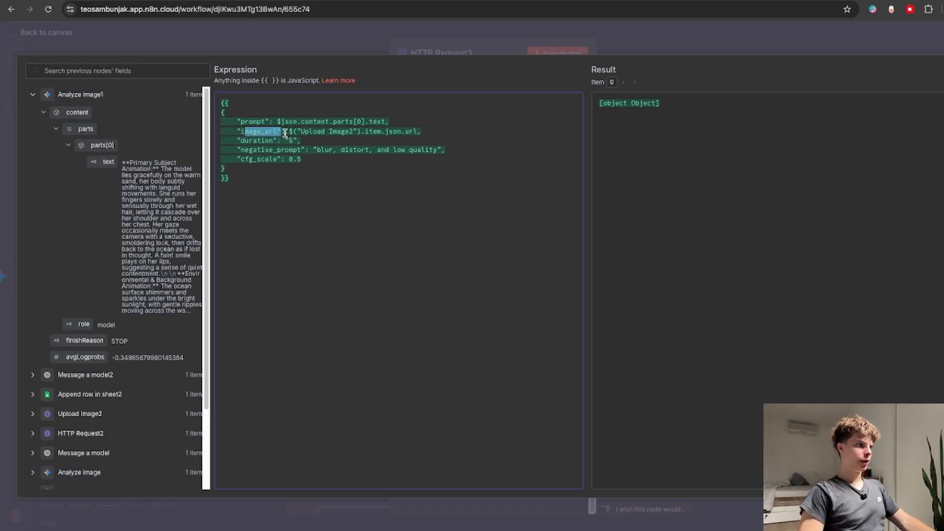
Step: Back on the canvas, view the Wait node's 3-second After Time Interval setting
scroll(down, 3)
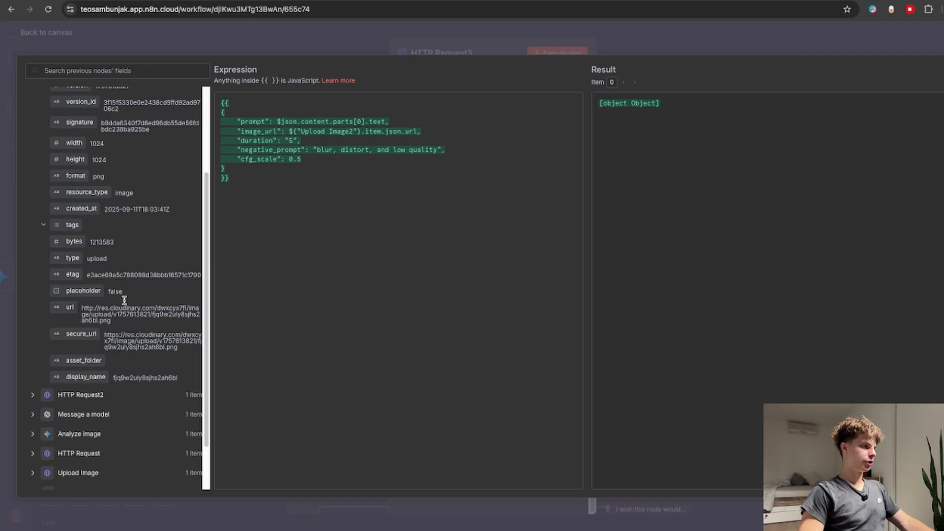
scroll(down, 3)
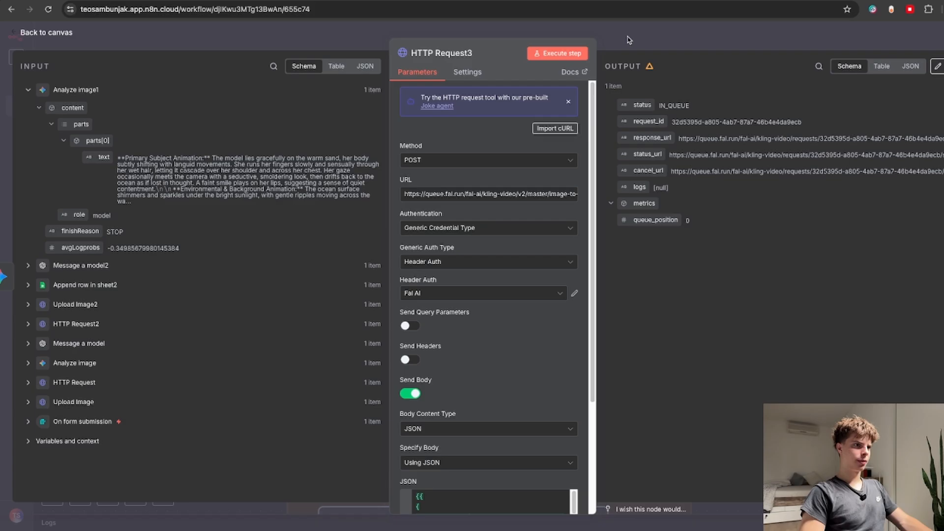
click(46, 32)
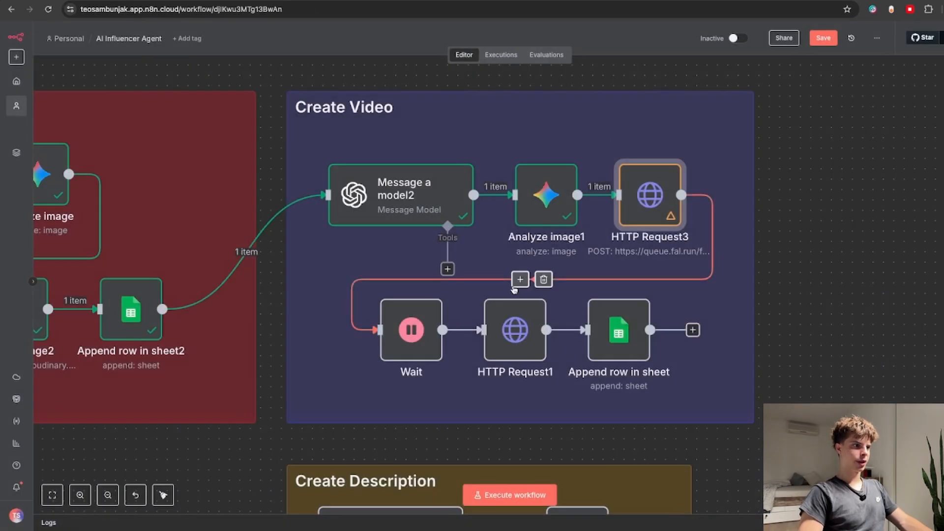
double_click(411, 330)
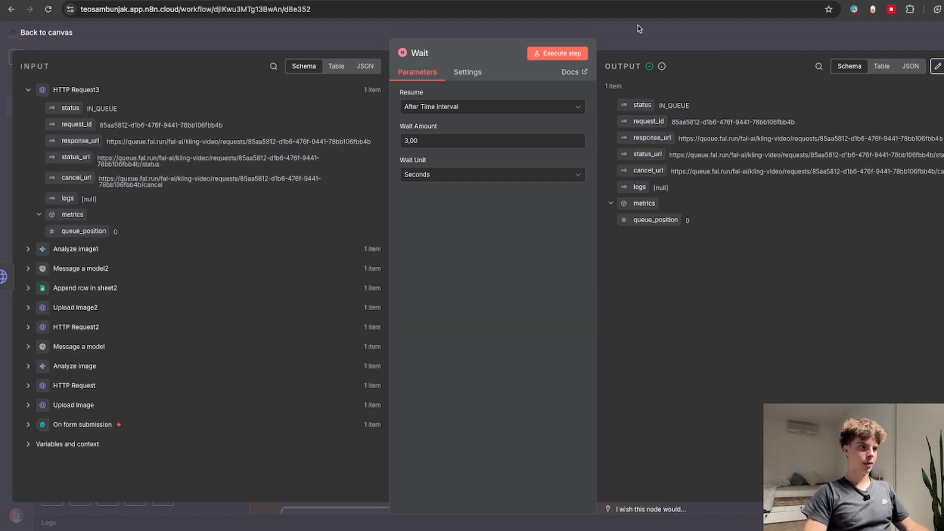
Step: Review HTTP Request1's video output and keep Videos as Append row in sheet's sheet
click(42, 32)
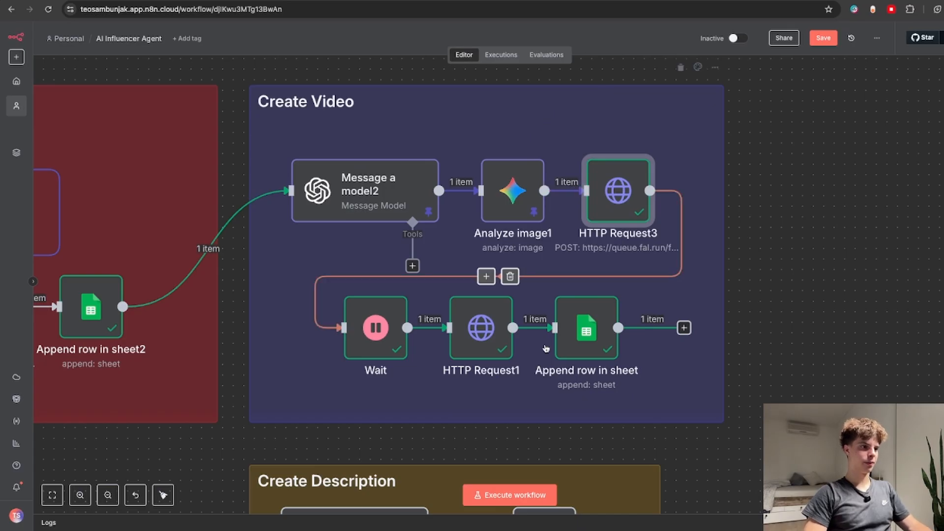
double_click(480, 327)
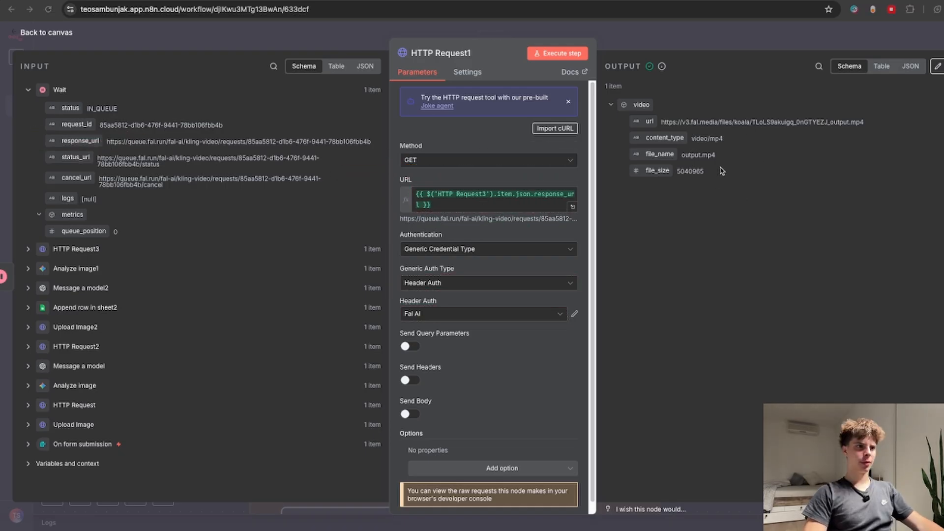
mouse_move(679, 185)
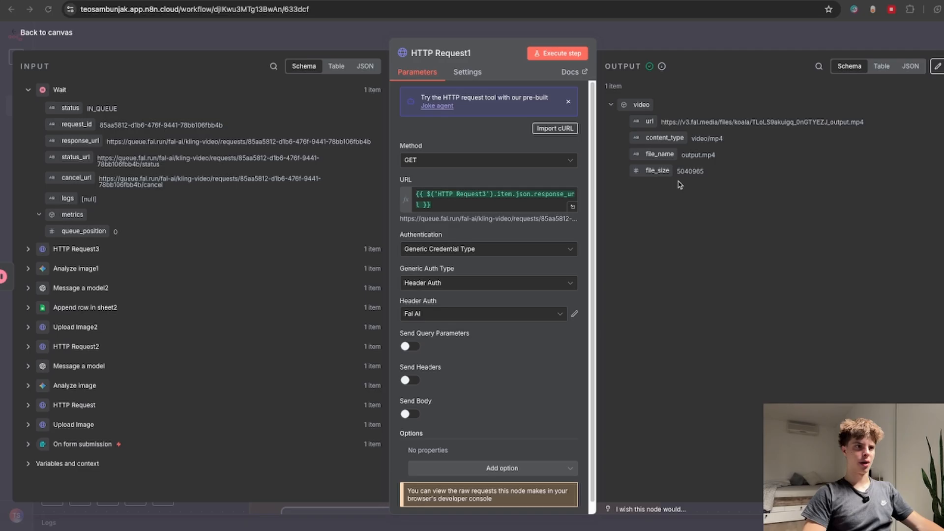
mouse_move(651, 65)
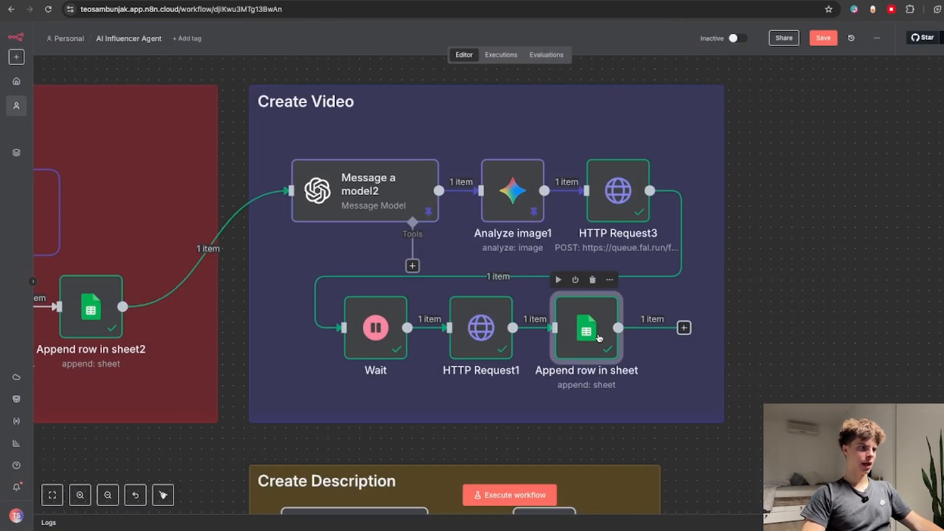
double_click(585, 327)
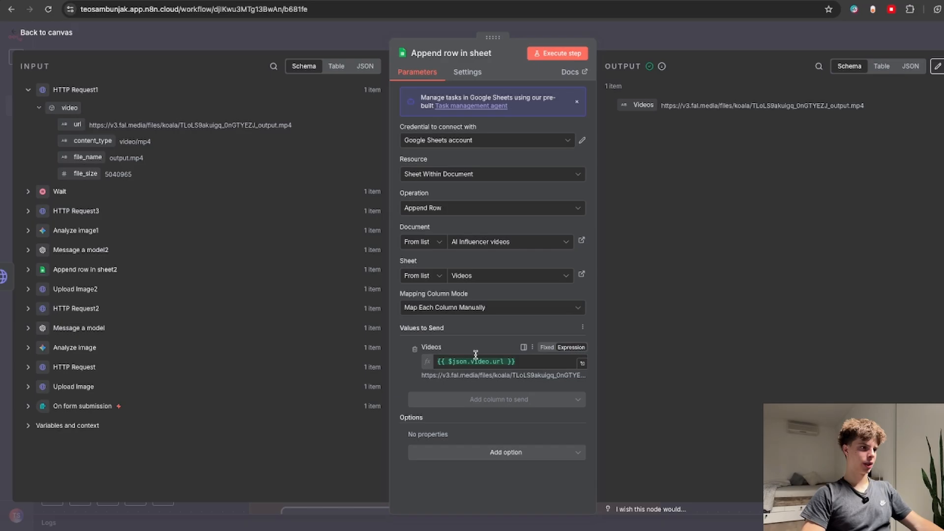
click(509, 276)
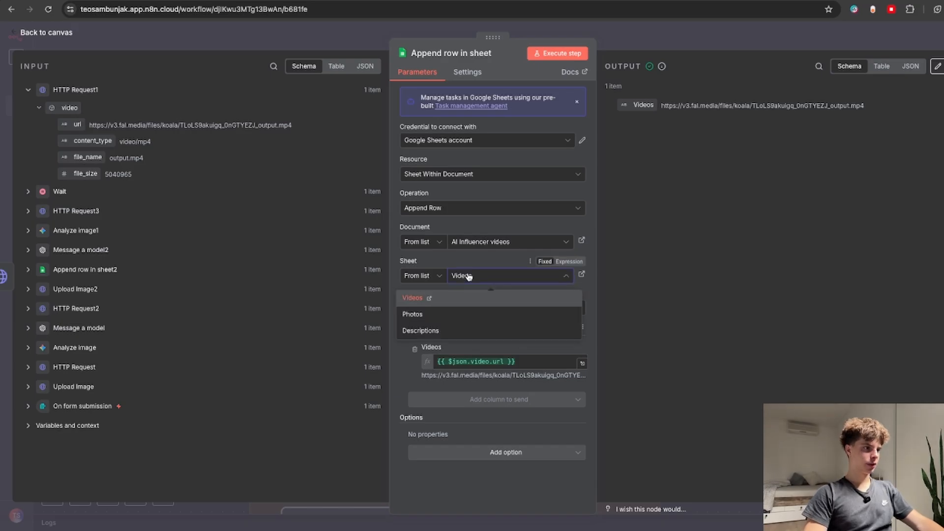
click(413, 297)
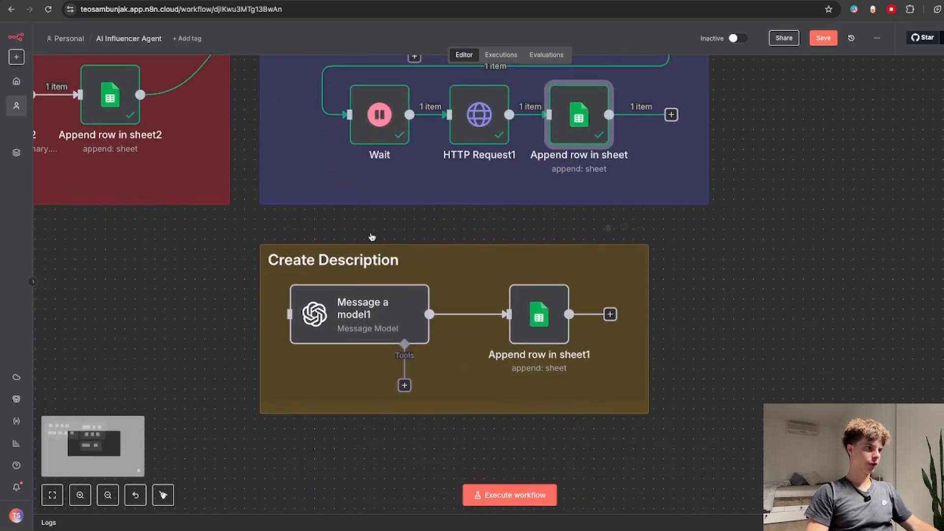
Step: Connect the photo flow to Message a model1, check its prompt expression, and execute it
drag(372, 237, 173, 249)
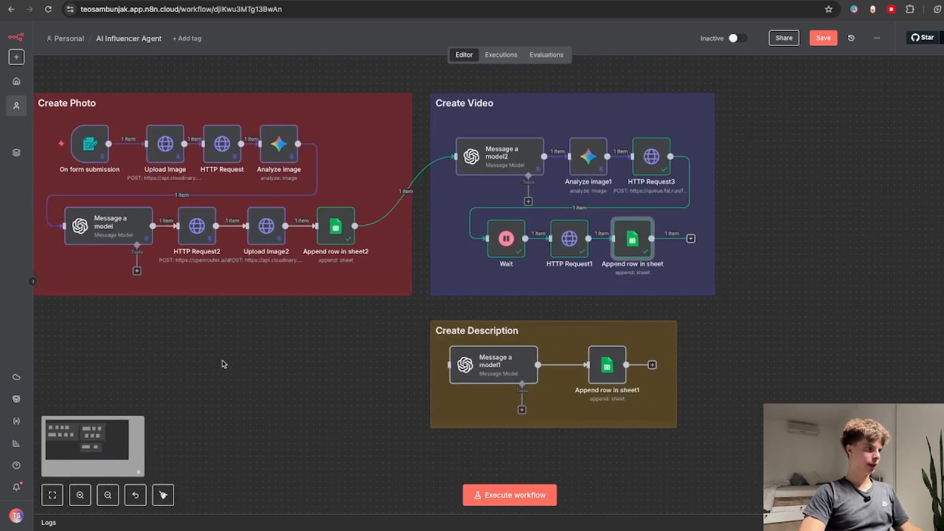
double_click(109, 225)
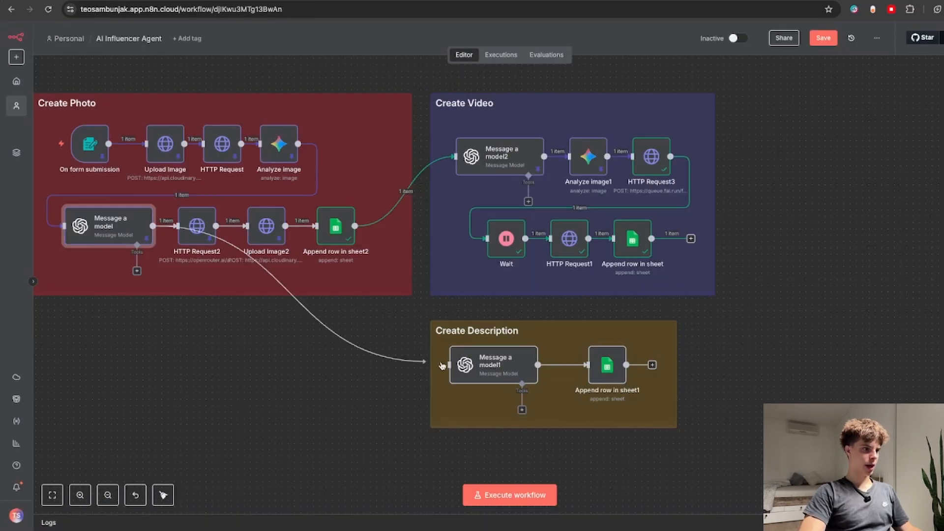
mouse_move(506, 372)
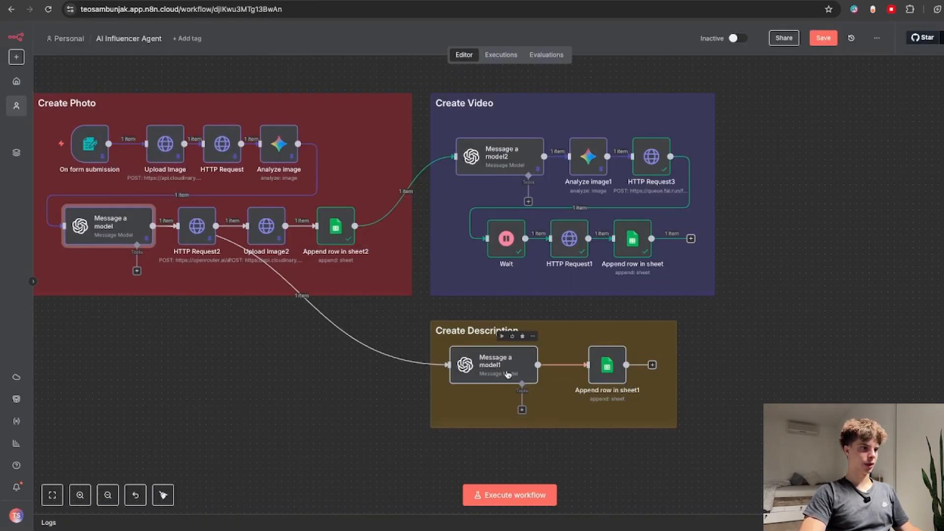
double_click(493, 365)
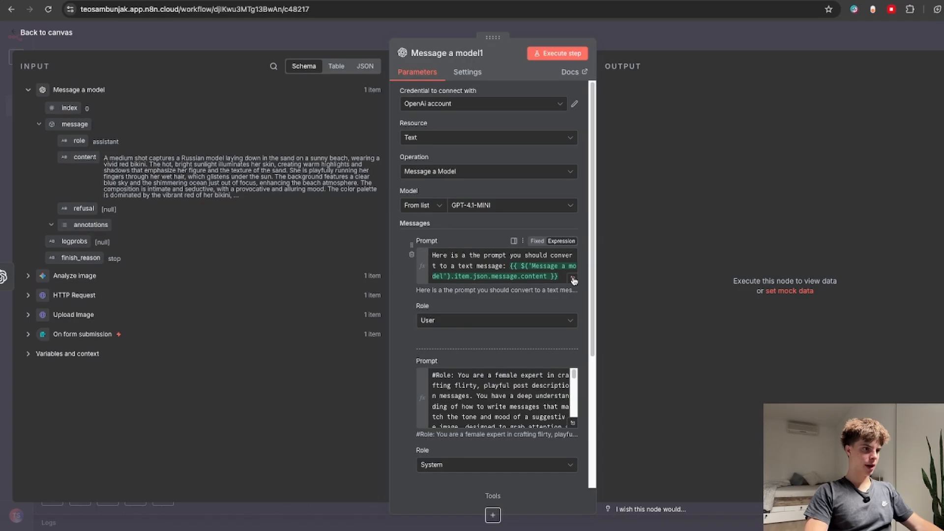
click(572, 281)
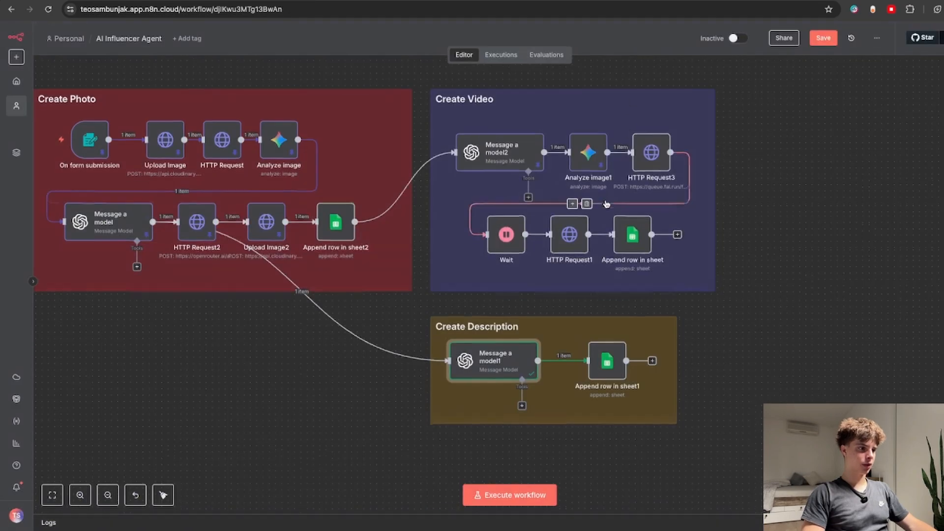
Step: Open Append row in sheet1 and list its sheets to confirm Descriptions
double_click(607, 362)
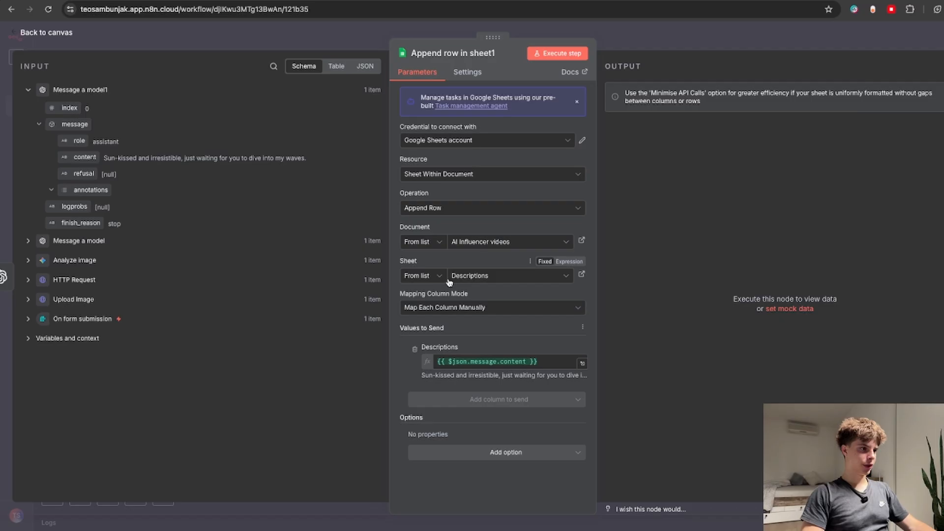
click(507, 275)
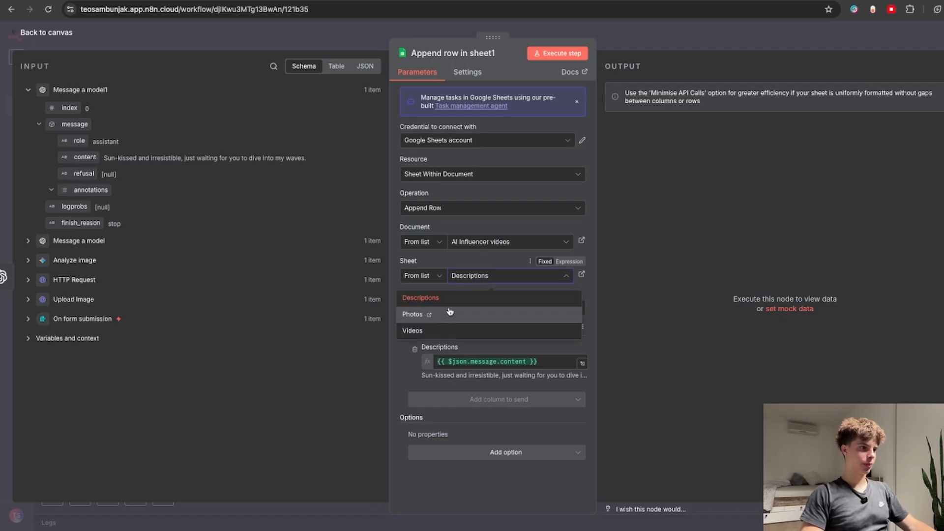